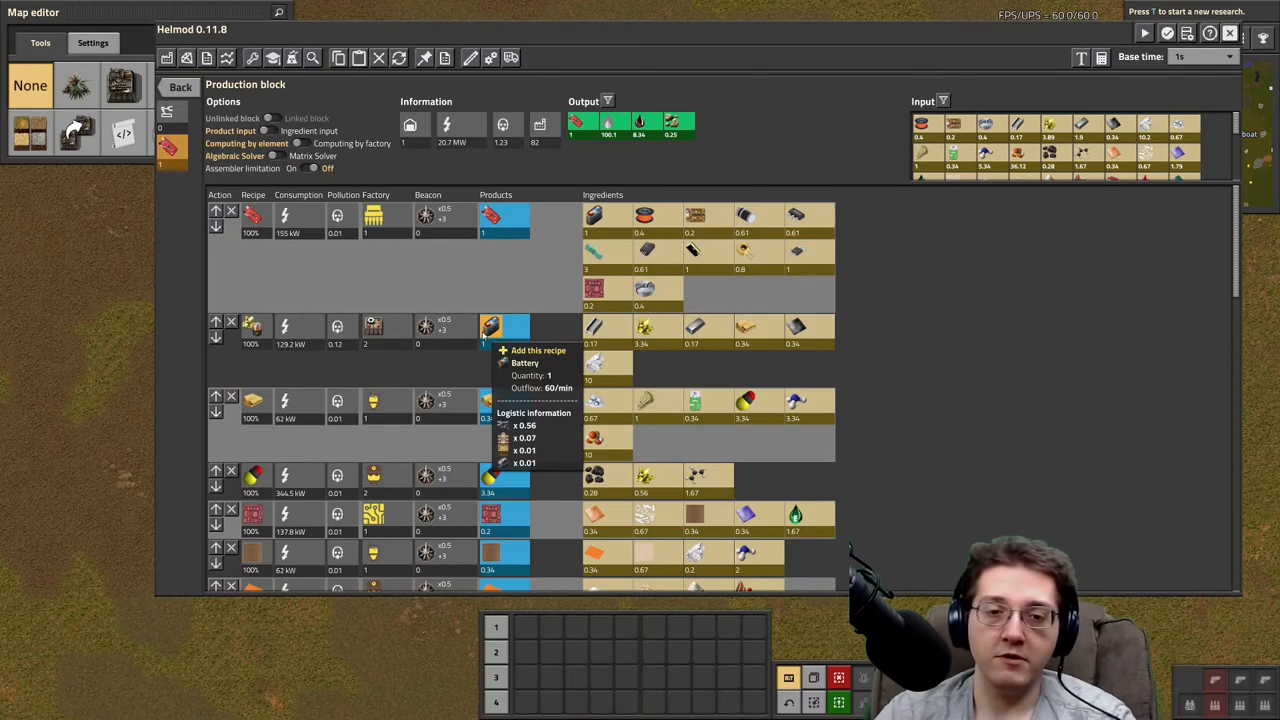
mouse_move(744, 328)
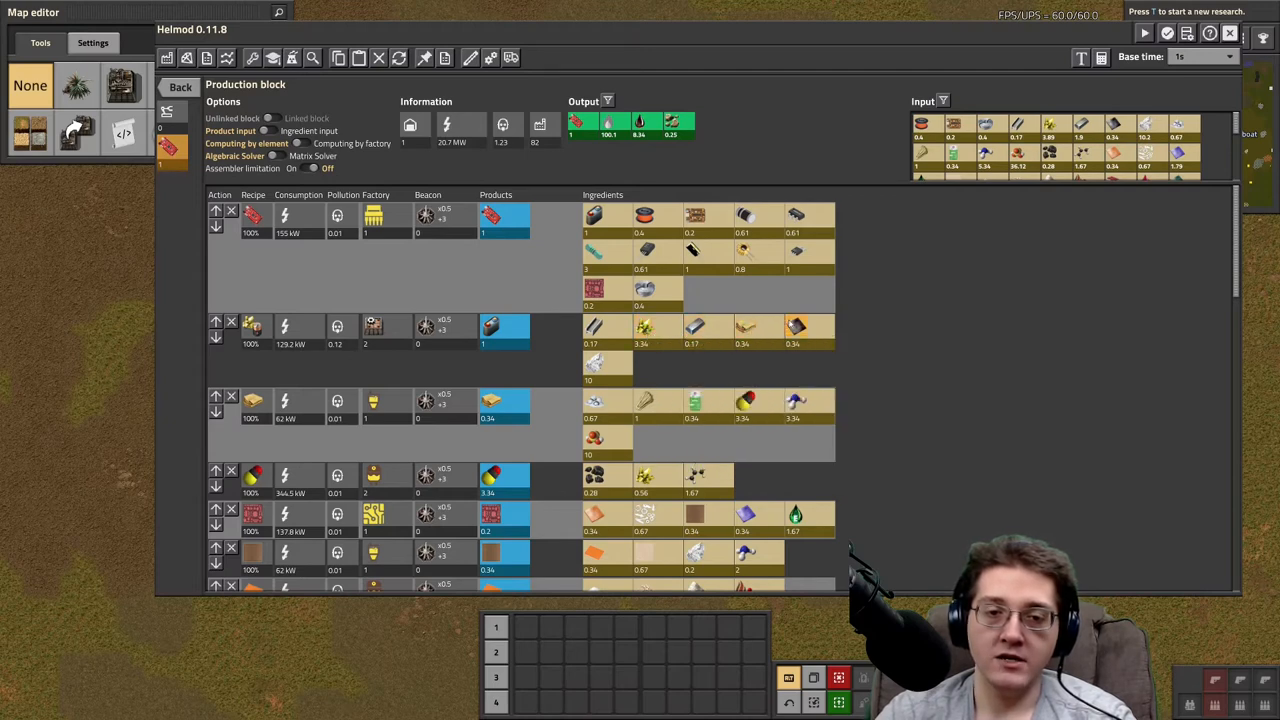
mouse_move(594, 364)
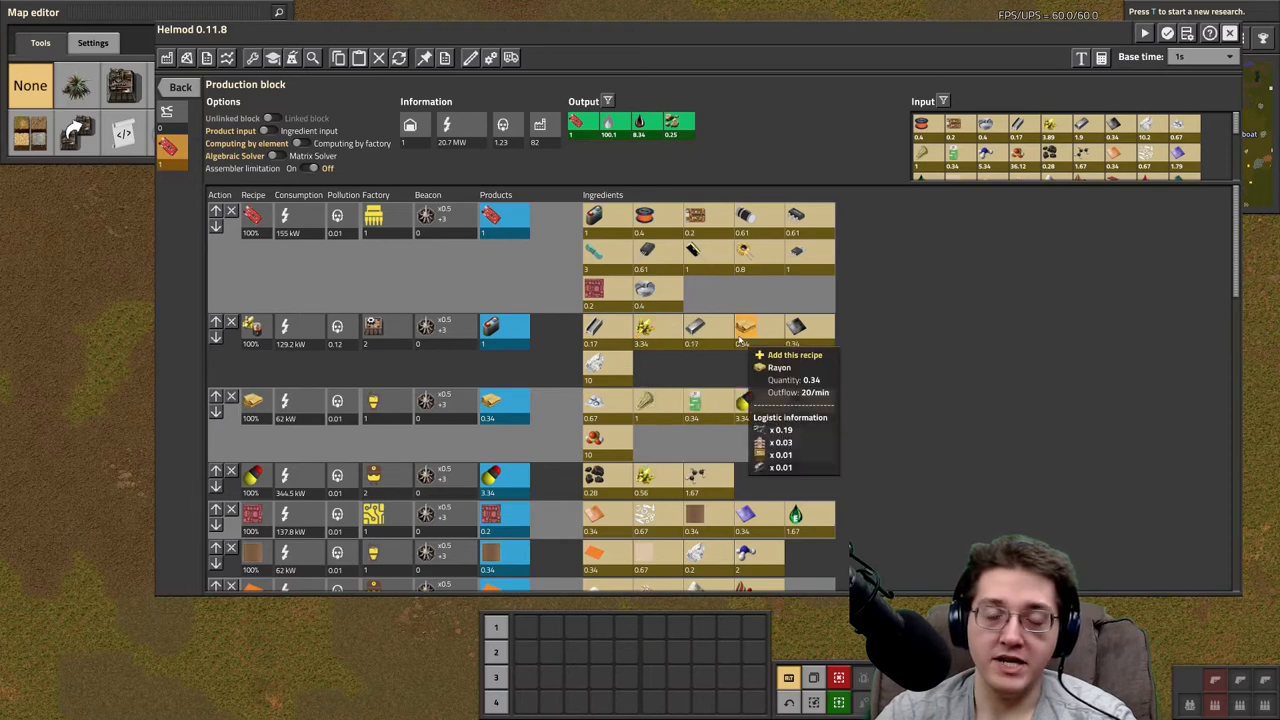
mouse_move(700, 376)
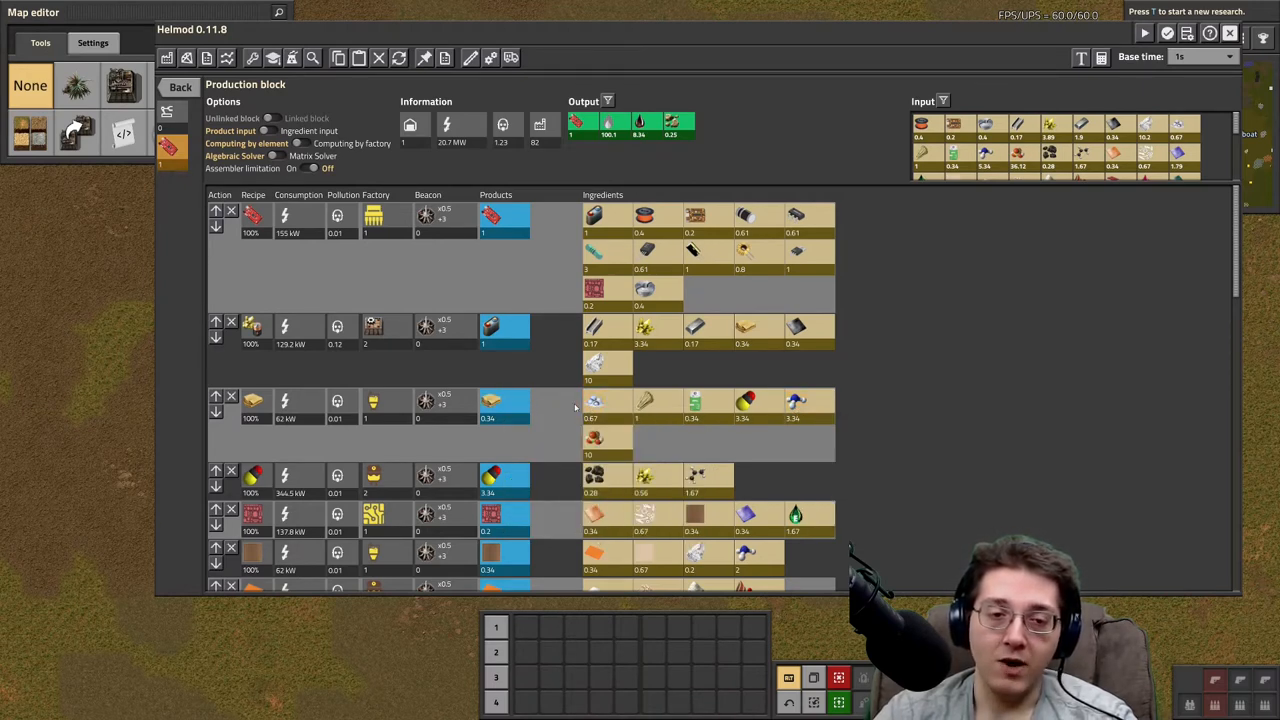
mouse_move(594, 404)
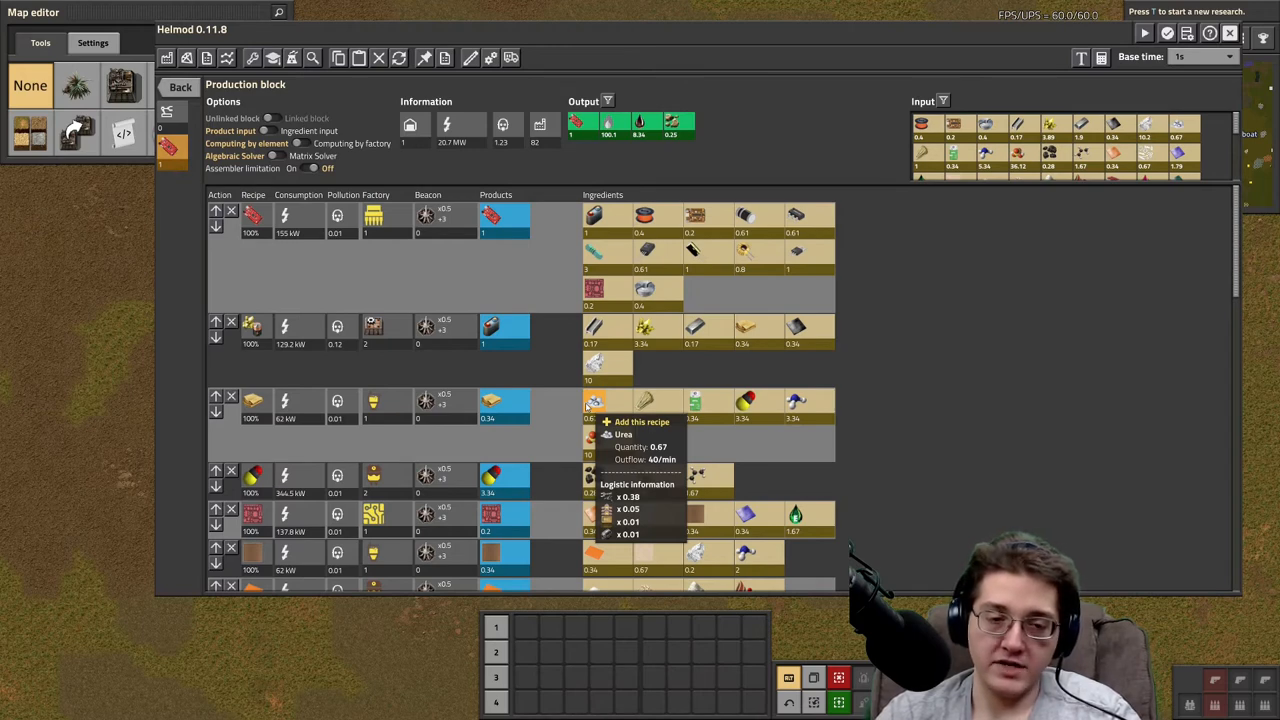
mouse_move(696, 400)
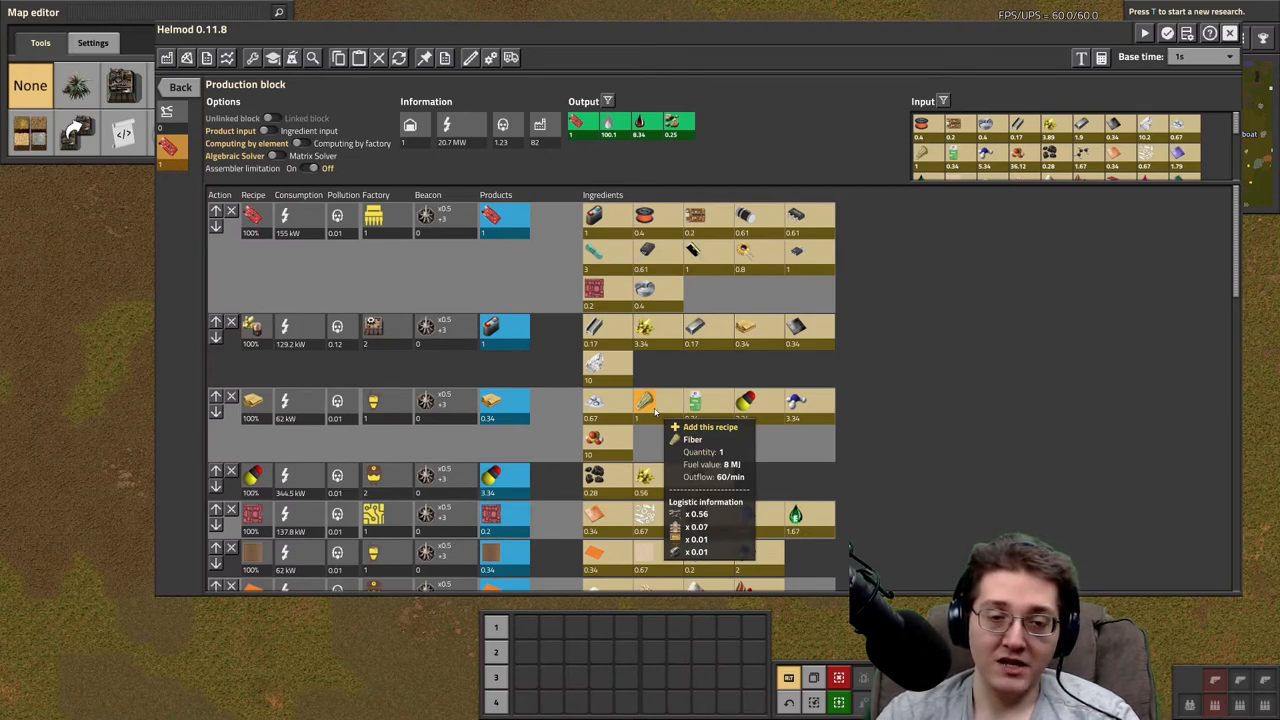
mouse_move(696, 400)
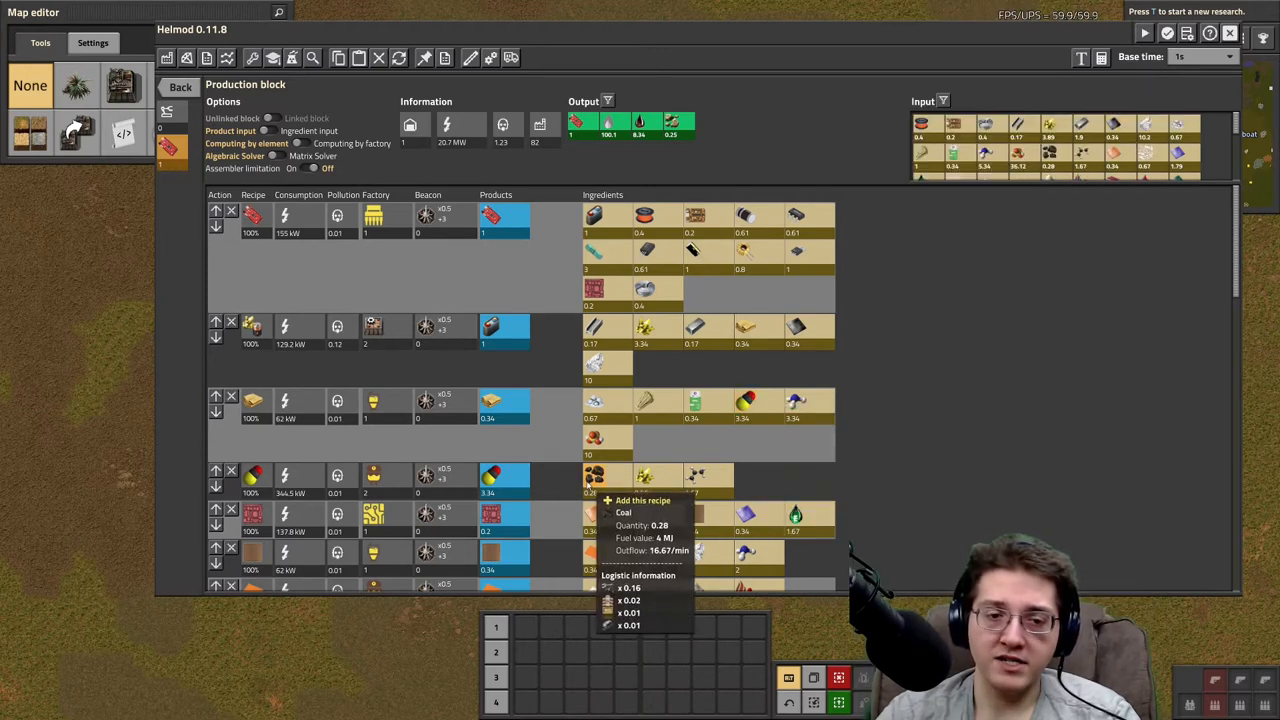
mouse_move(696, 476)
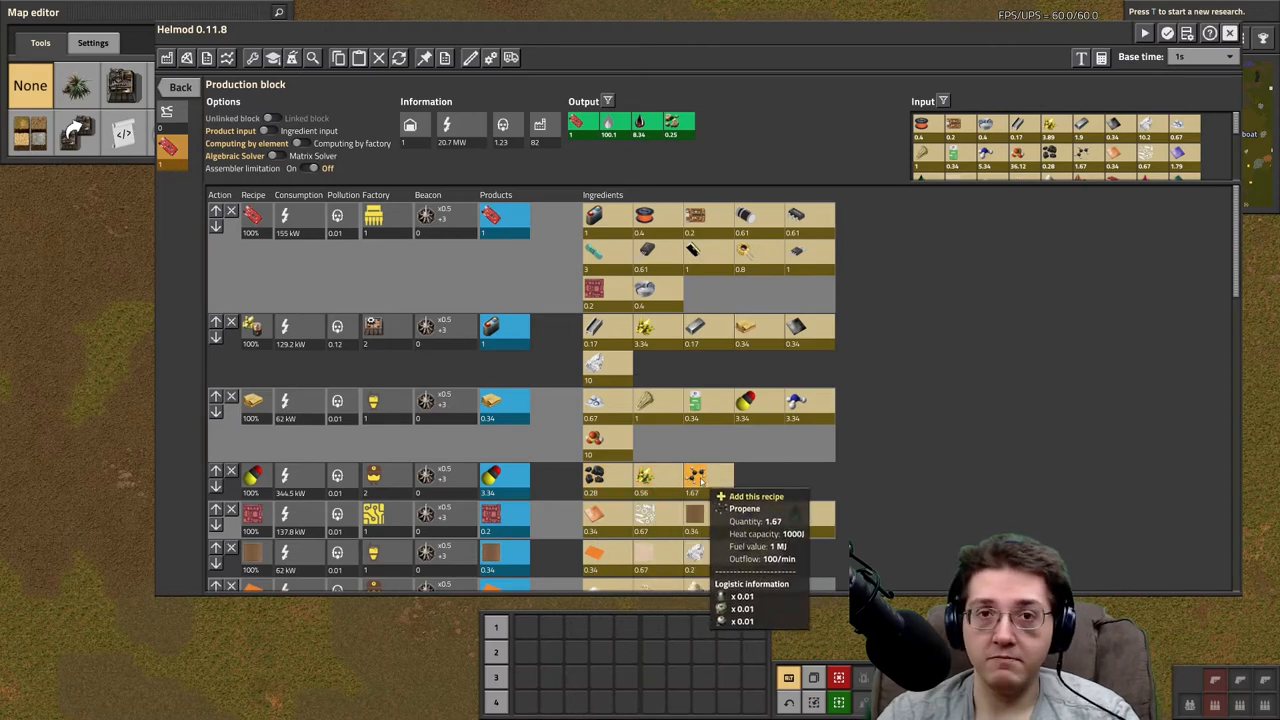
Close the product-filtered recipe search without adding a recipe and scroll to the lower block rows
left_click(694, 476)
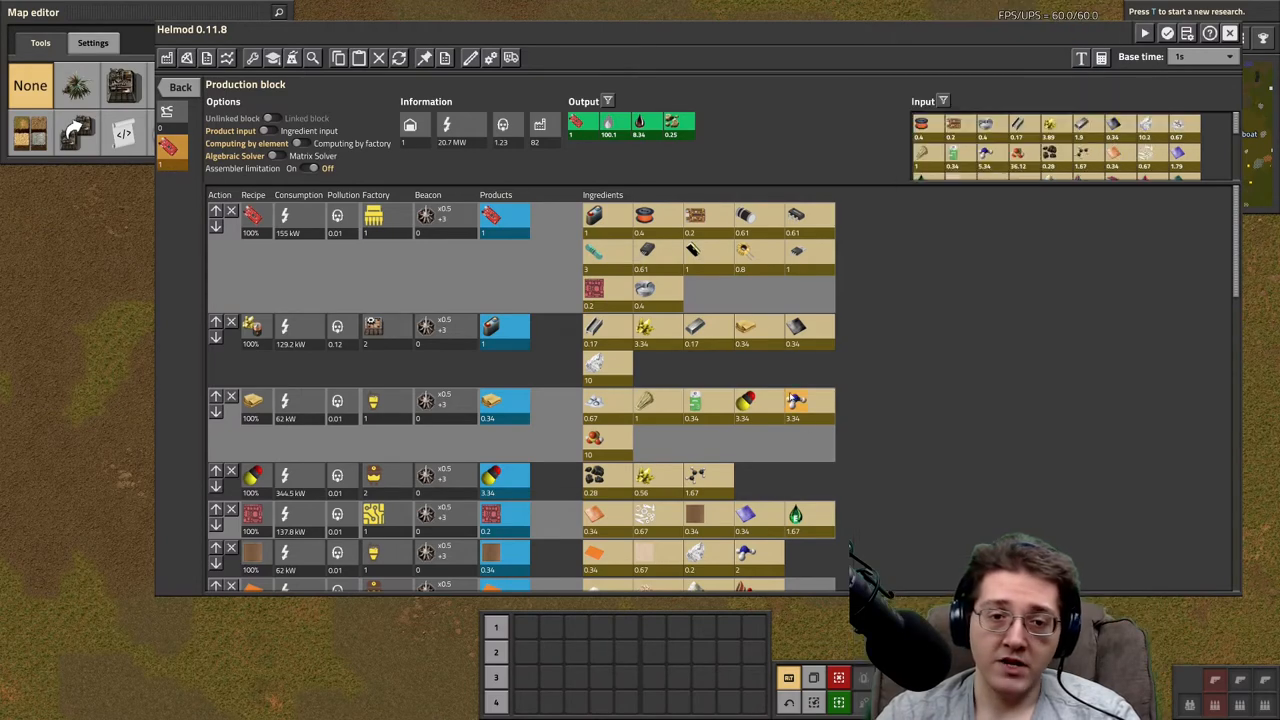
mouse_move(796, 400)
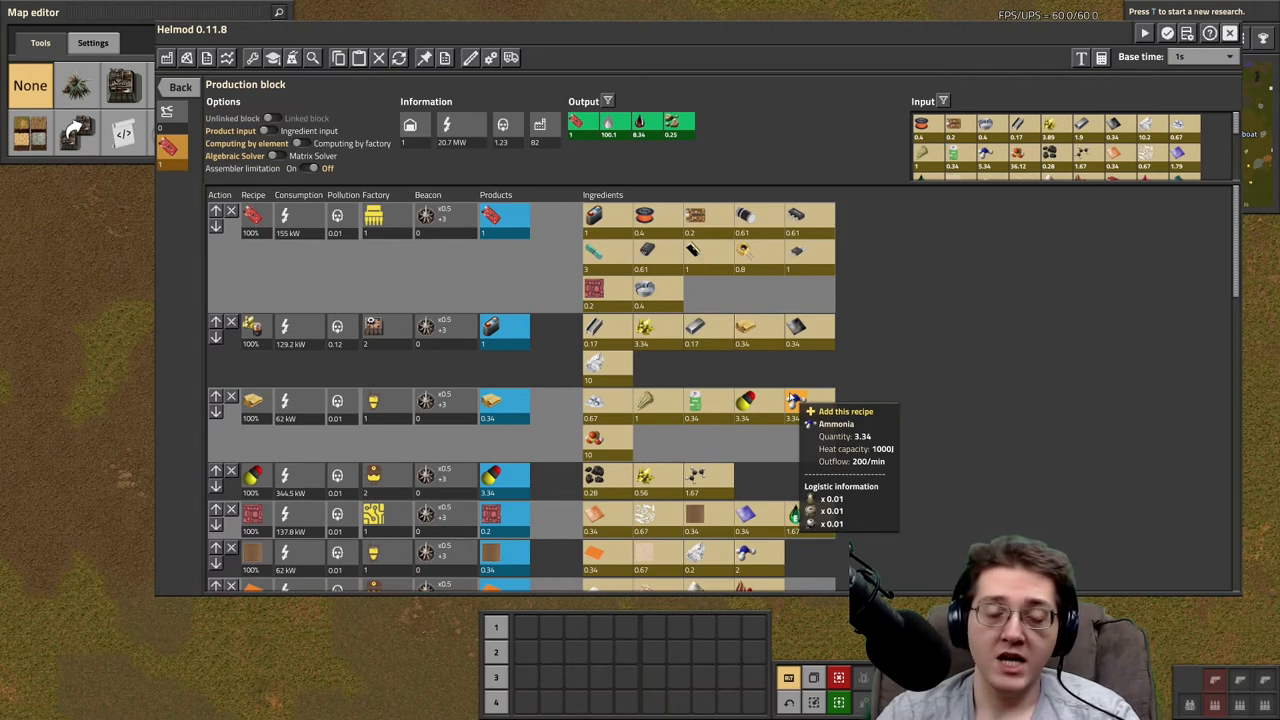
mouse_move(584, 418)
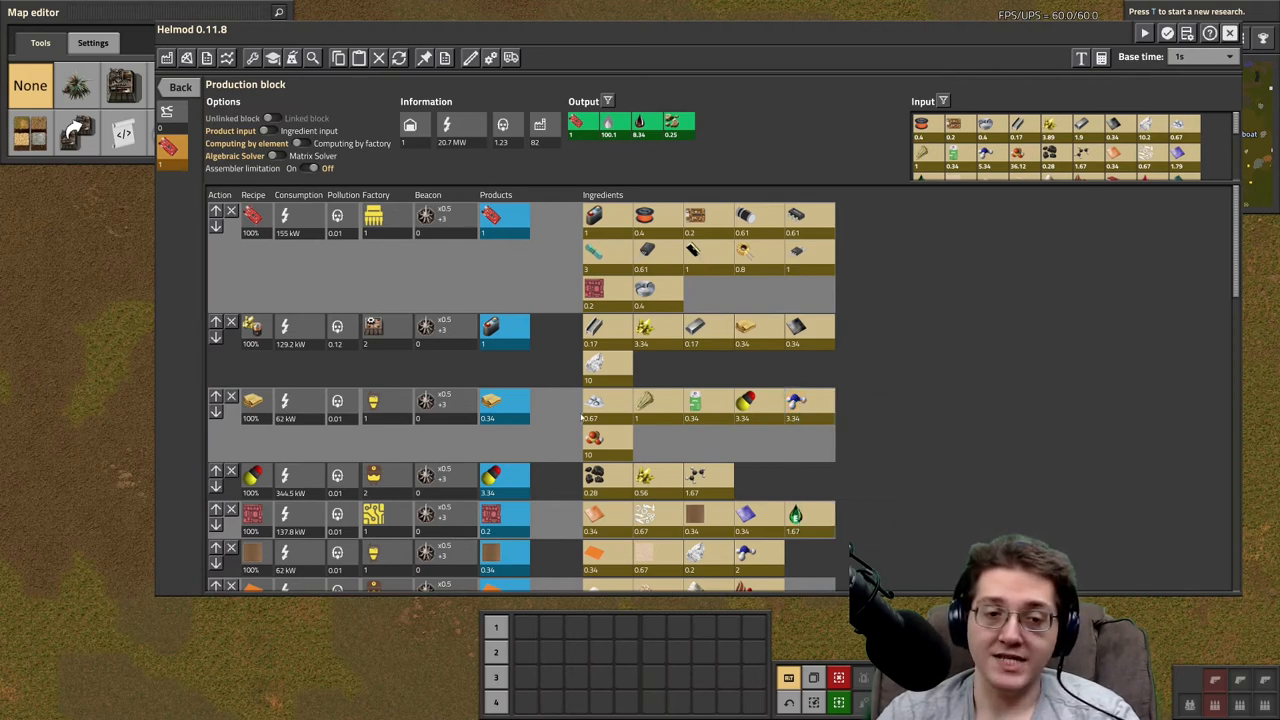
mouse_move(592, 440)
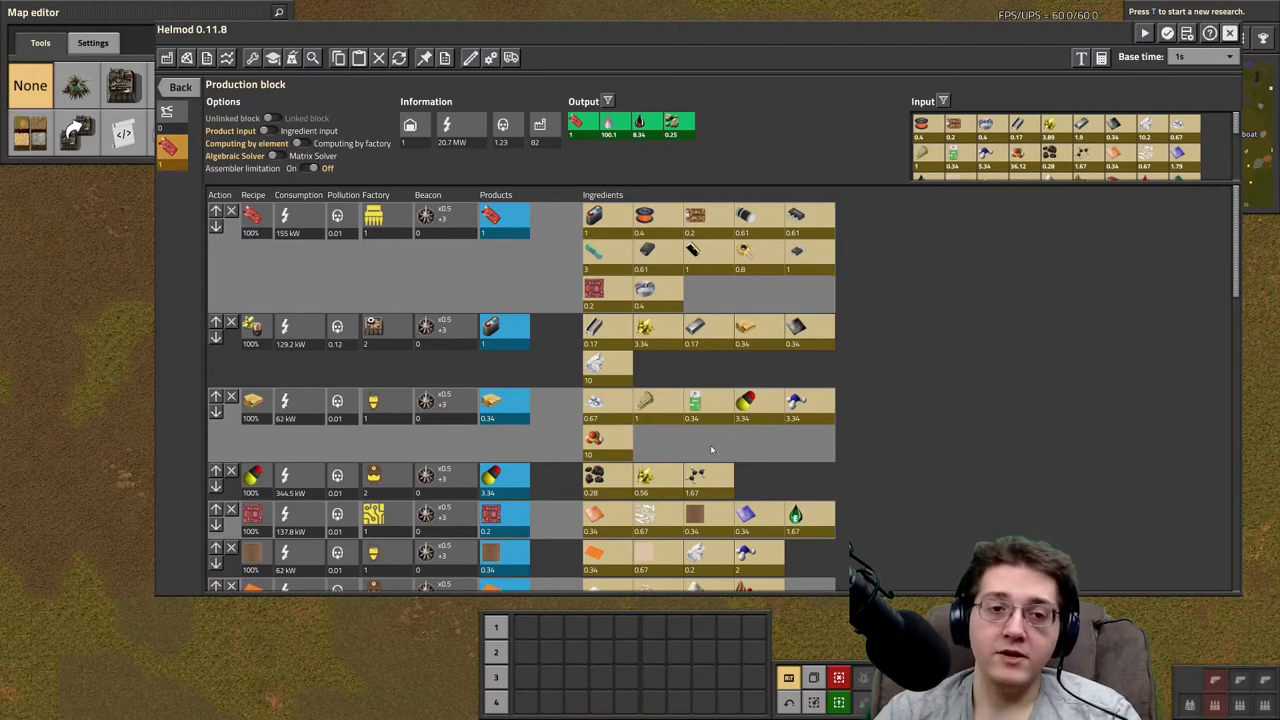
mouse_move(644, 214)
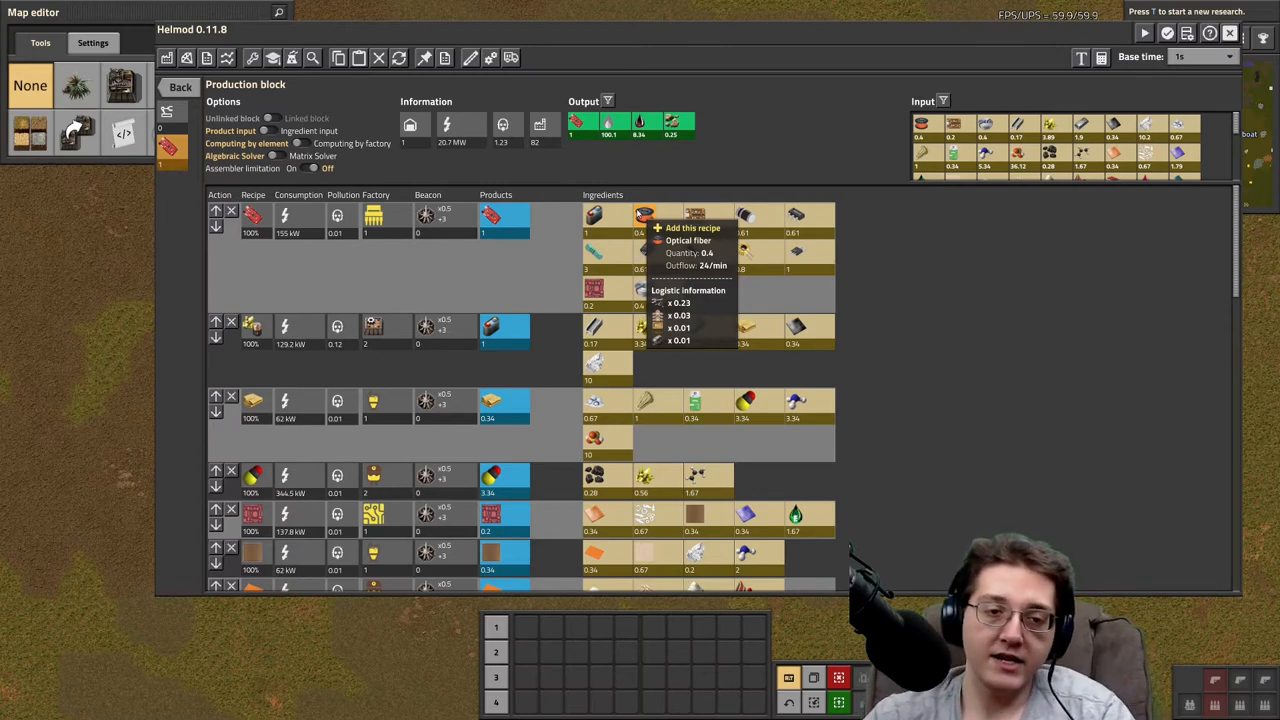
mouse_move(744, 326)
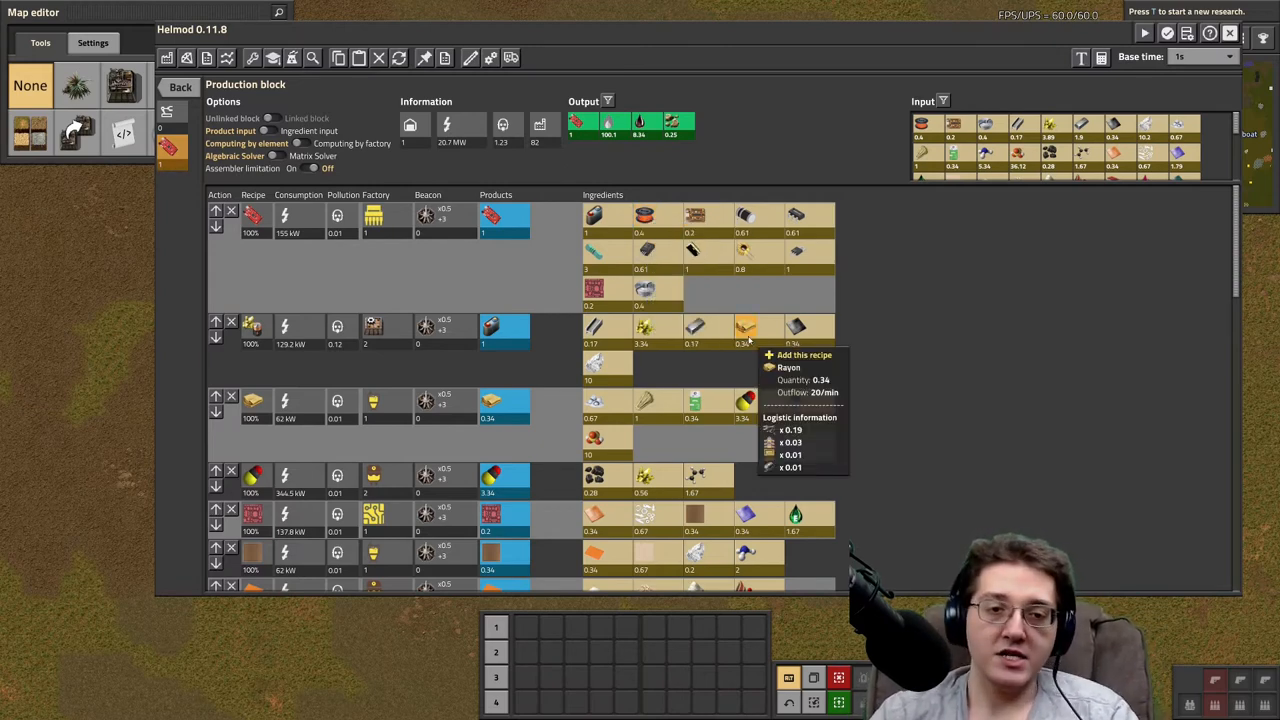
mouse_move(644, 216)
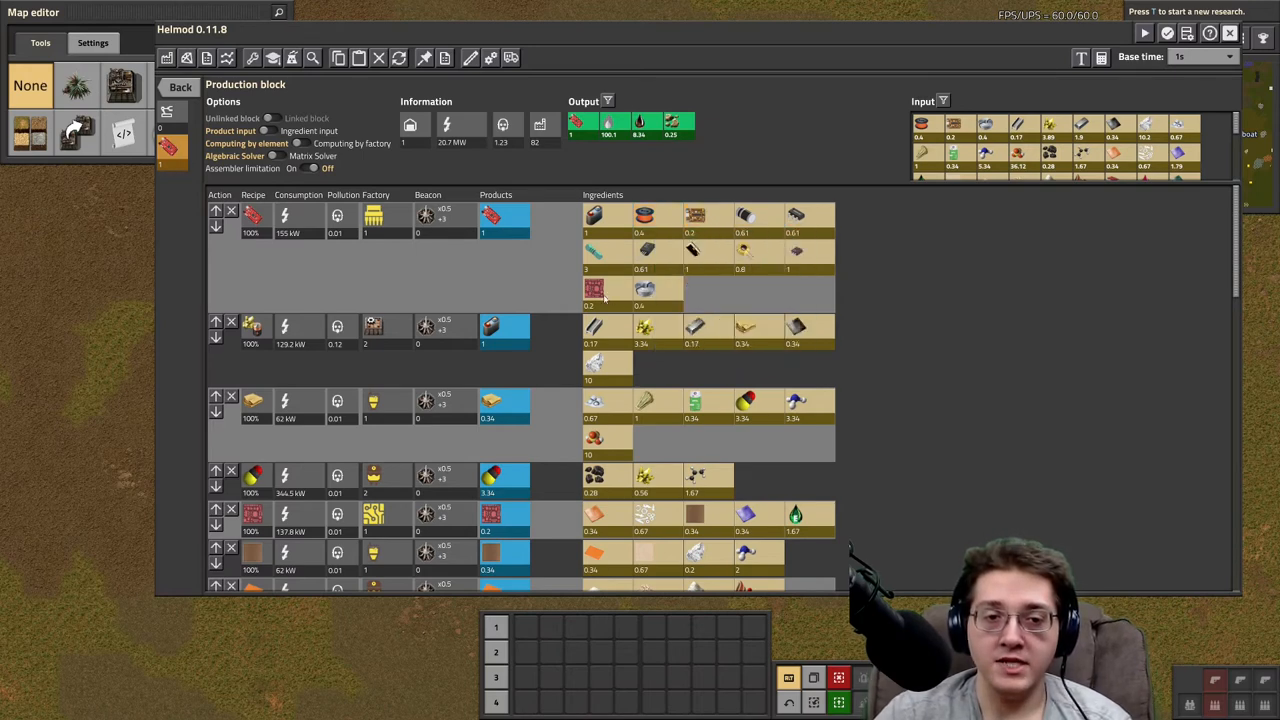
mouse_move(592, 290)
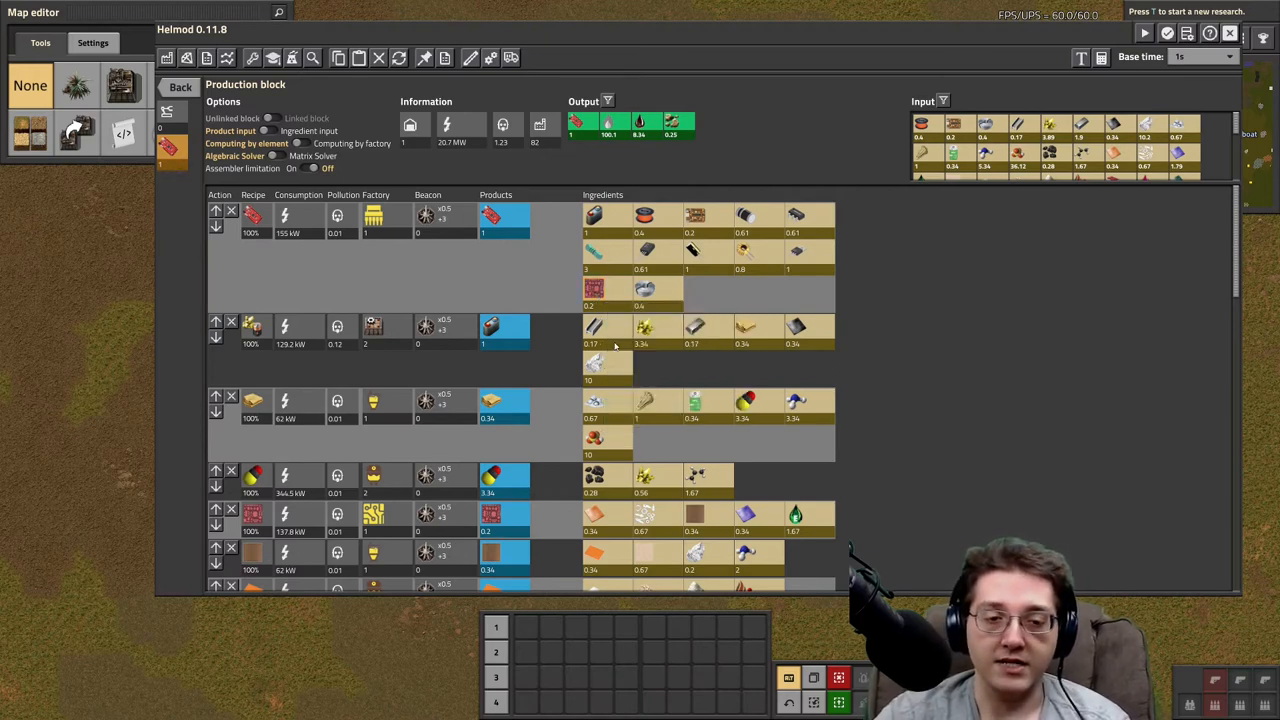
scroll("down", 3)
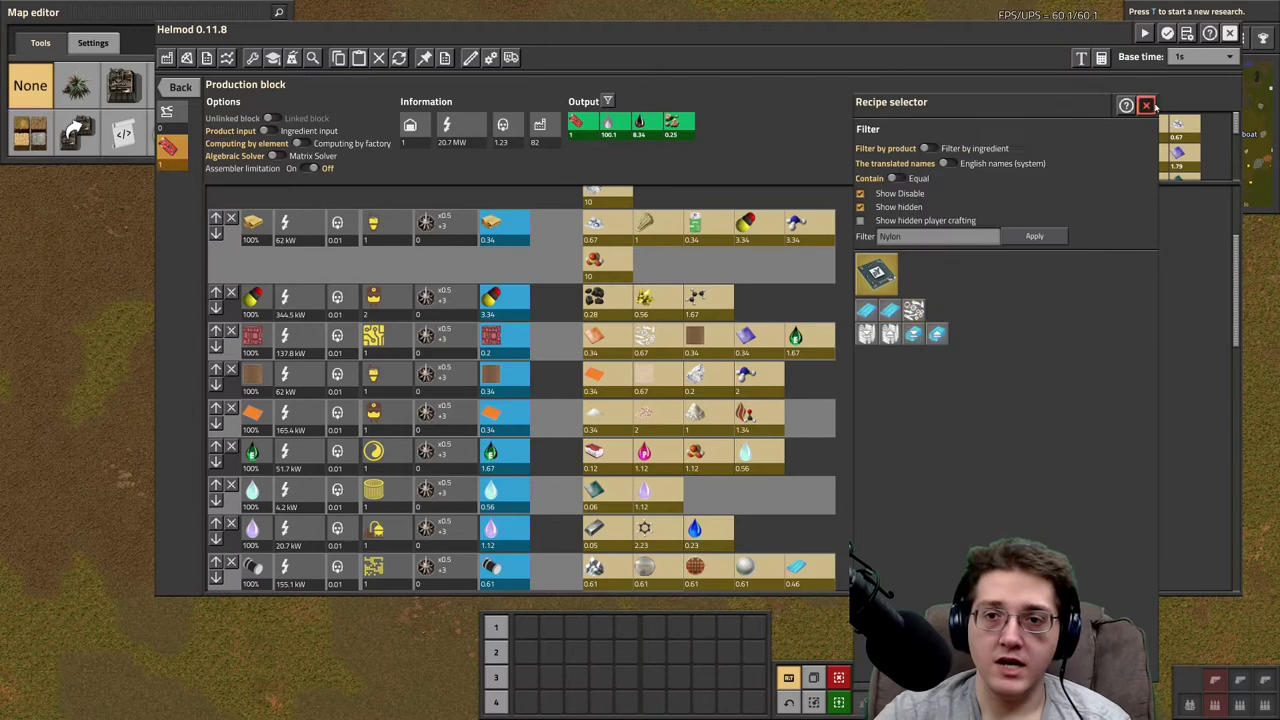
left_click(1146, 104)
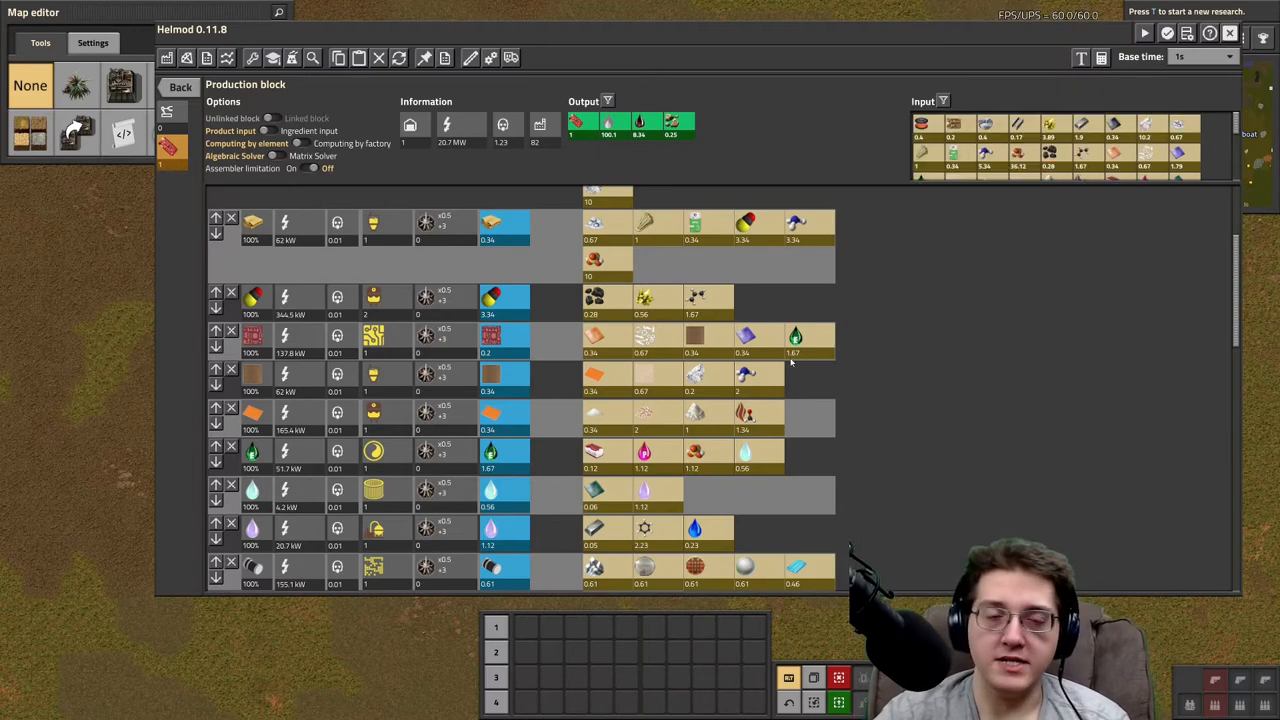
mouse_move(676, 340)
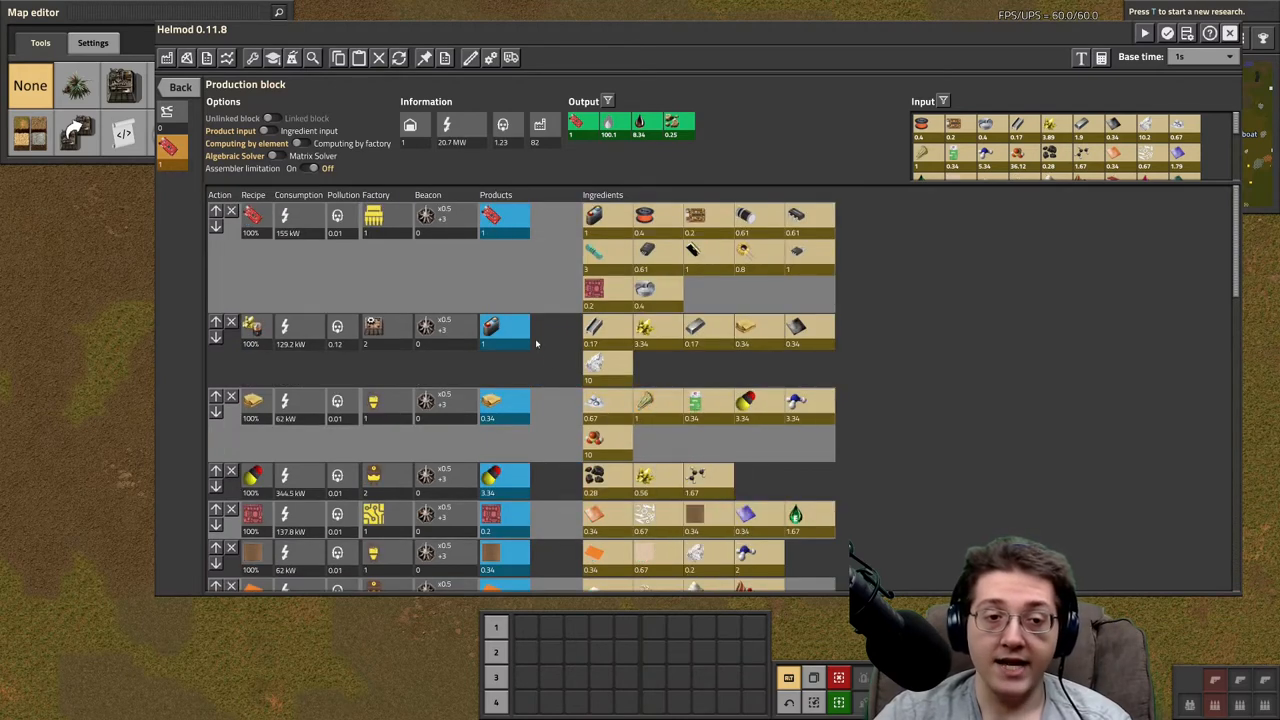
scroll("down", 3)
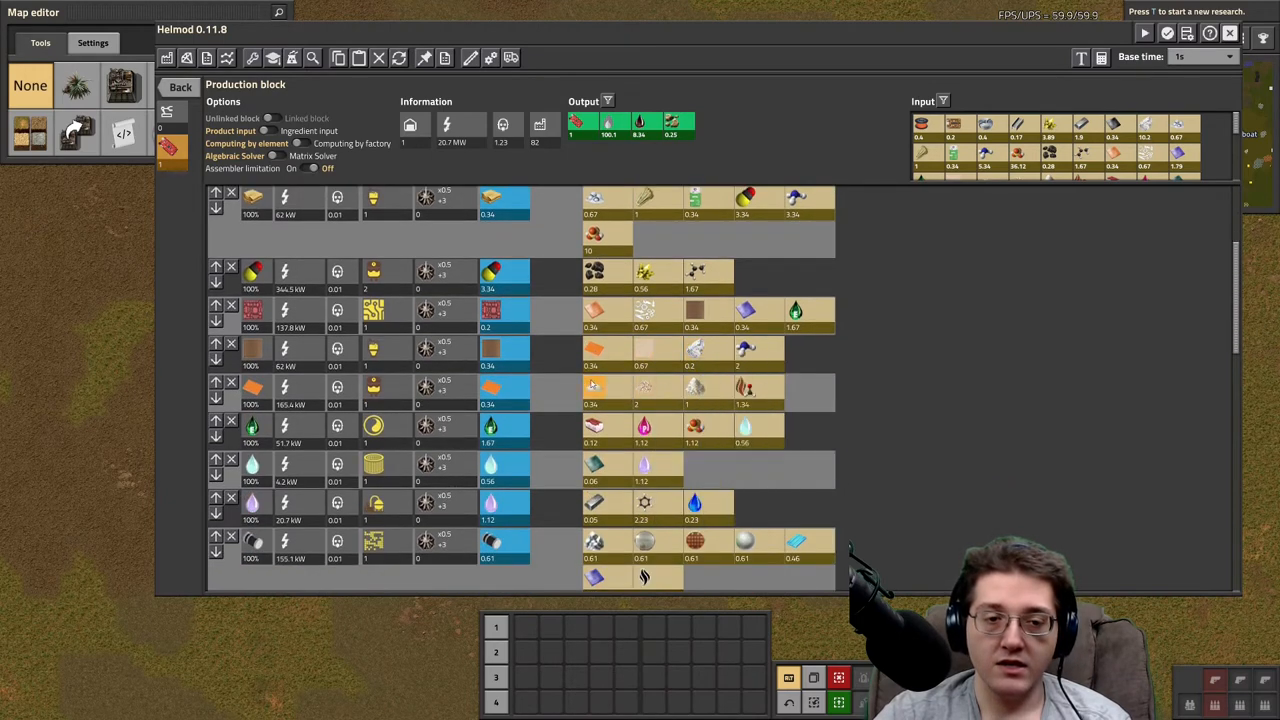
mouse_move(694, 388)
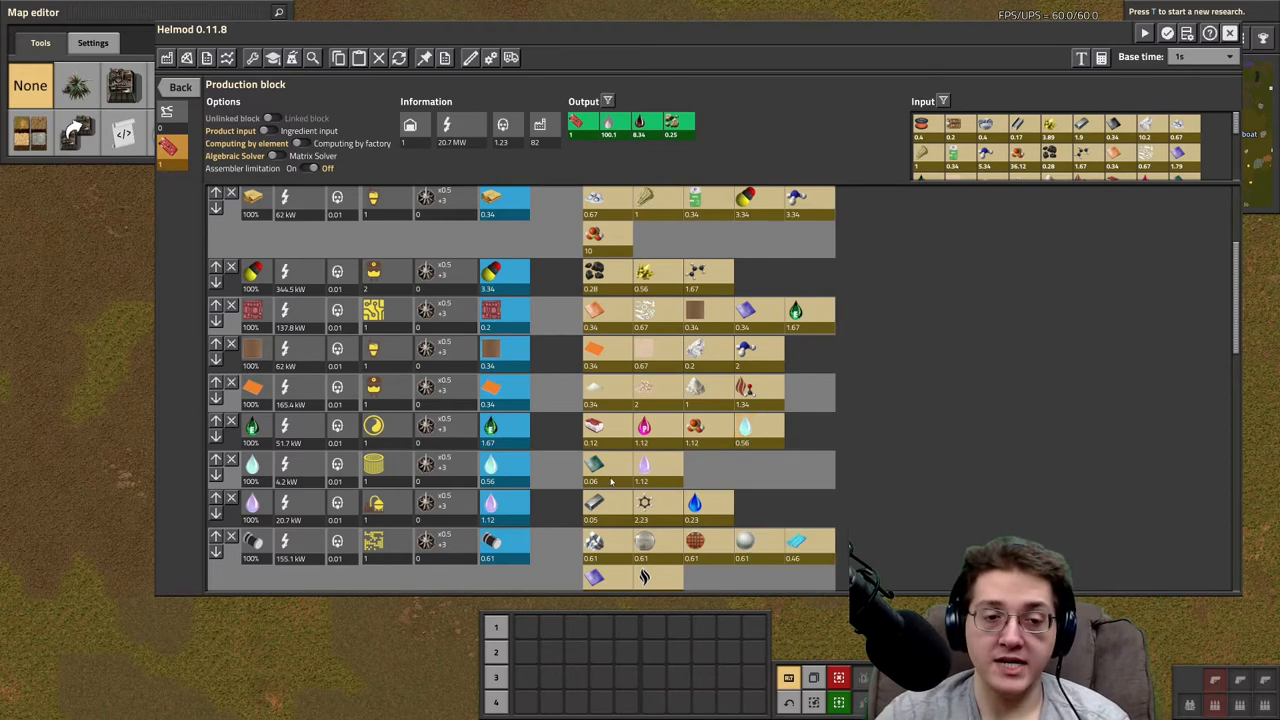
mouse_move(592, 502)
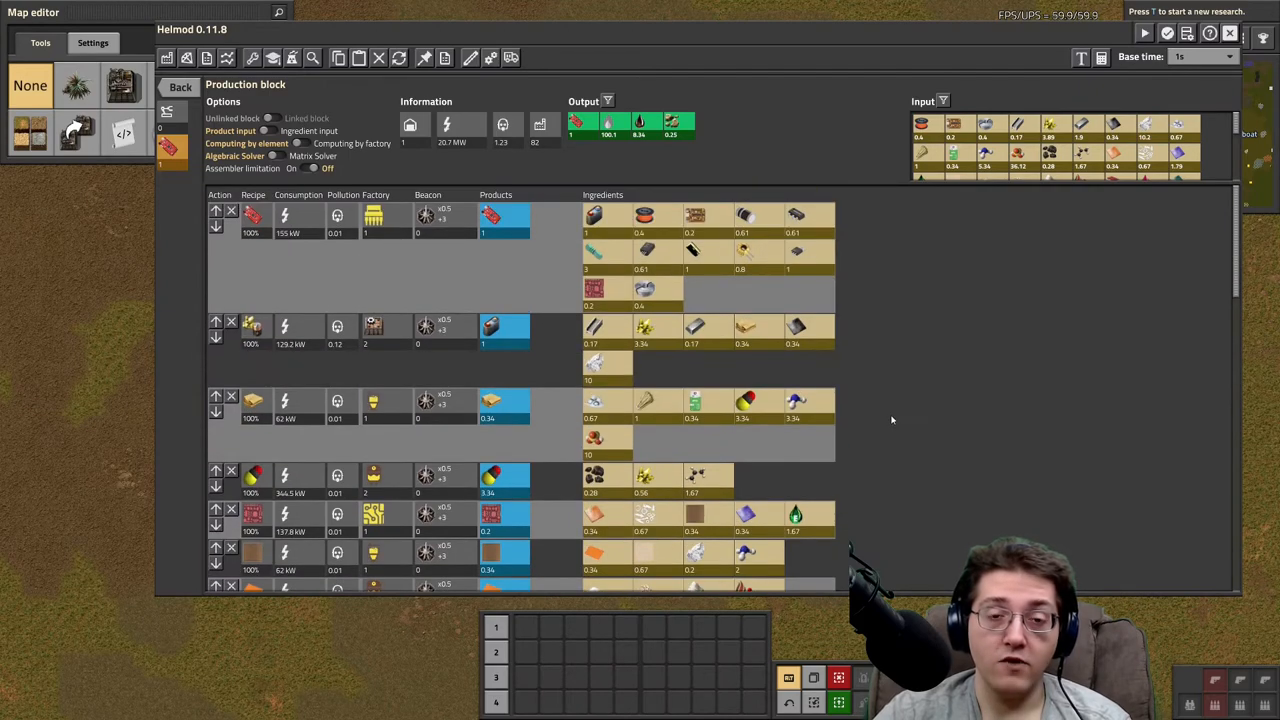
scroll("down", 3)
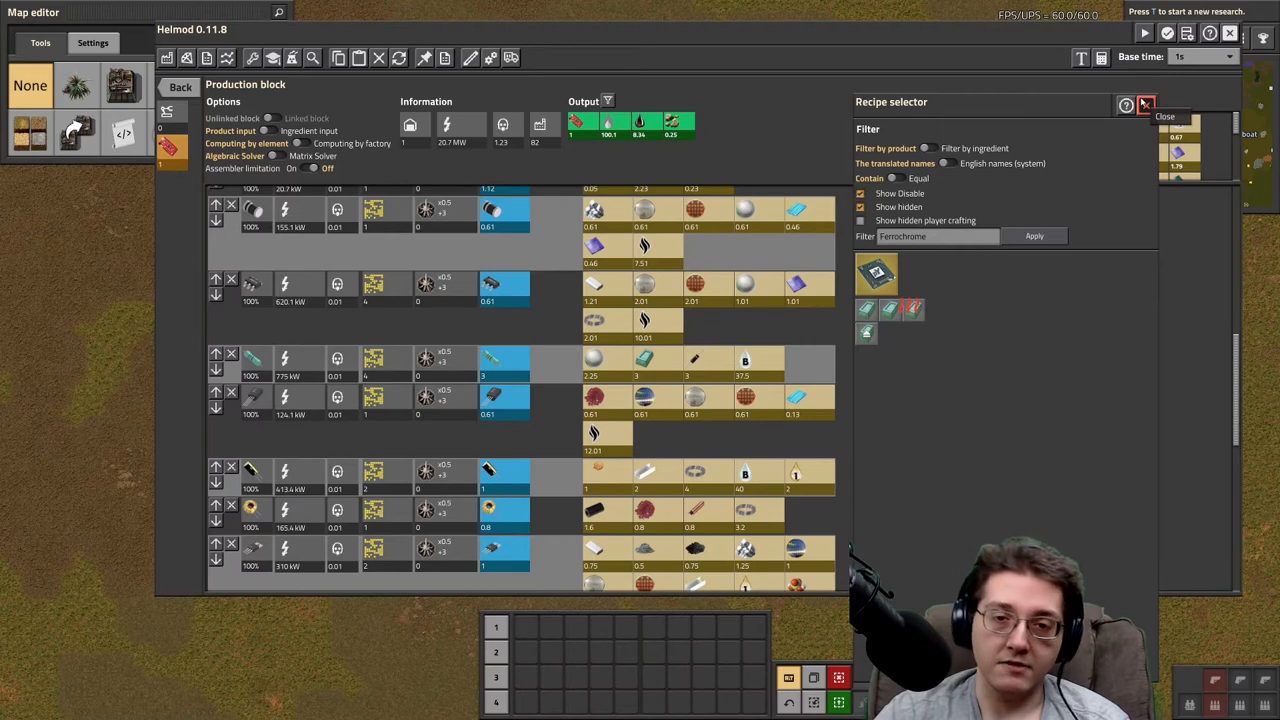
Dismiss the recipe search again without adding a recipe, leaving the lower rows unchanged
left_click(1144, 104)
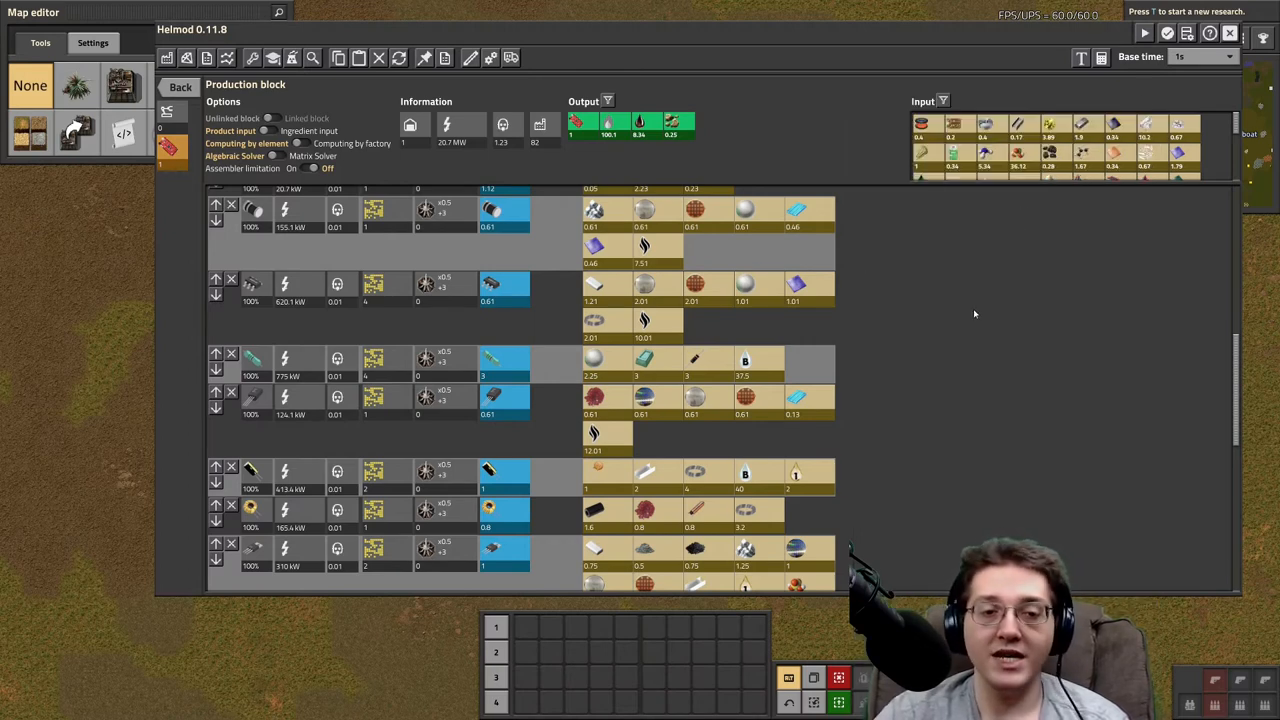
mouse_move(478, 288)
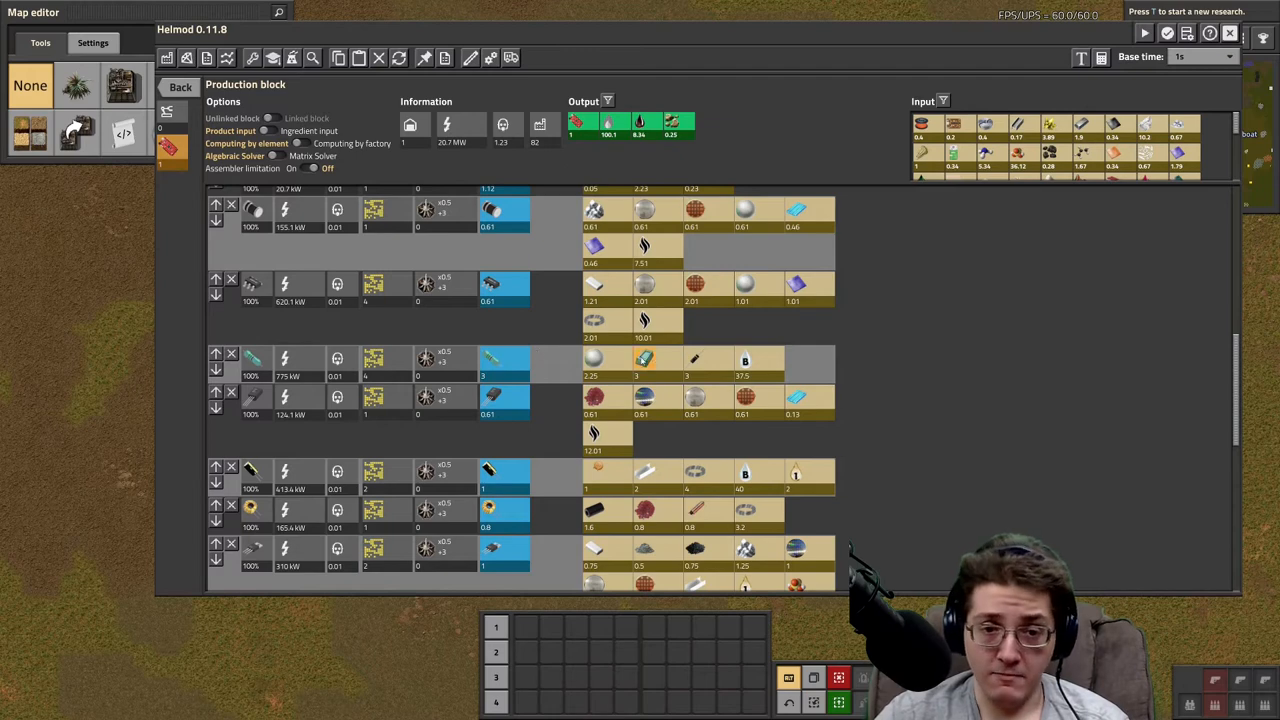
mouse_move(696, 360)
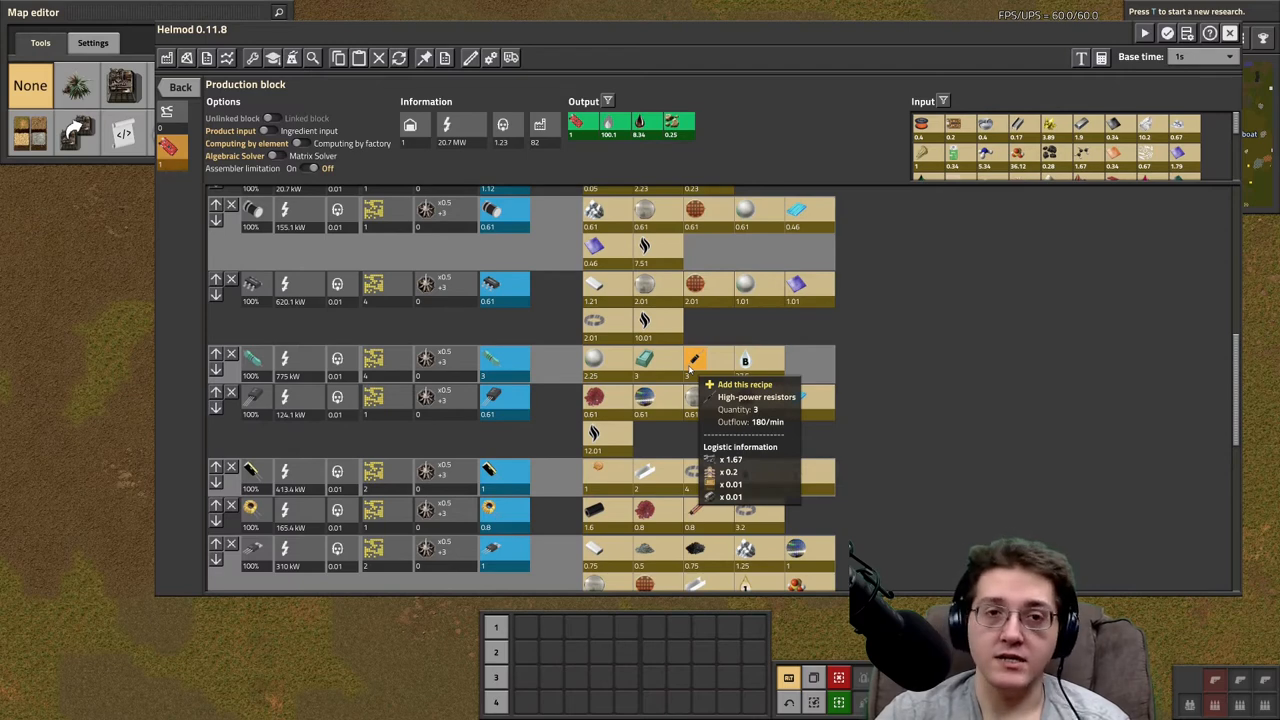
mouse_move(744, 360)
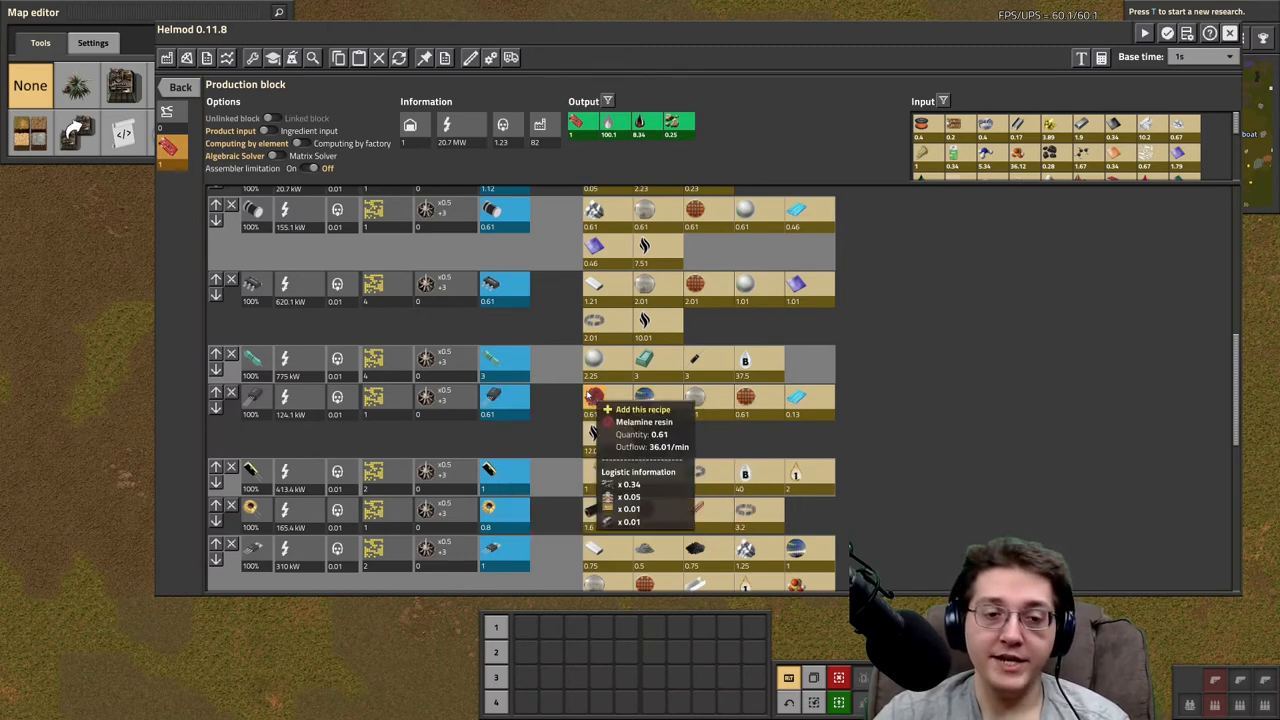
mouse_move(716, 372)
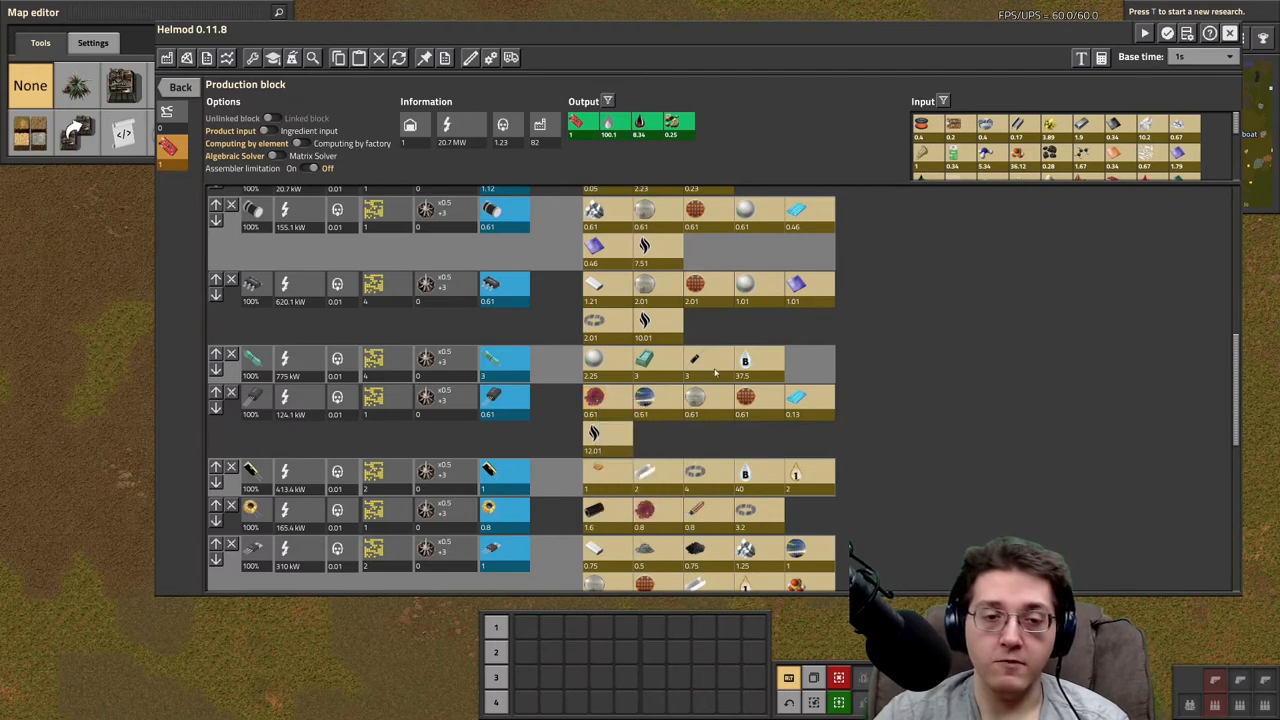
mouse_move(644, 398)
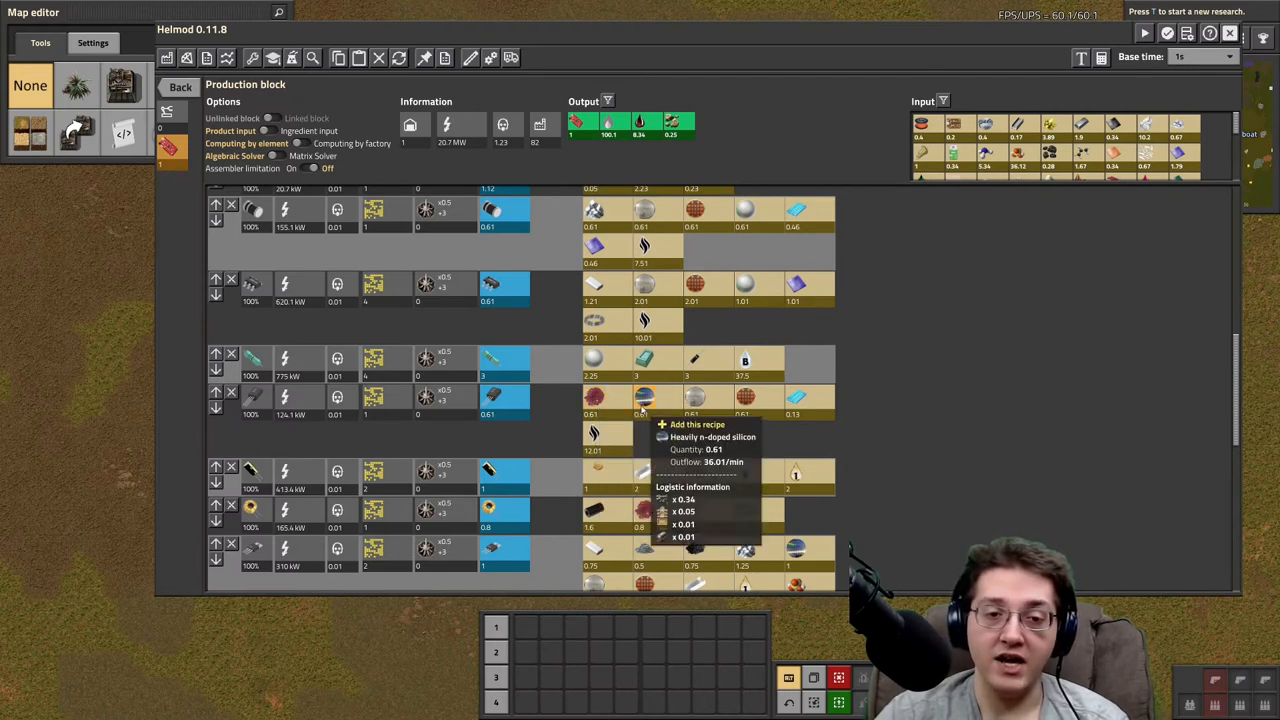
mouse_move(744, 396)
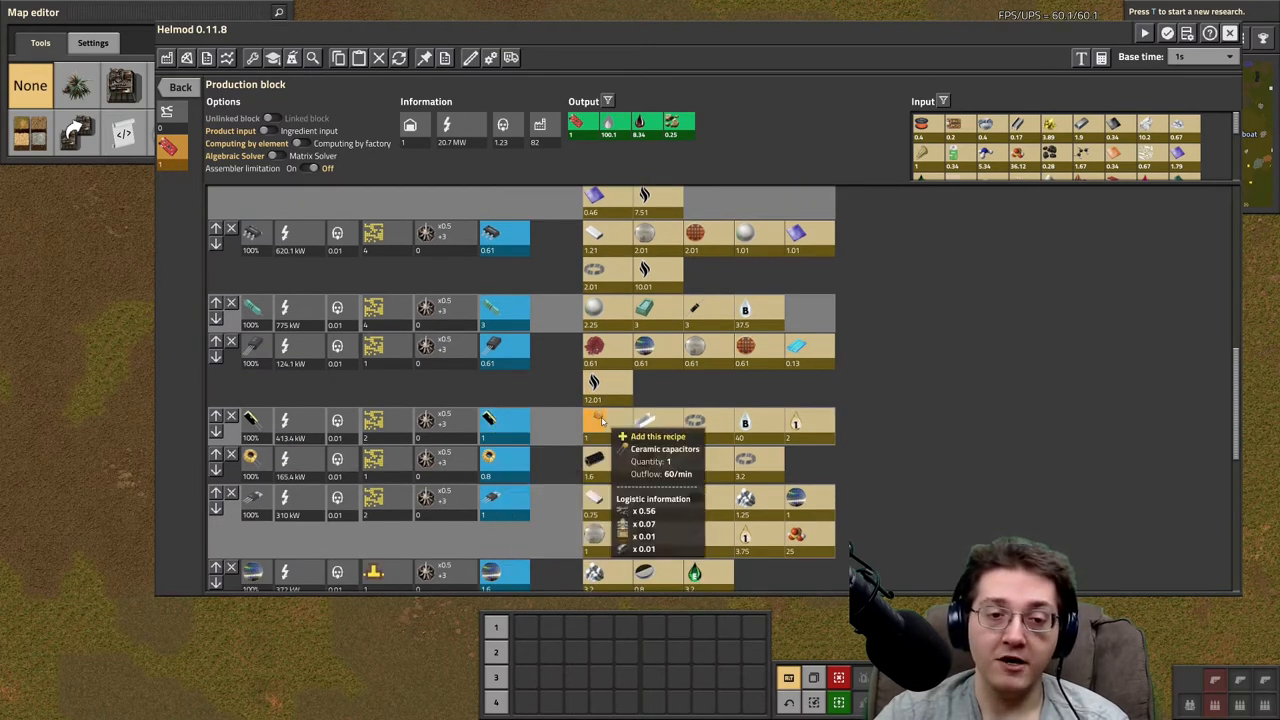
mouse_move(644, 420)
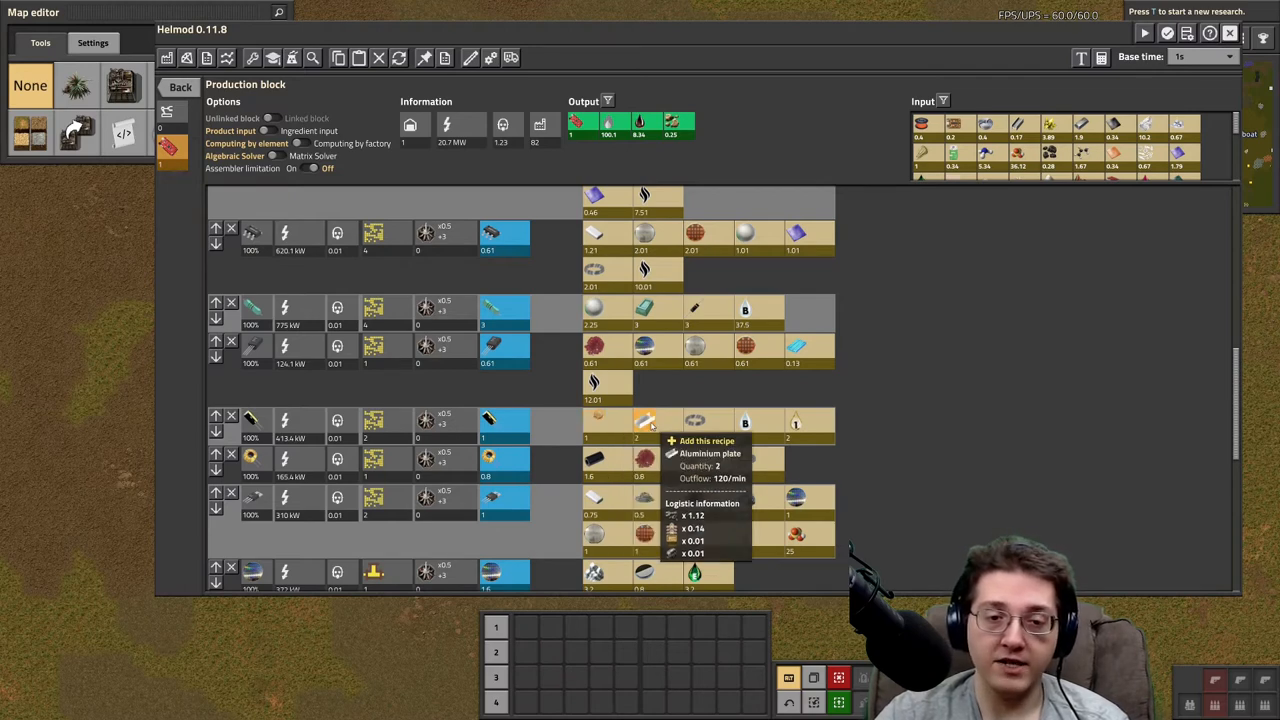
mouse_move(696, 420)
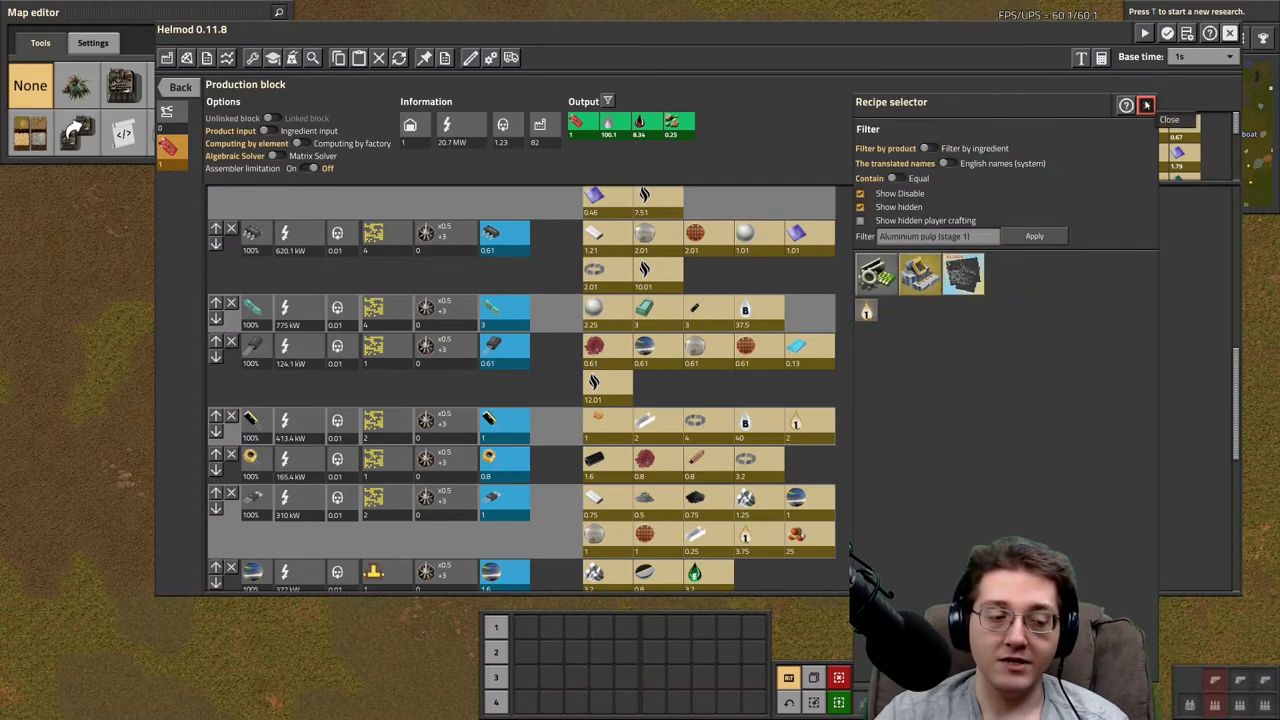
Close the aluminium plate recipe choices without adding anything to the block
left_click(1146, 104)
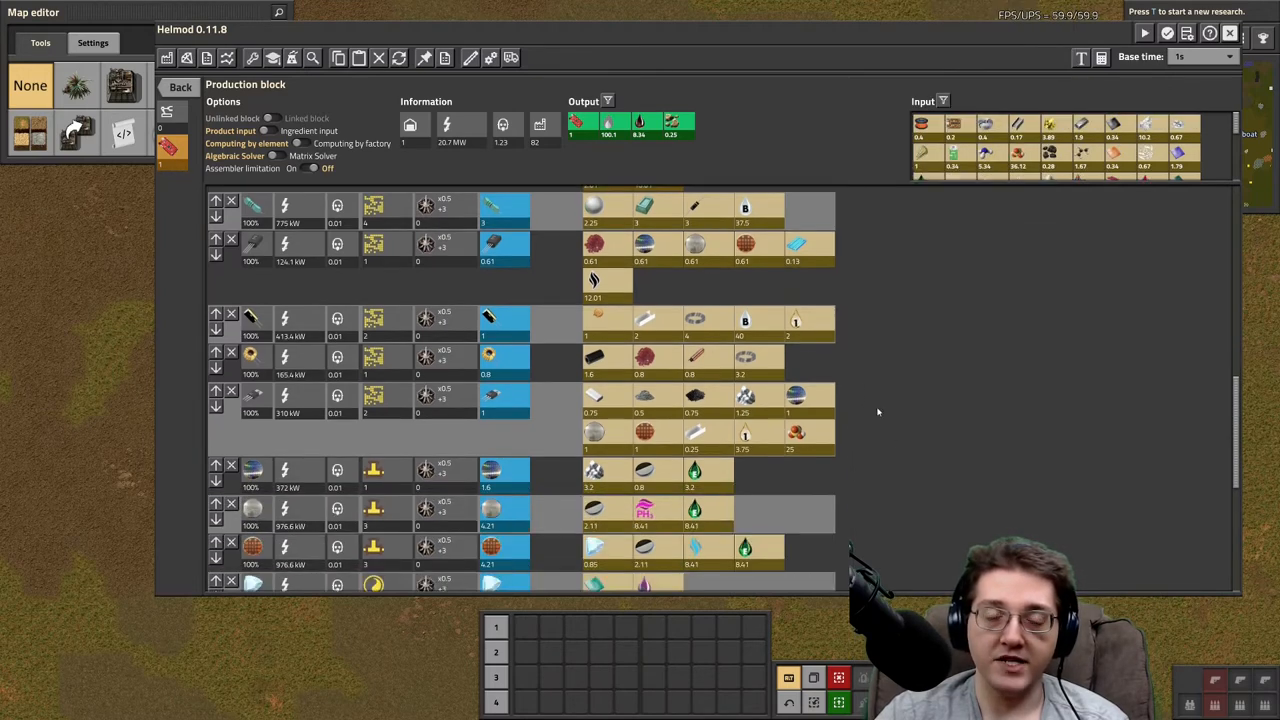
mouse_move(888, 390)
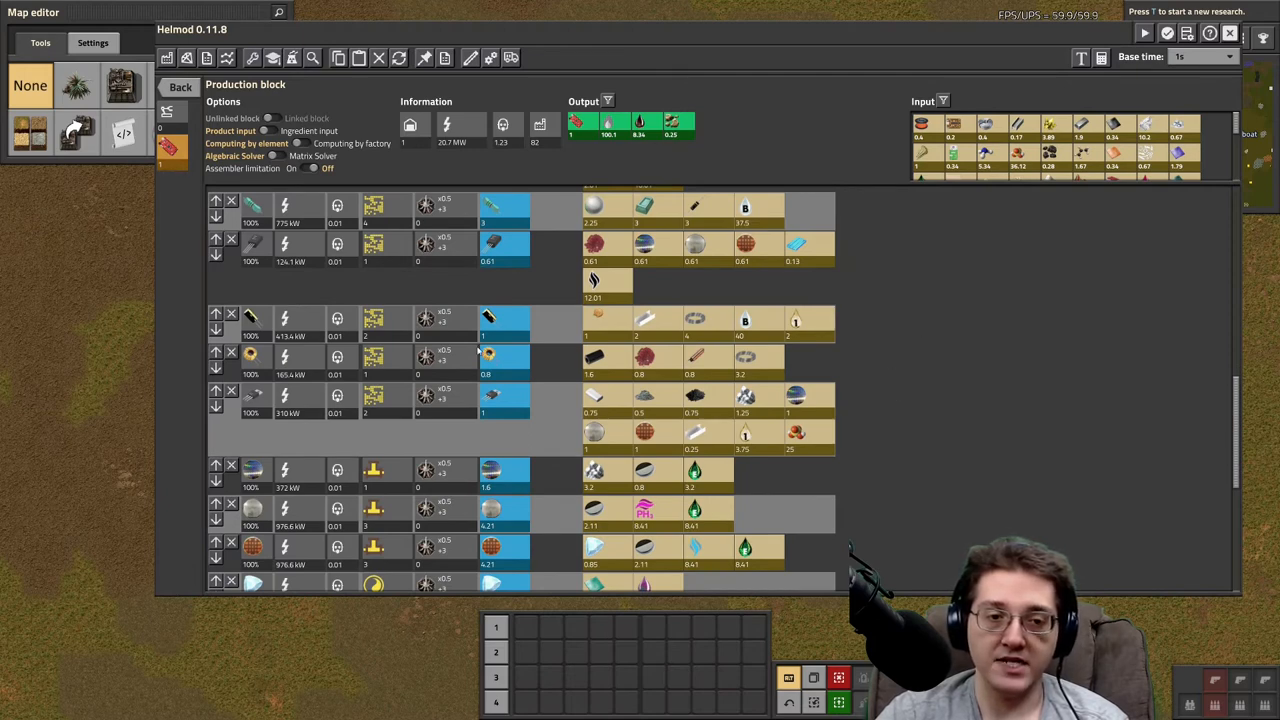
mouse_move(490, 356)
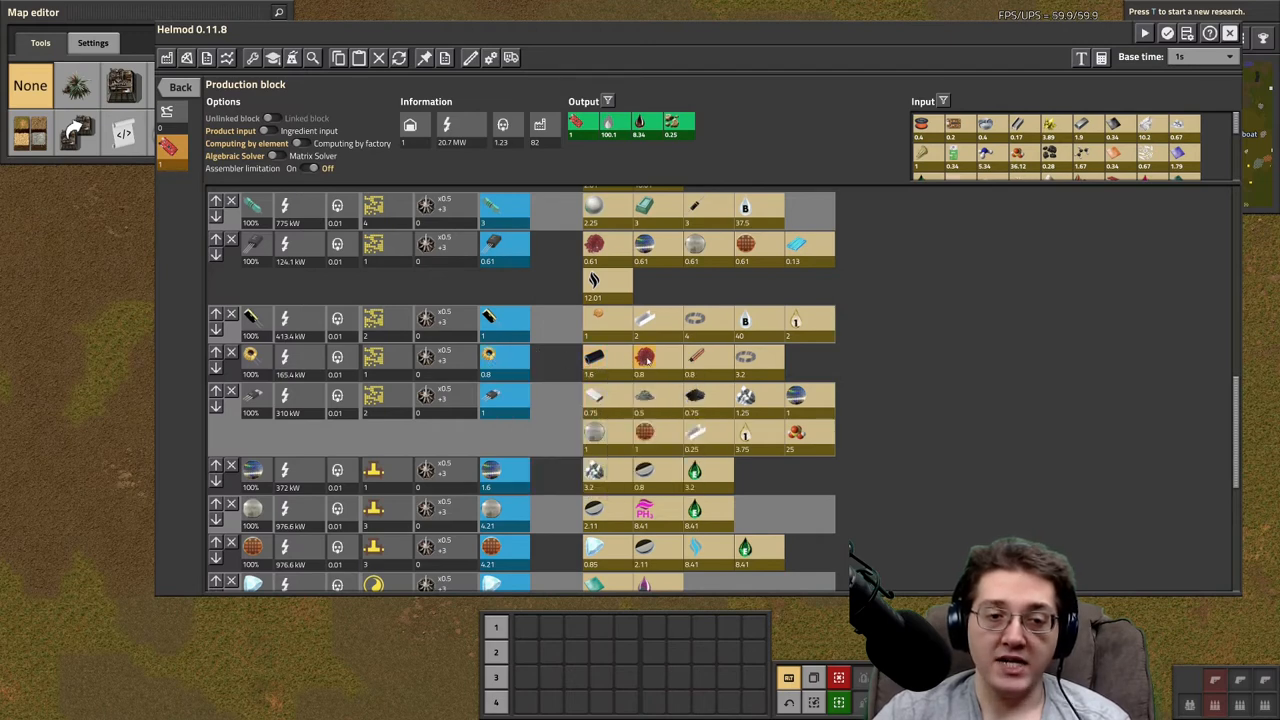
mouse_move(696, 356)
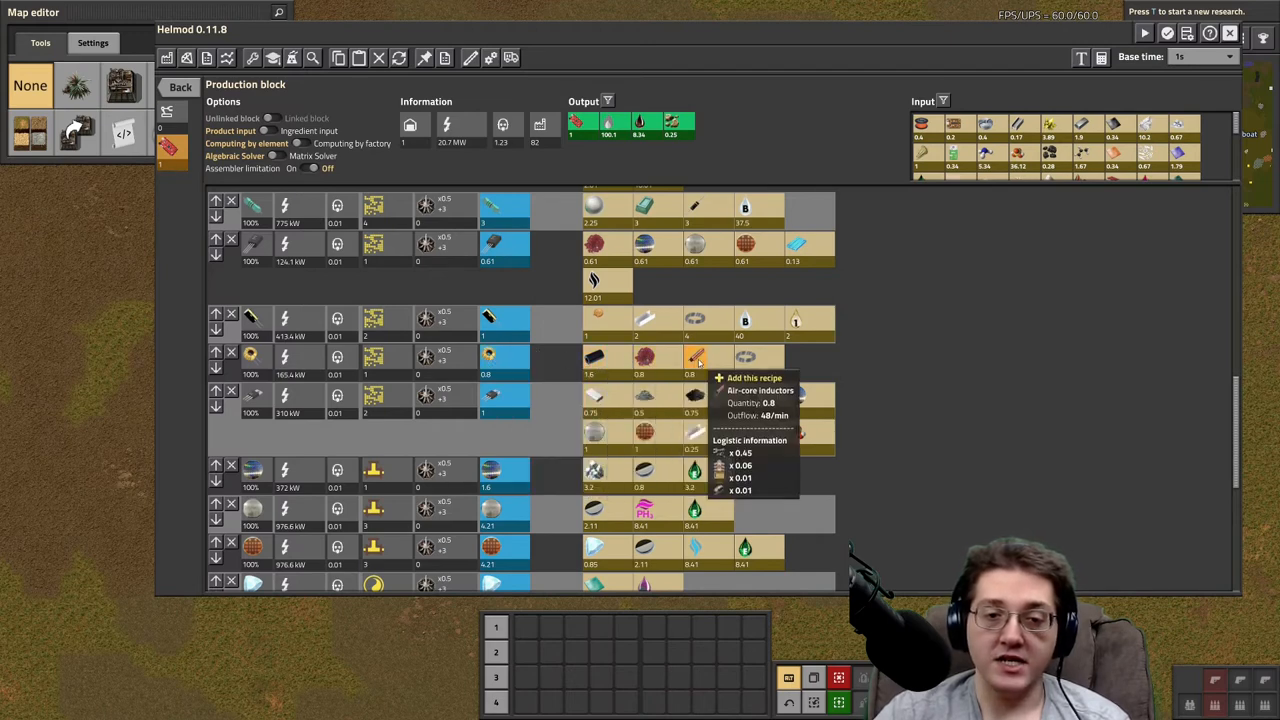
mouse_move(490, 356)
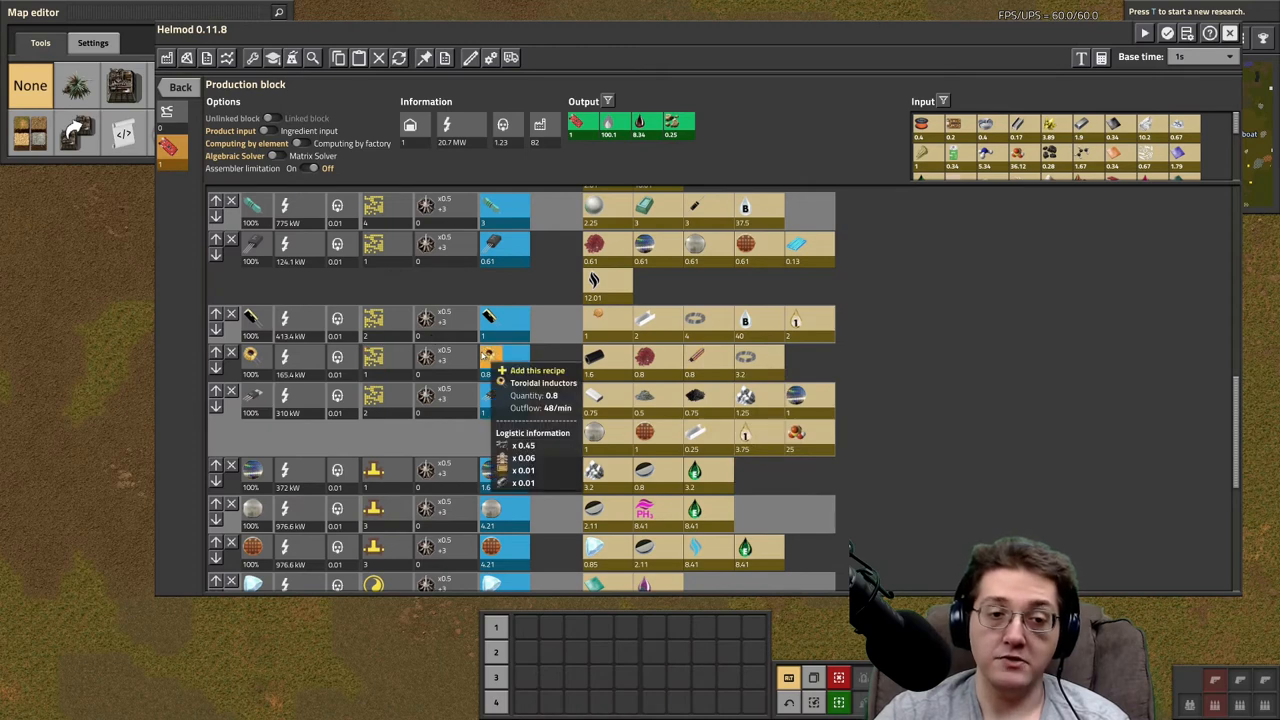
mouse_move(596, 356)
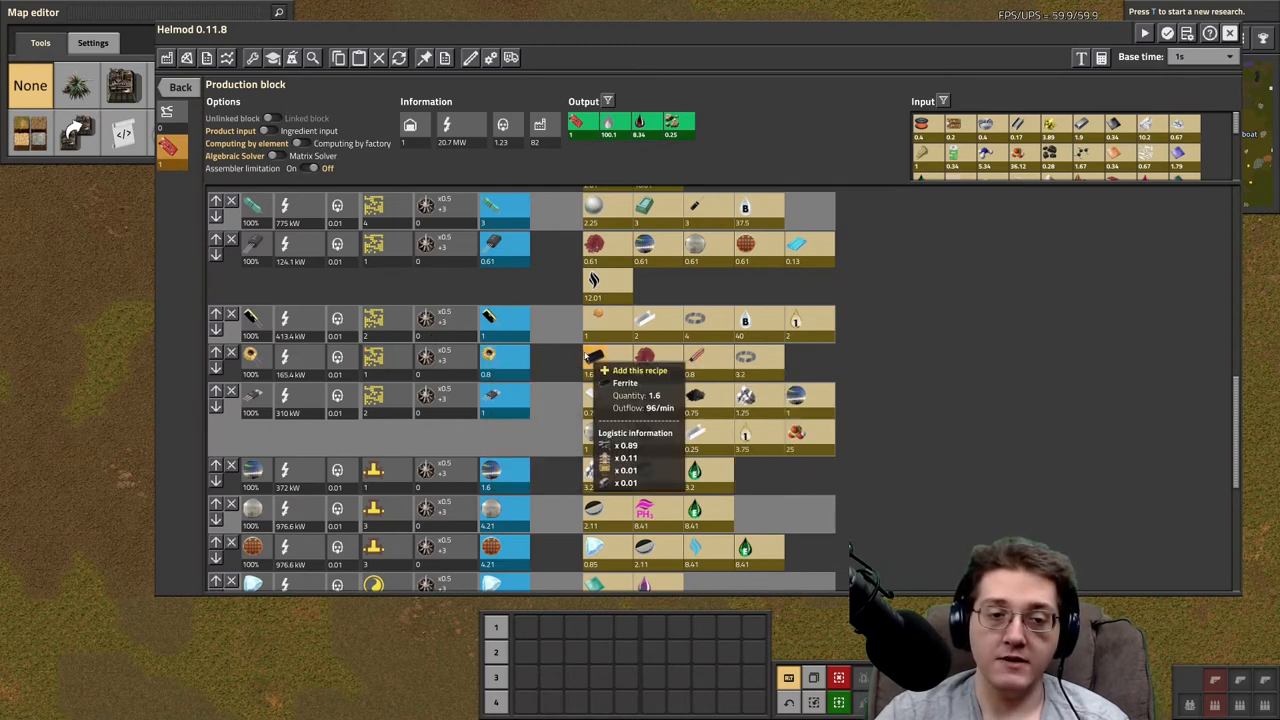
mouse_move(744, 356)
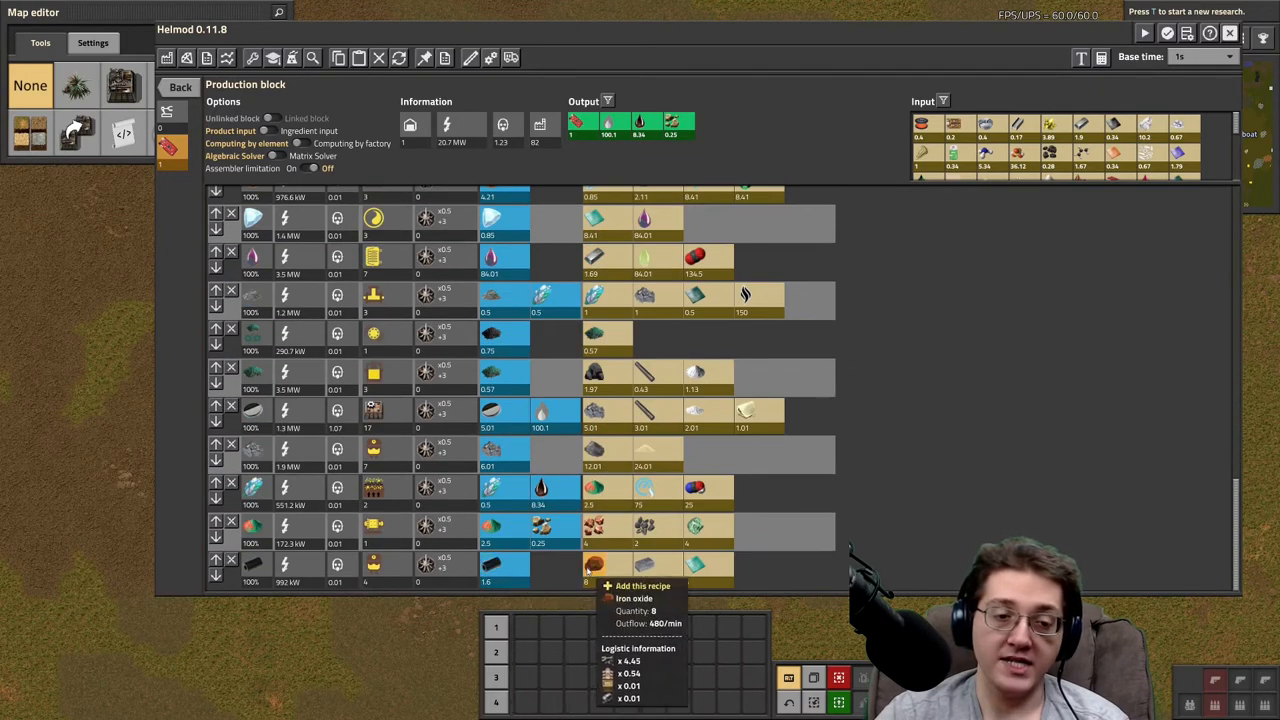
mouse_move(696, 564)
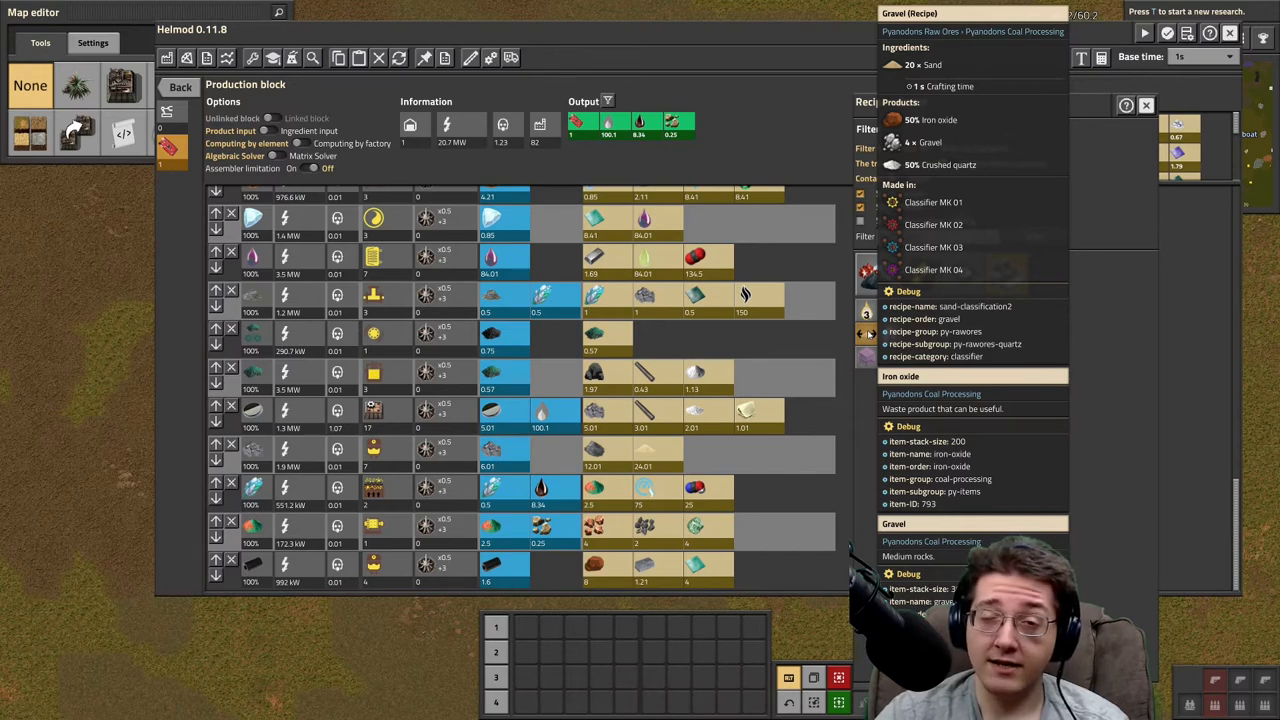
Close the iron oxide recipe choices, keeping the production block as it was
left_click(1146, 104)
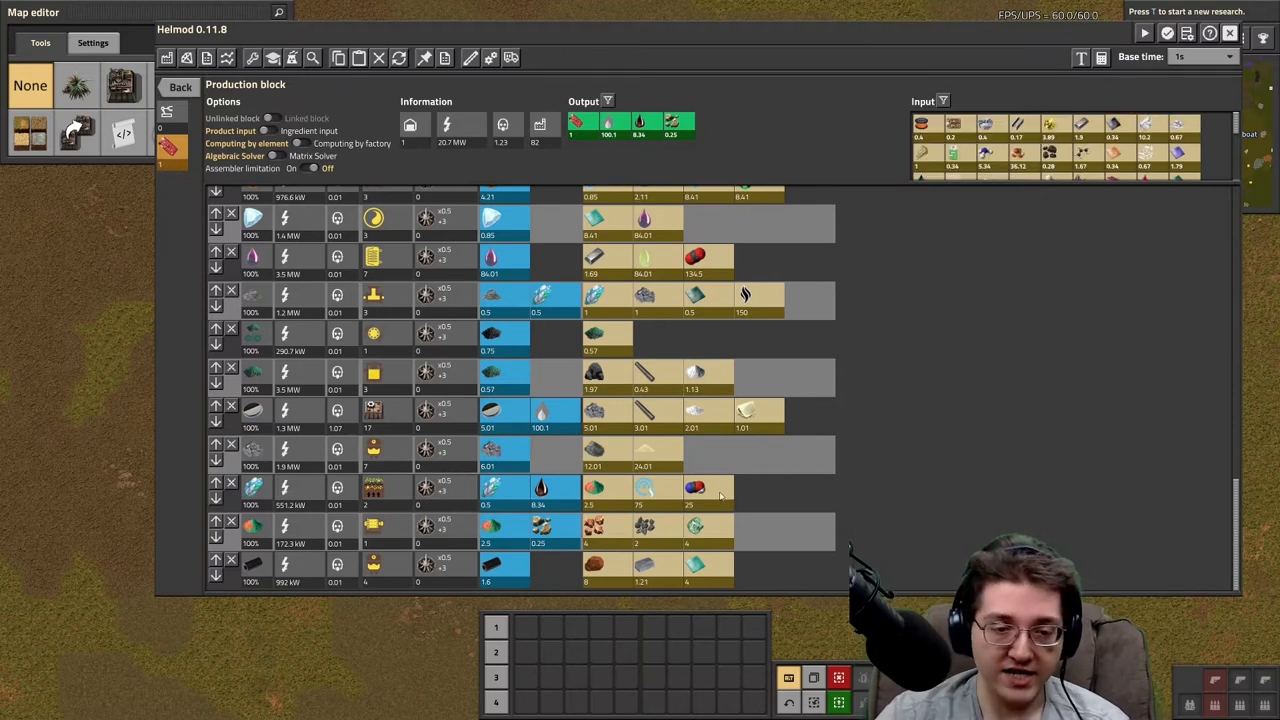
mouse_move(644, 564)
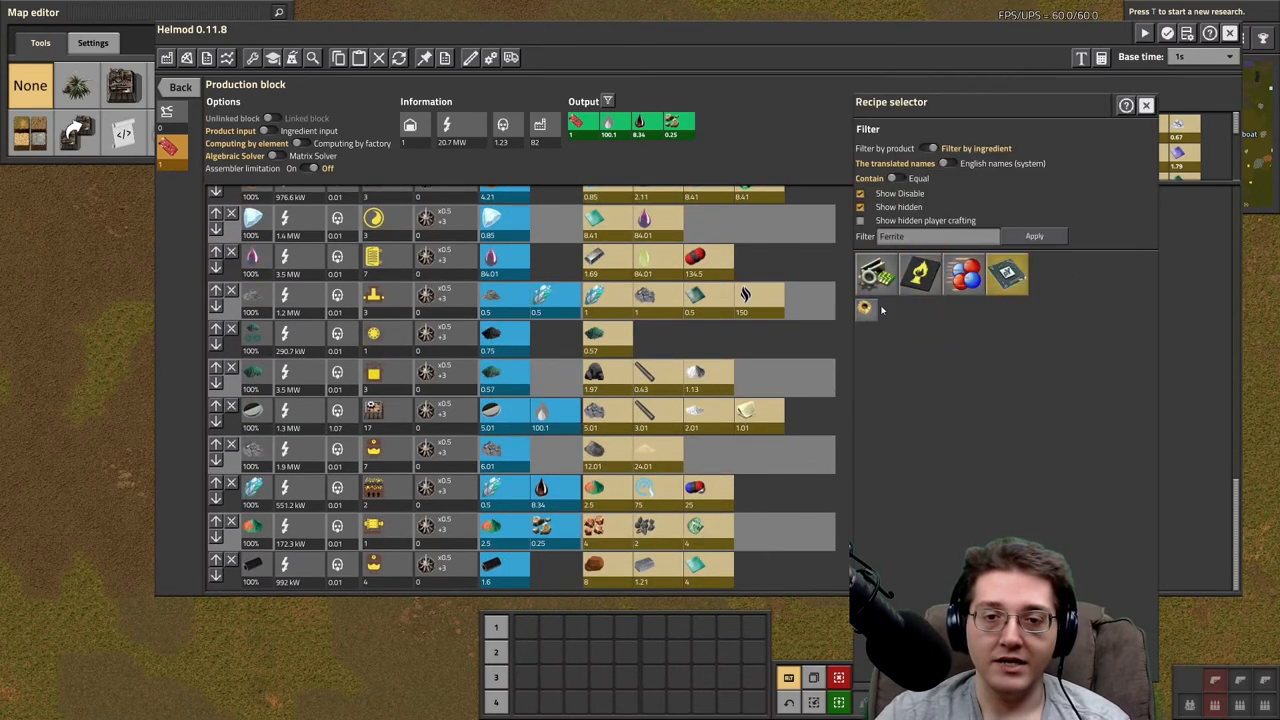
Close the ferrite ingredient-filtered recipe choices without adding a recipe
left_click(964, 276)
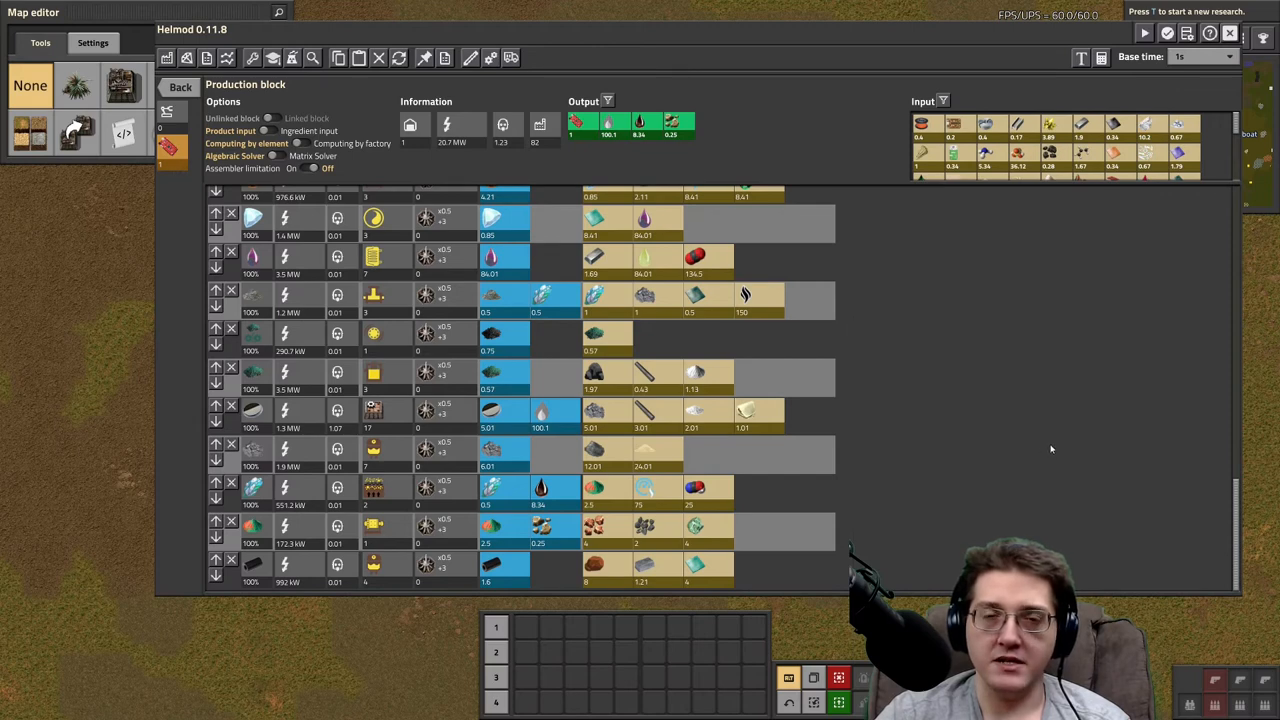
mouse_move(1056, 448)
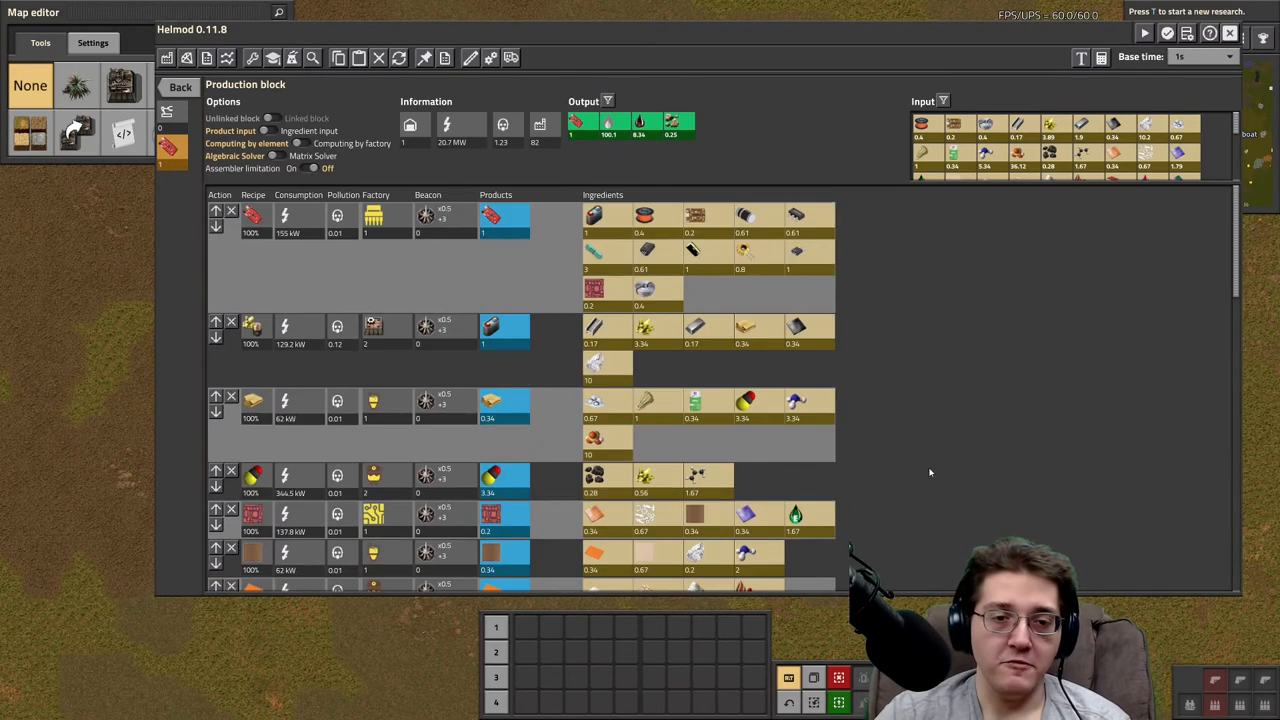
scroll("down", 3)
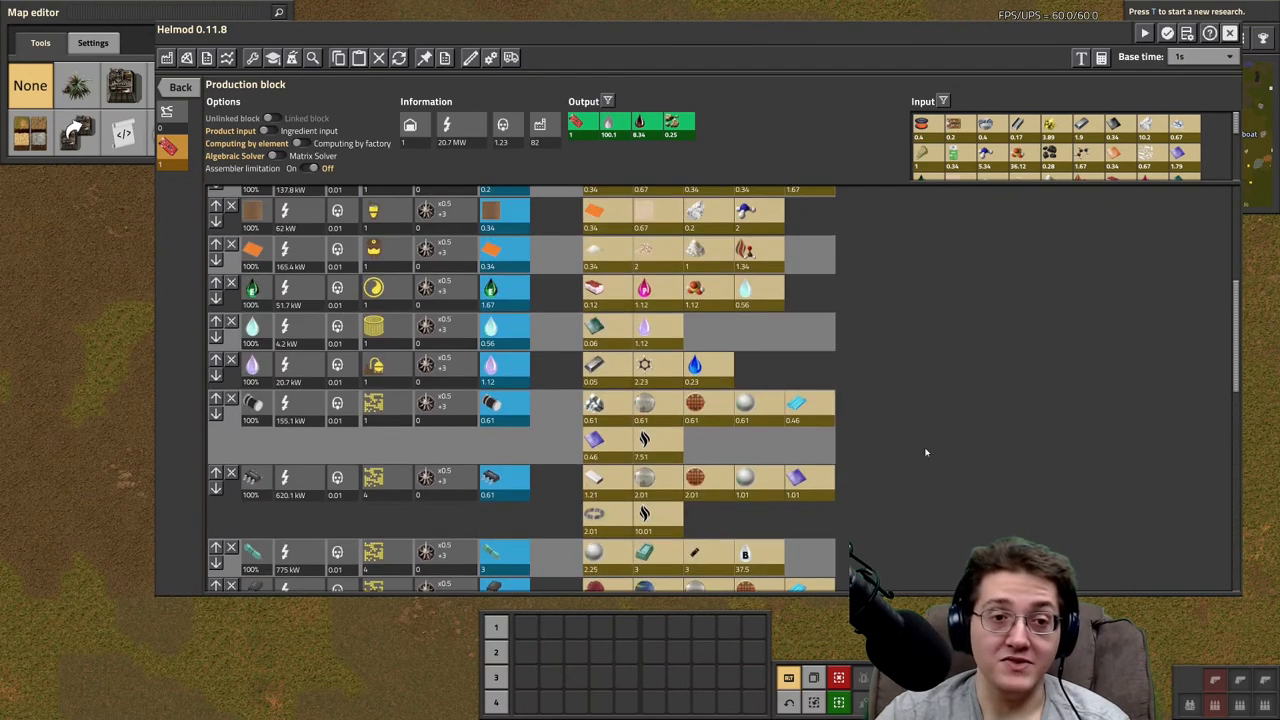
scroll("down", 3)
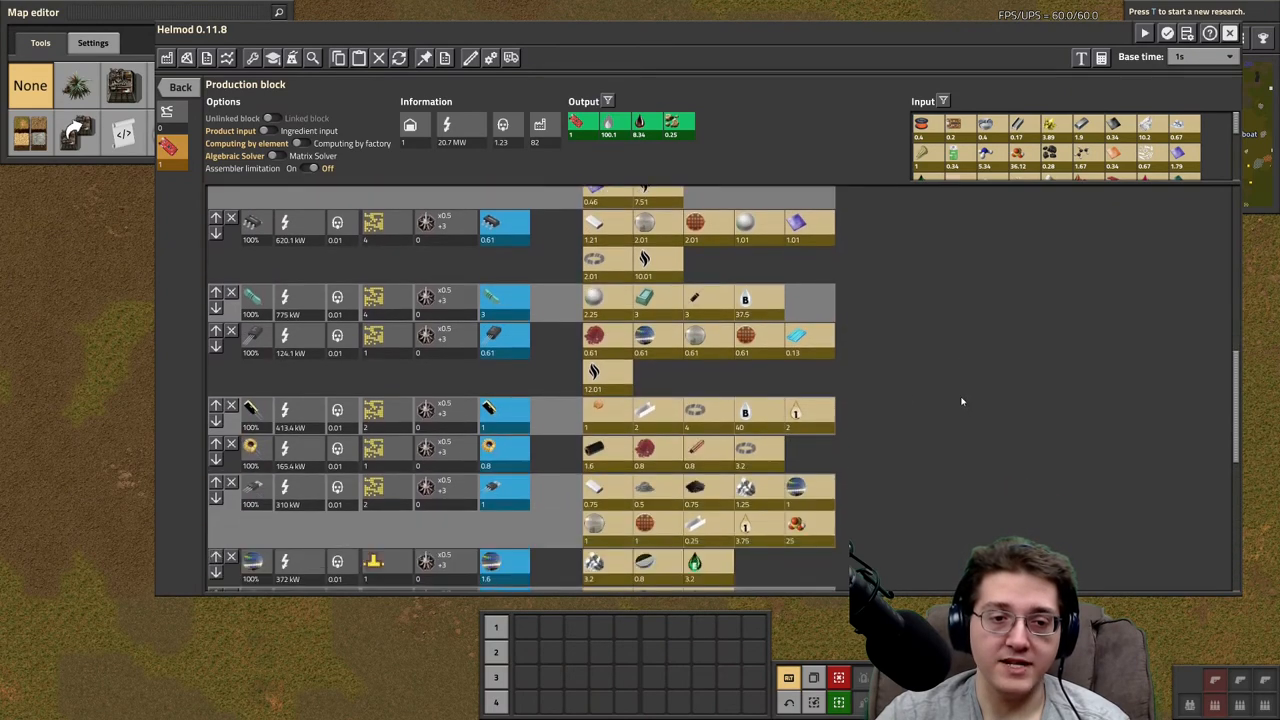
scroll("down", 3)
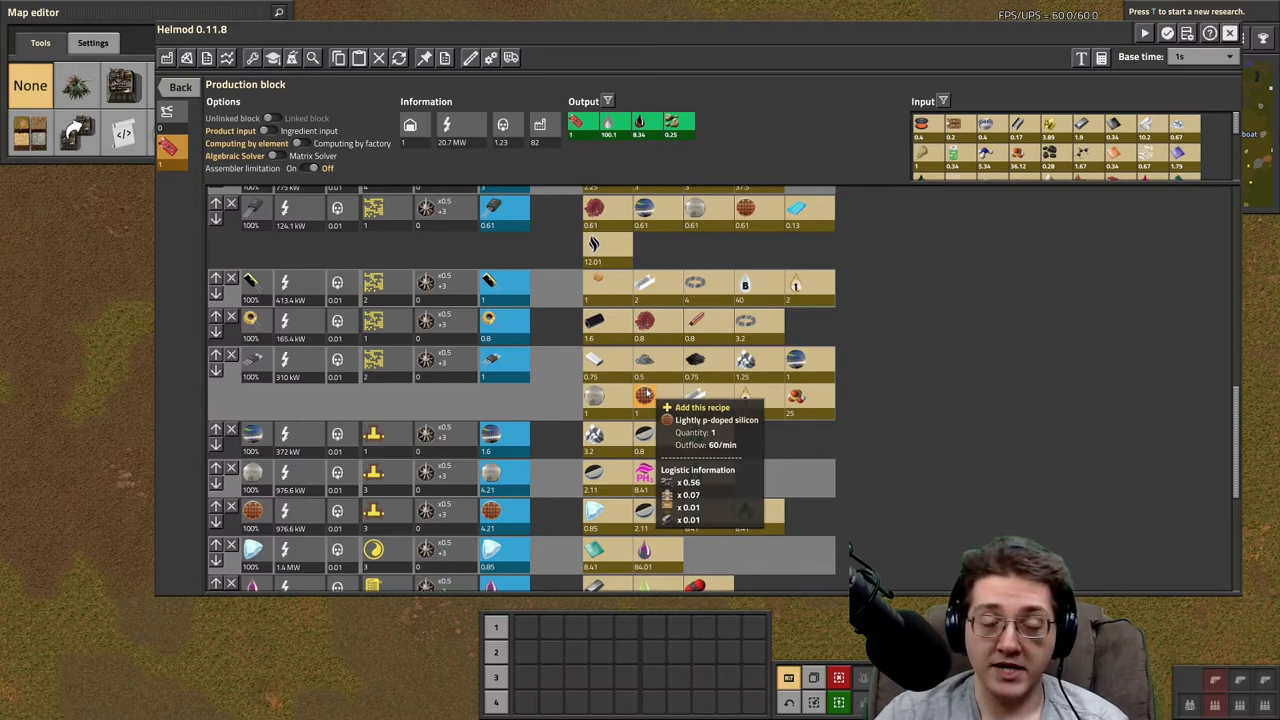
mouse_move(796, 360)
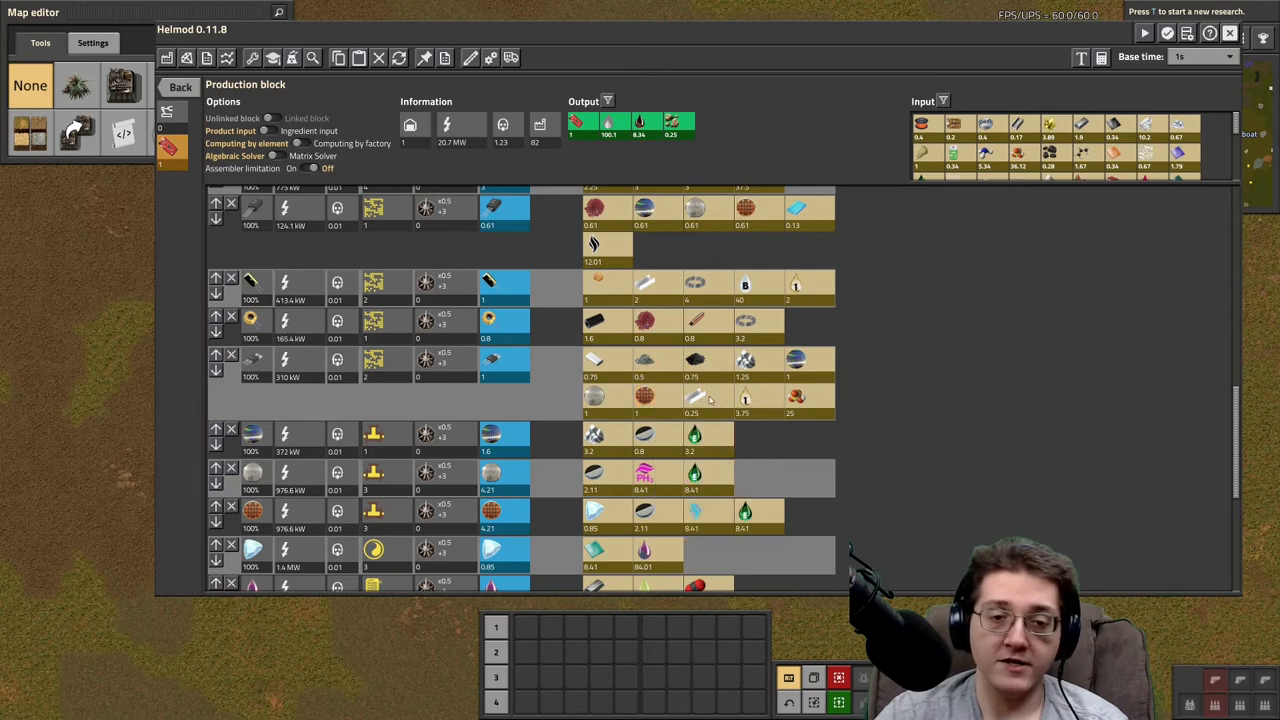
mouse_move(730, 400)
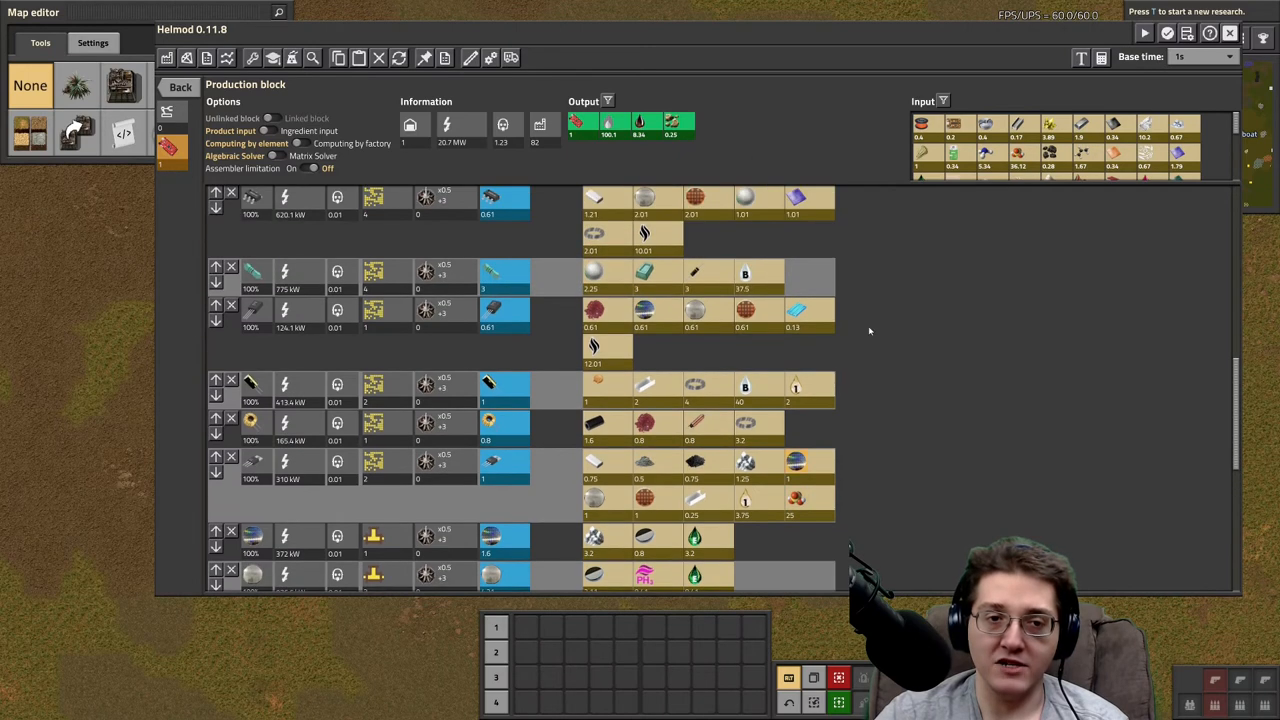
scroll("down", 3)
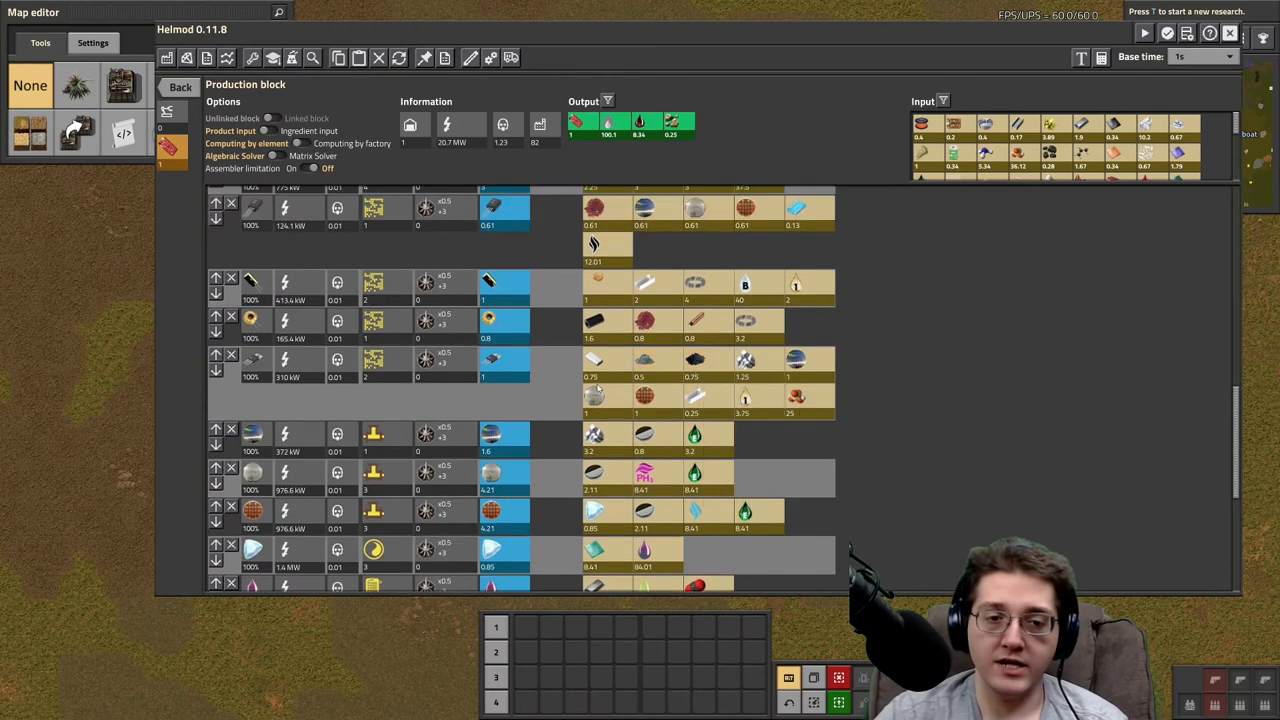
scroll("down", 3)
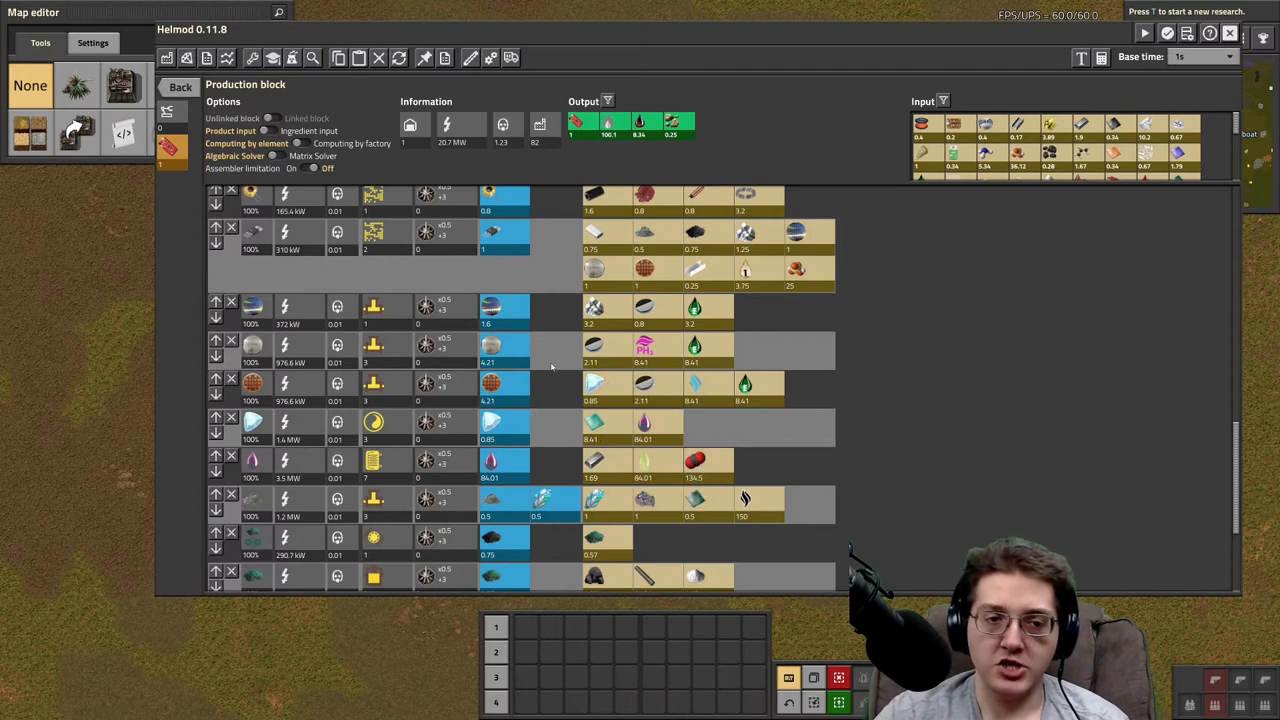
scroll("down", 3)
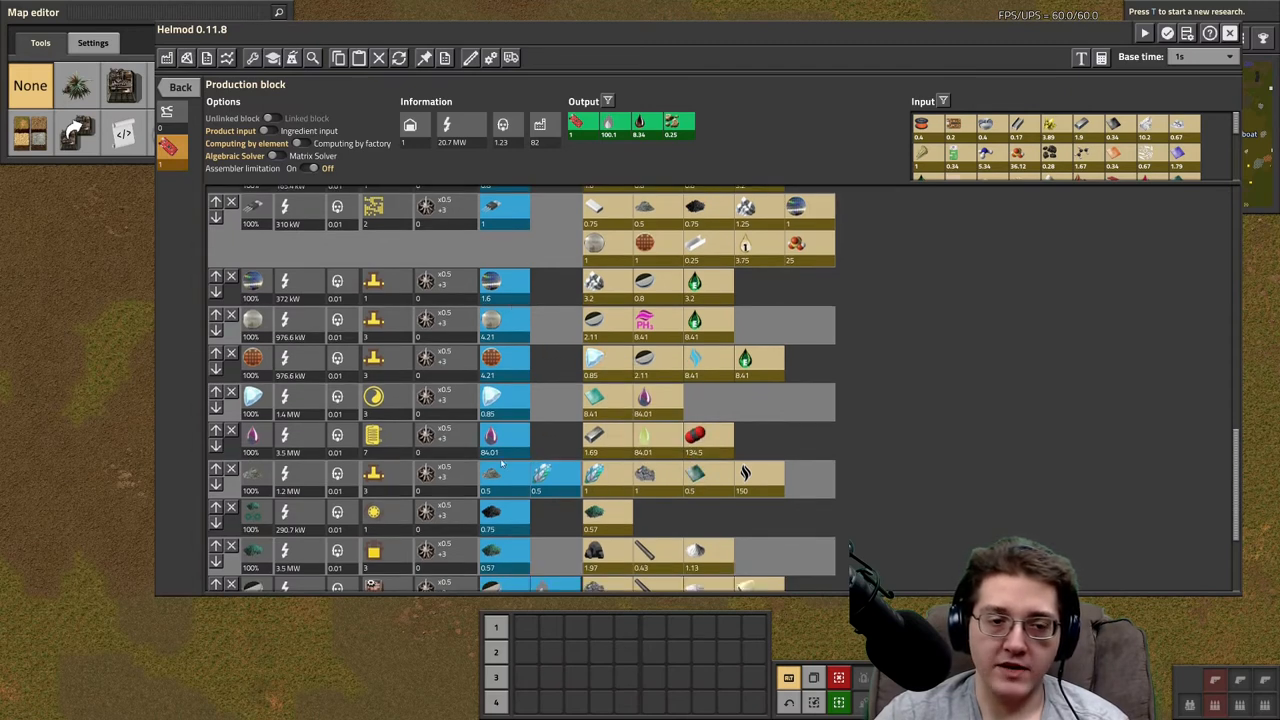
mouse_move(492, 280)
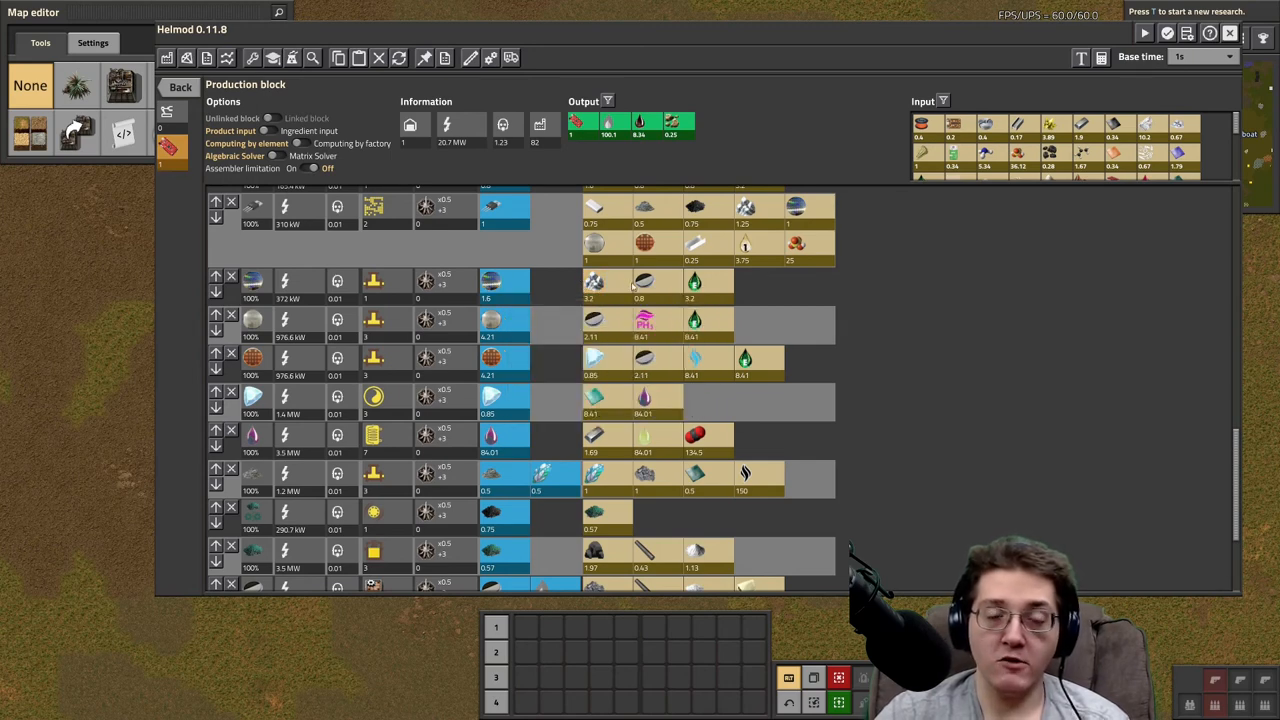
mouse_move(644, 280)
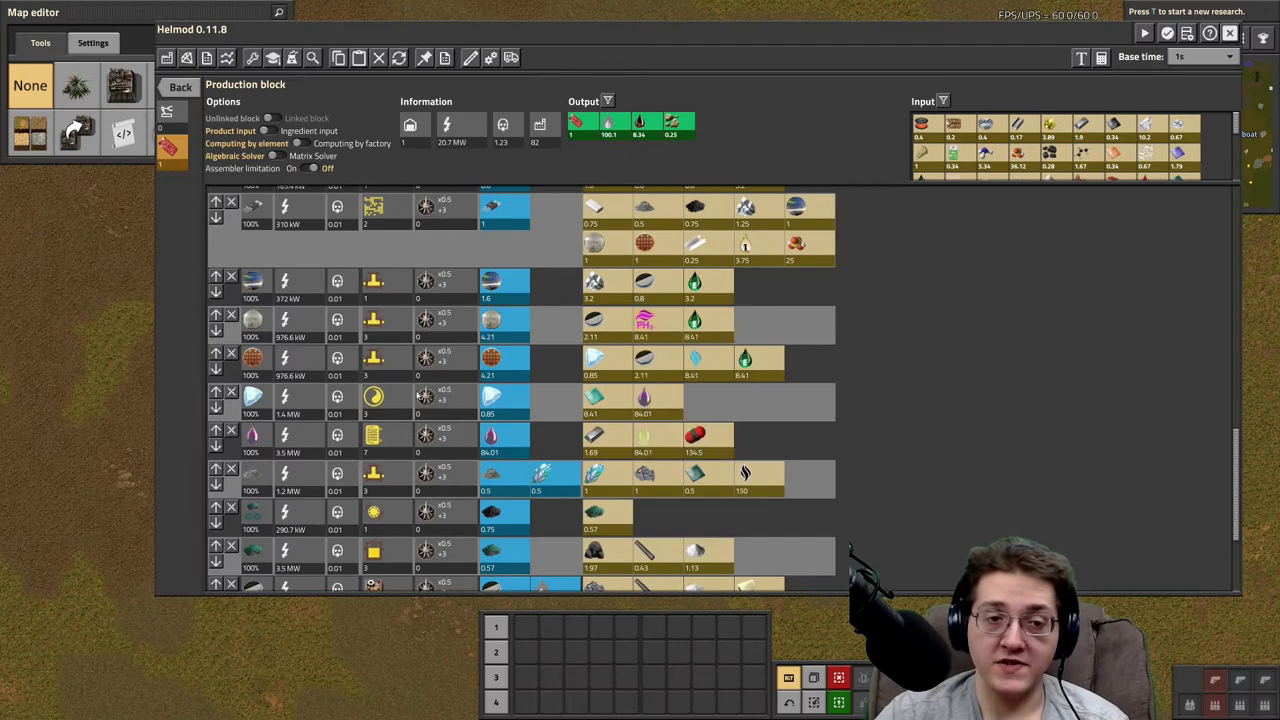
mouse_move(594, 358)
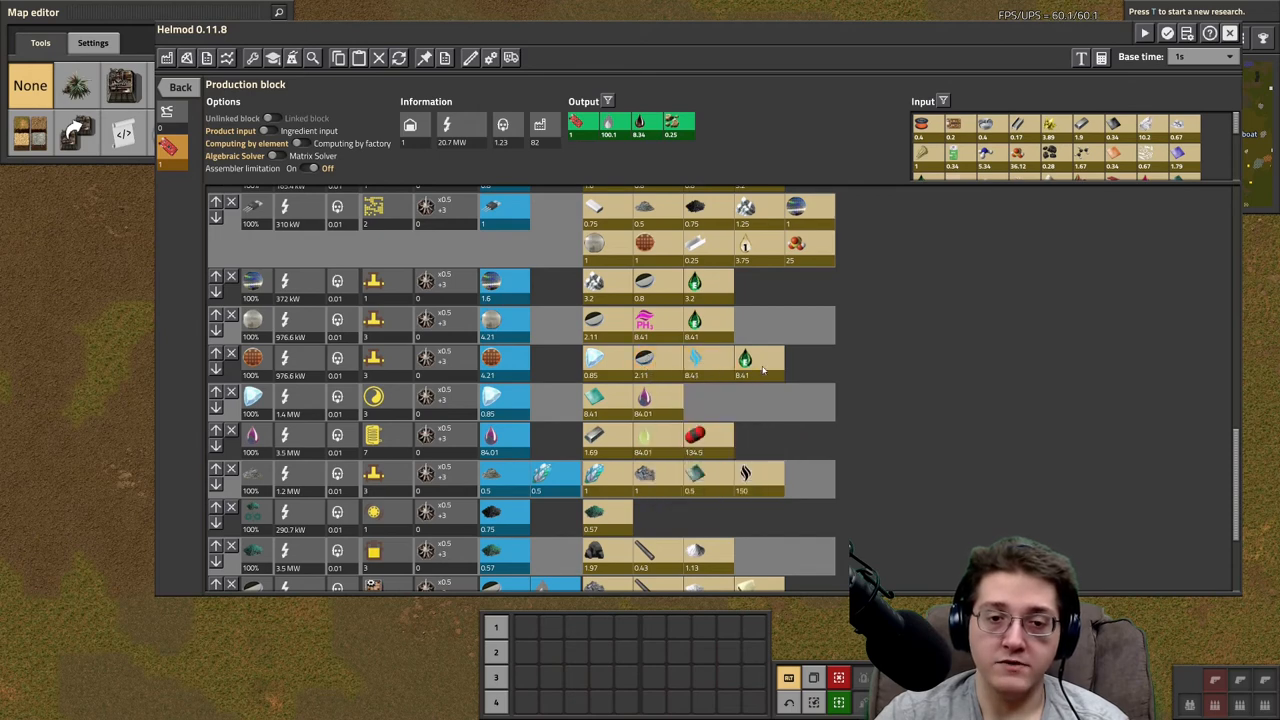
mouse_move(490, 396)
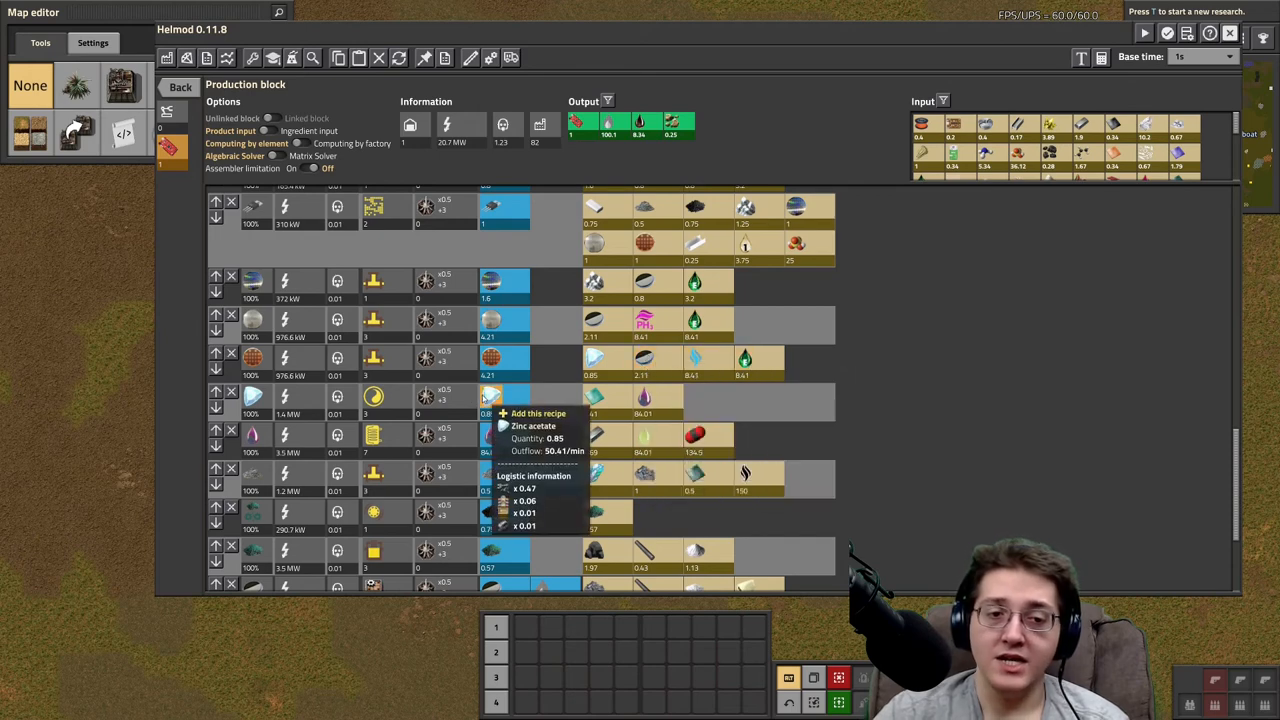
mouse_move(596, 400)
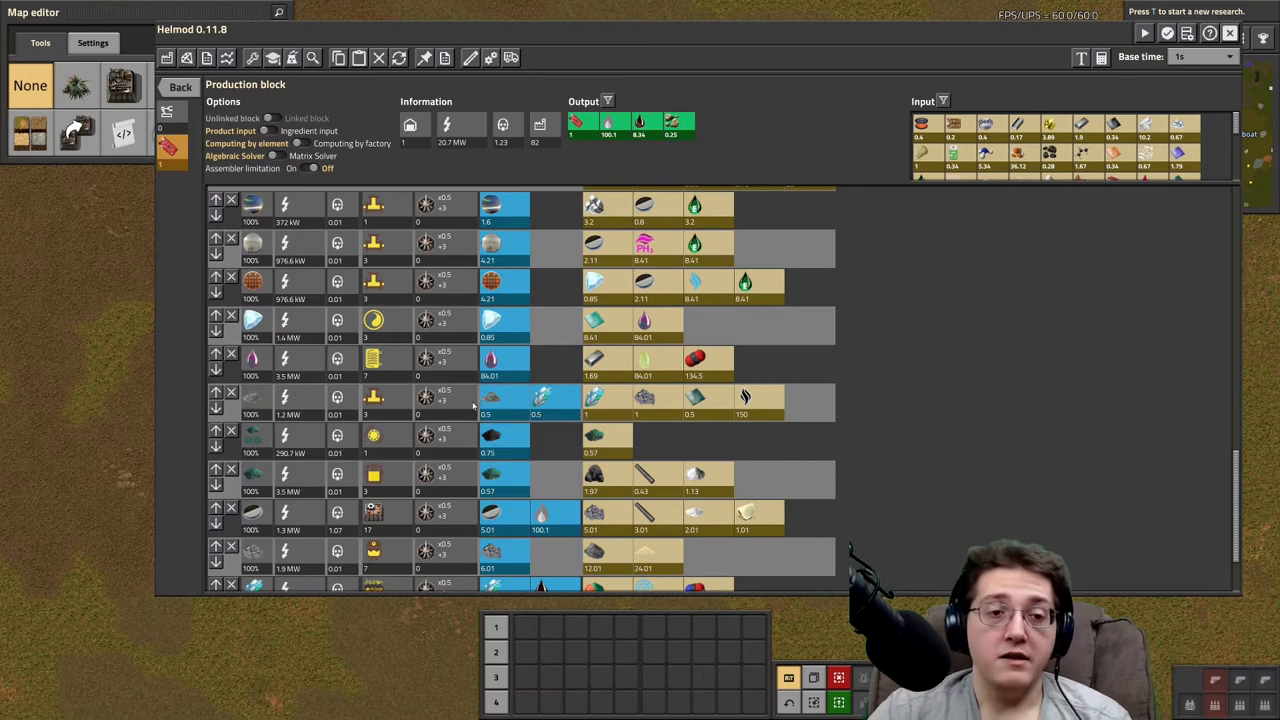
mouse_move(568, 412)
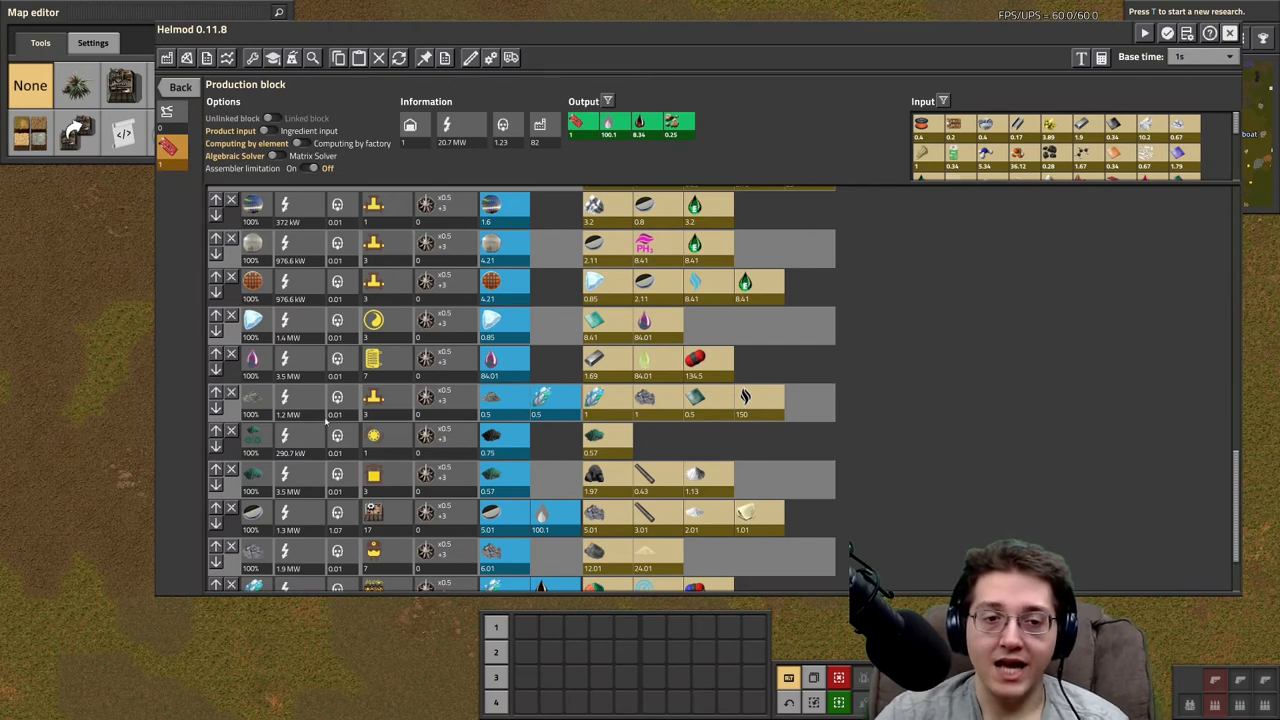
mouse_move(592, 398)
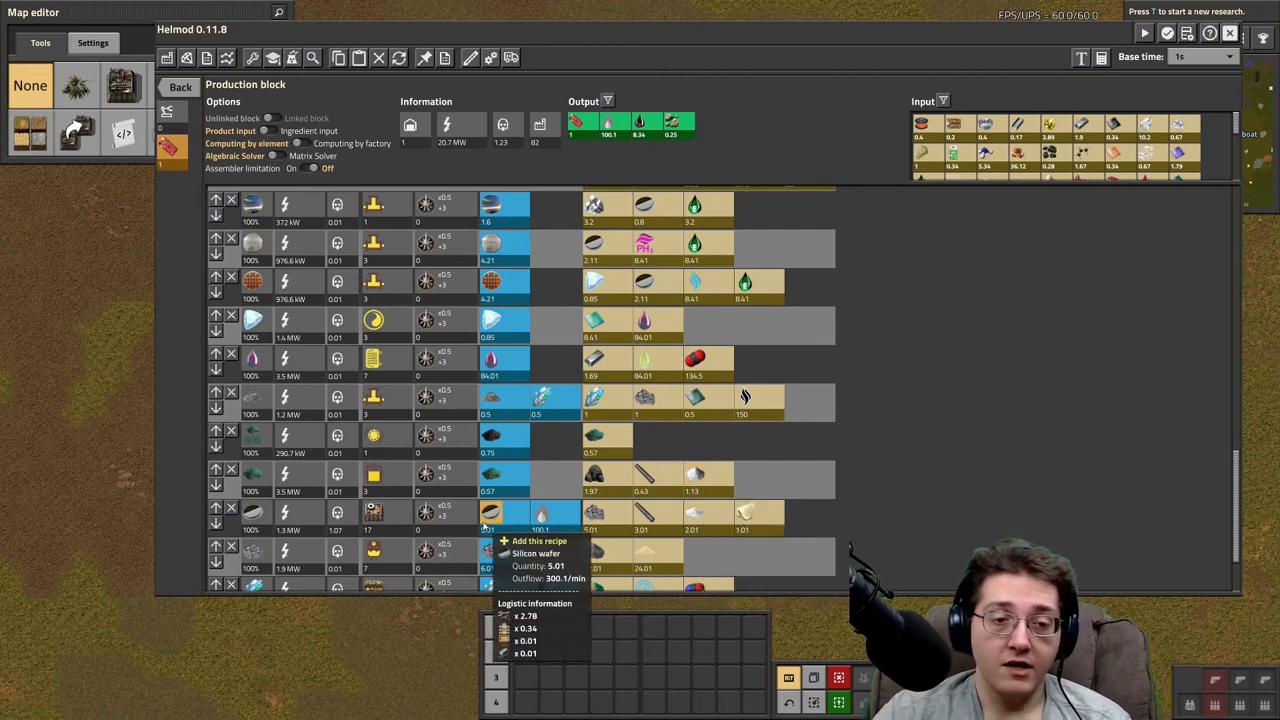
mouse_move(540, 512)
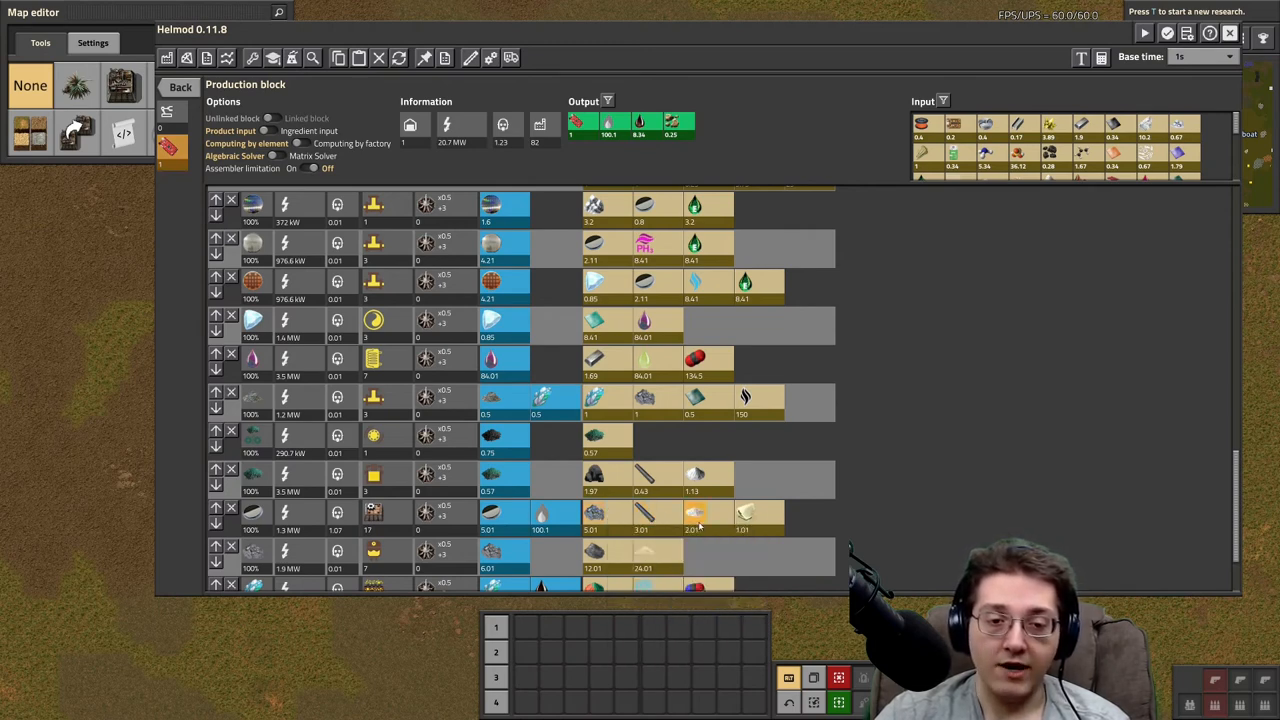
mouse_move(696, 512)
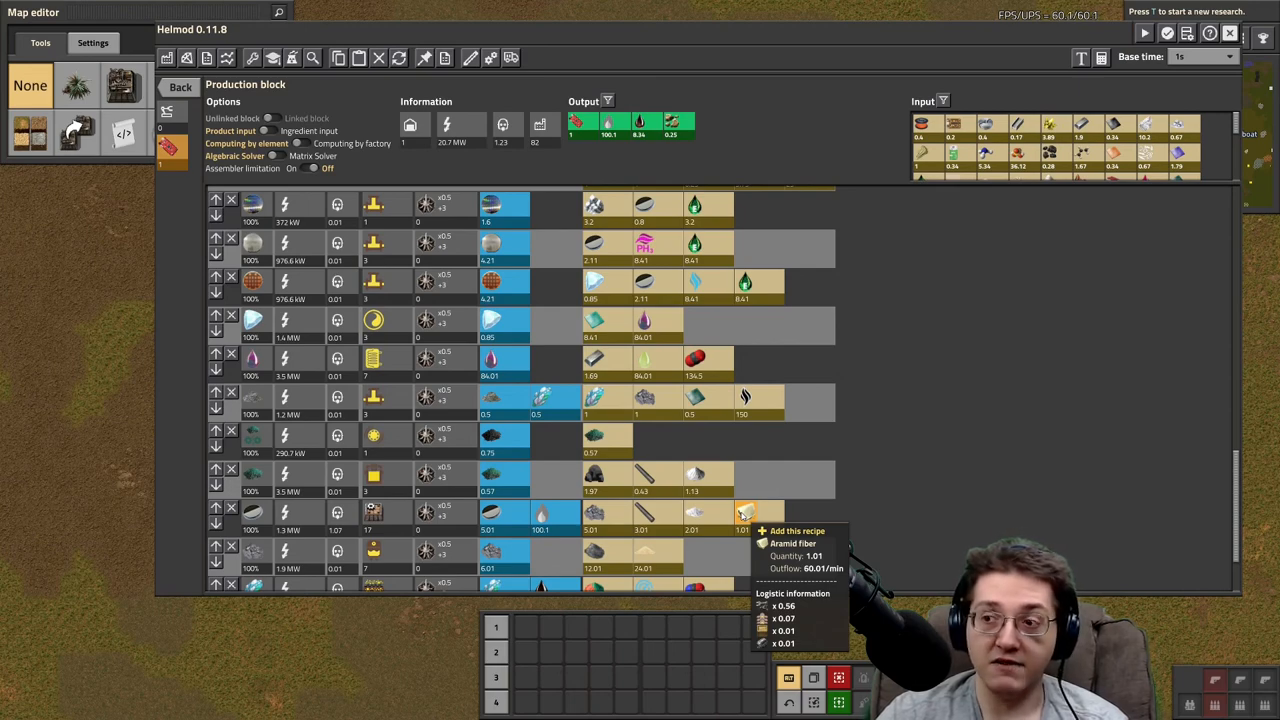
Bring the bottommost raw ore recipe rows of the production block into view
left_click(744, 512)
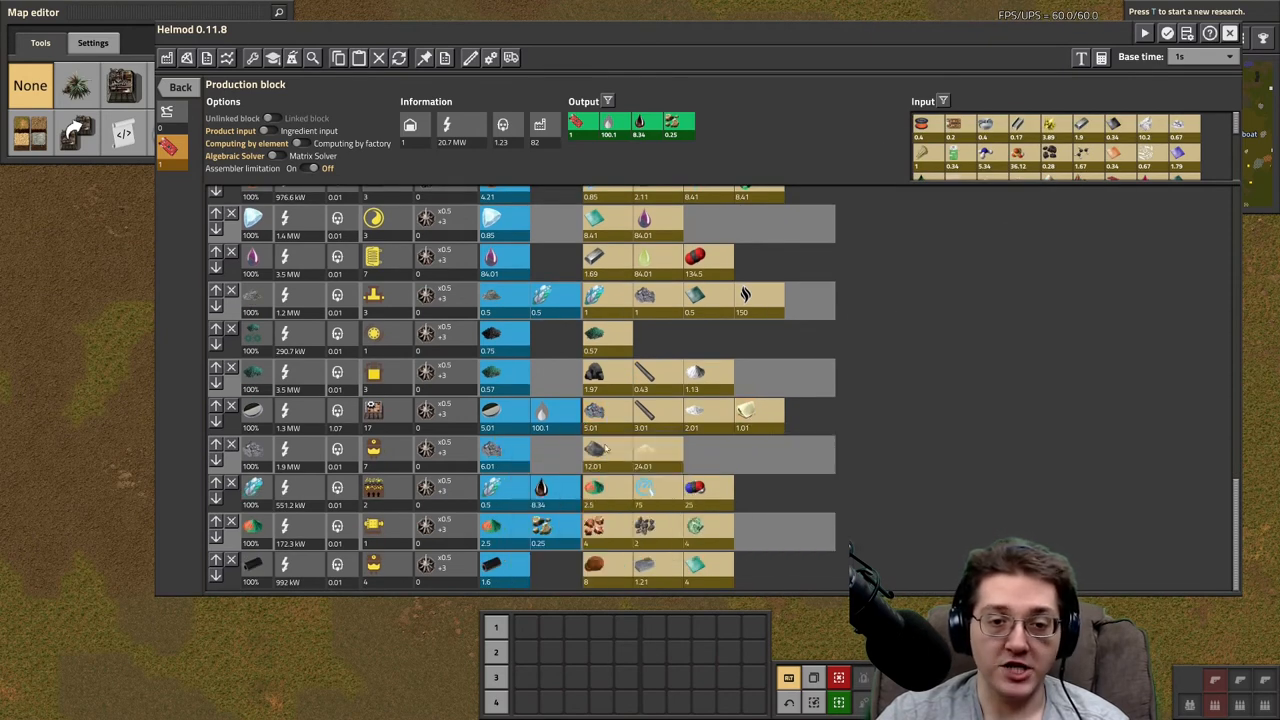
mouse_move(744, 408)
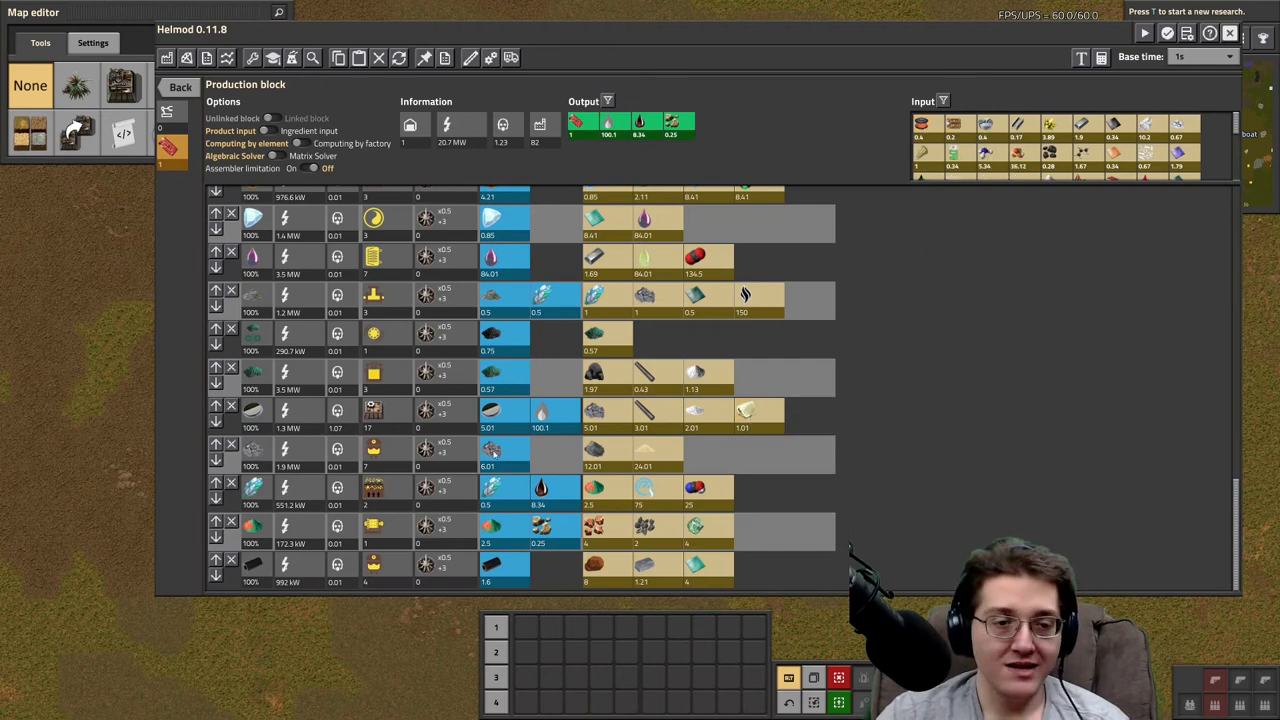
mouse_move(920, 126)
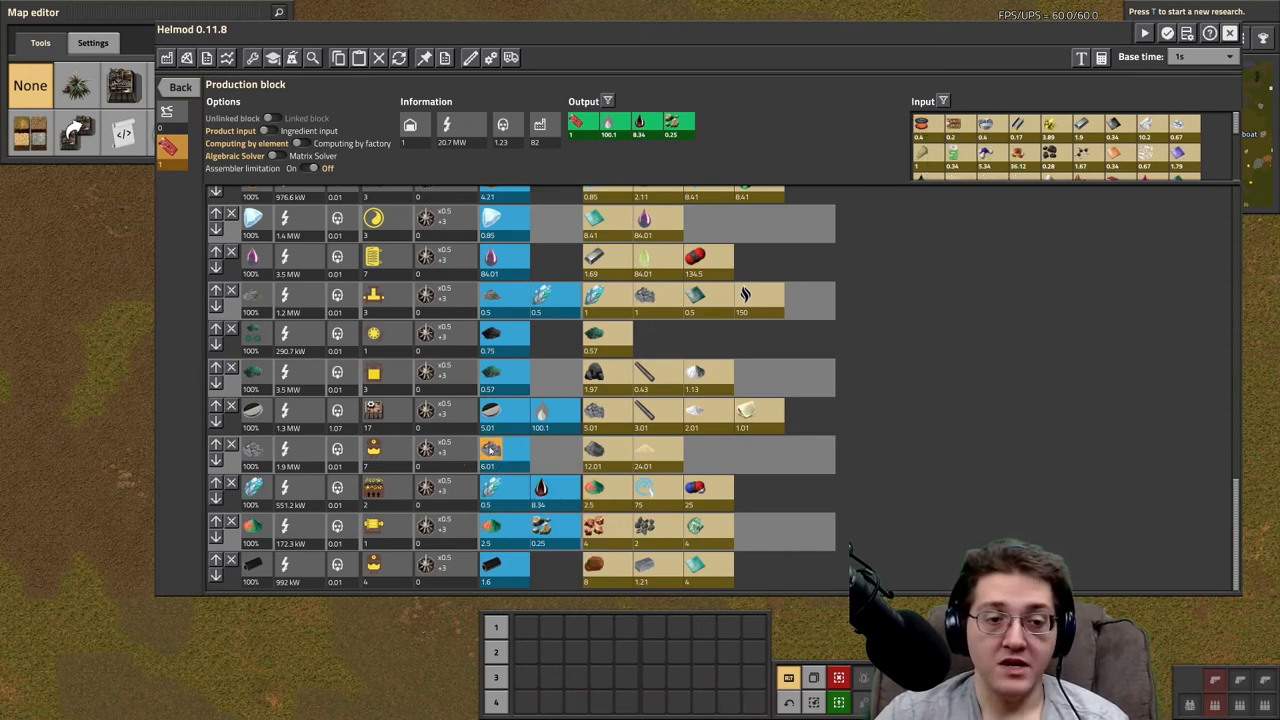
mouse_move(644, 448)
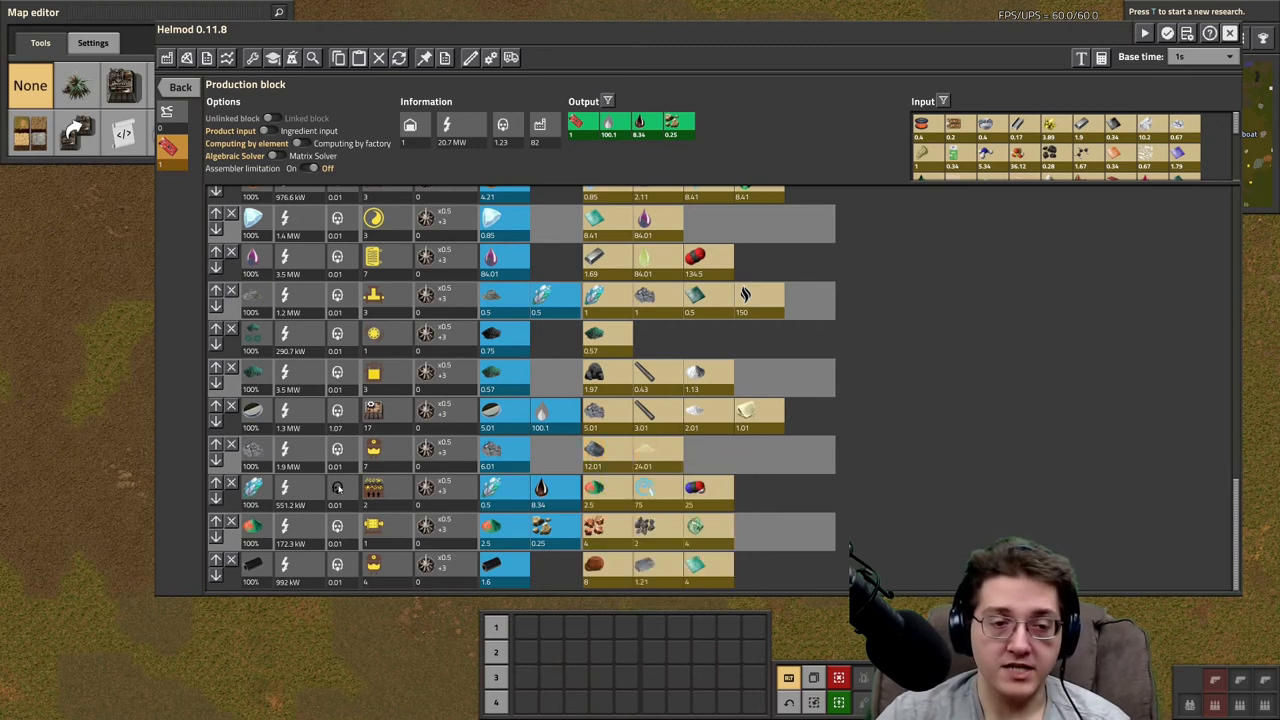
mouse_move(488, 504)
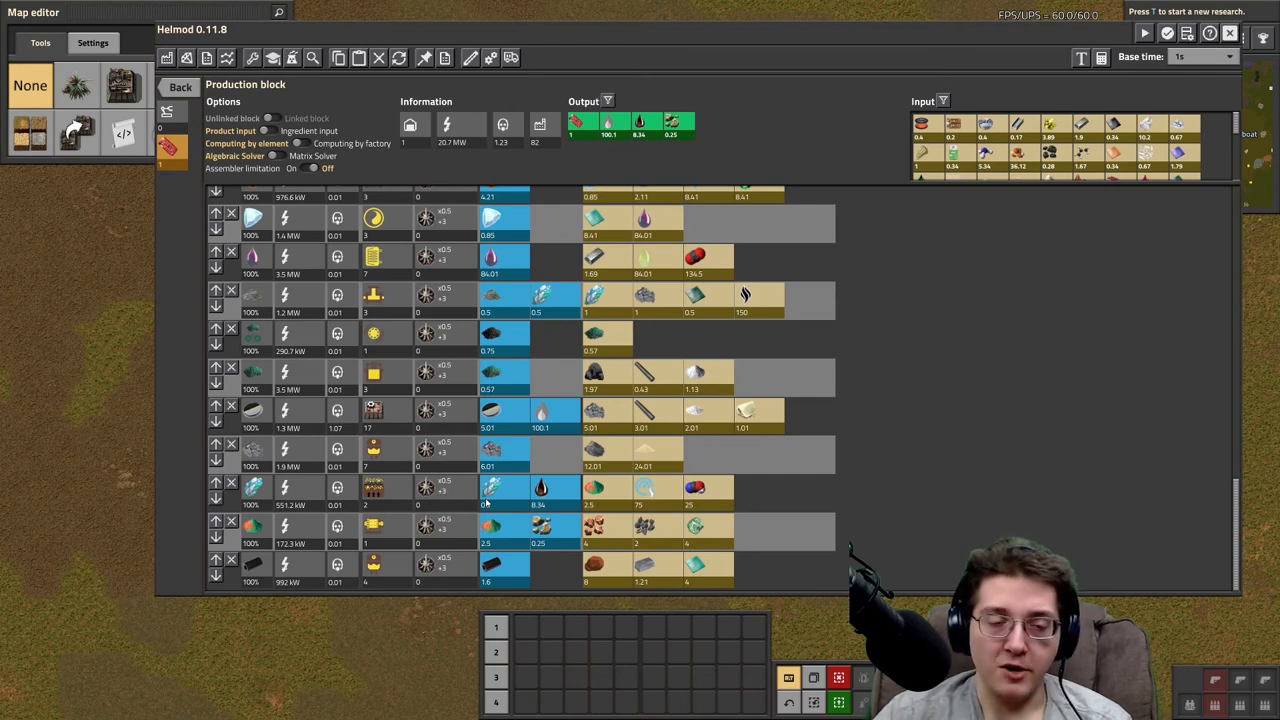
mouse_move(596, 488)
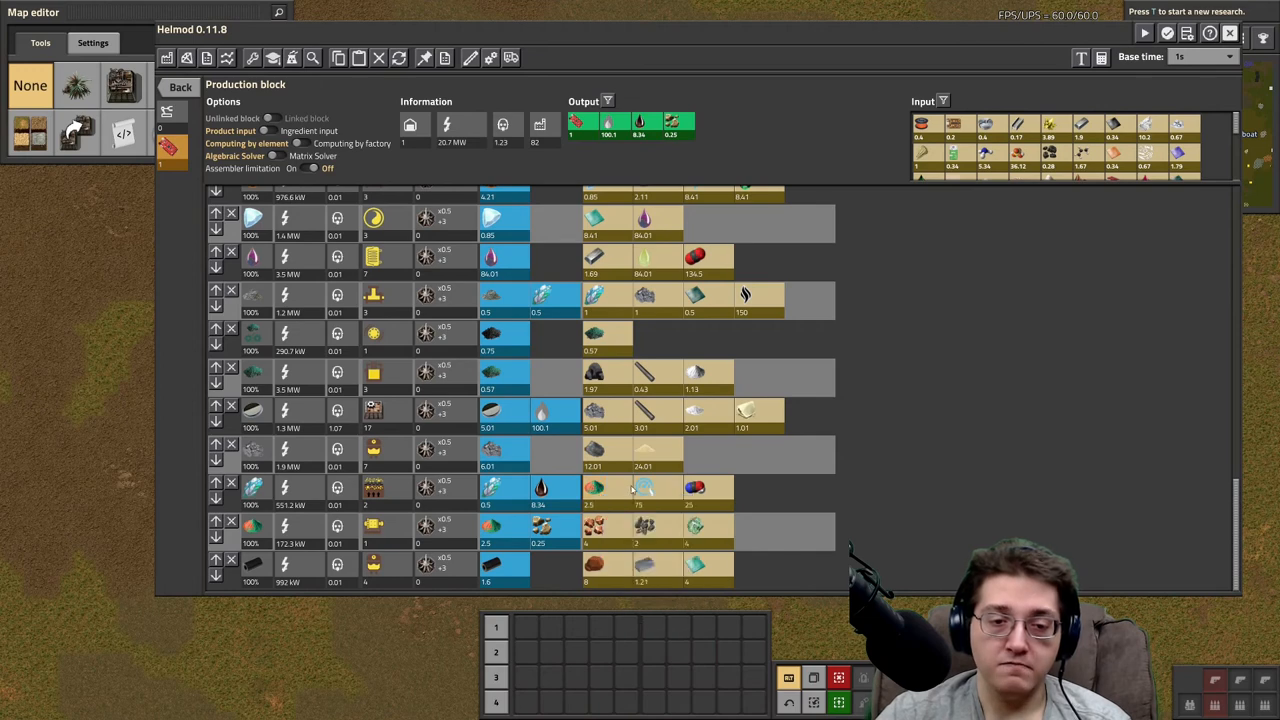
mouse_move(636, 490)
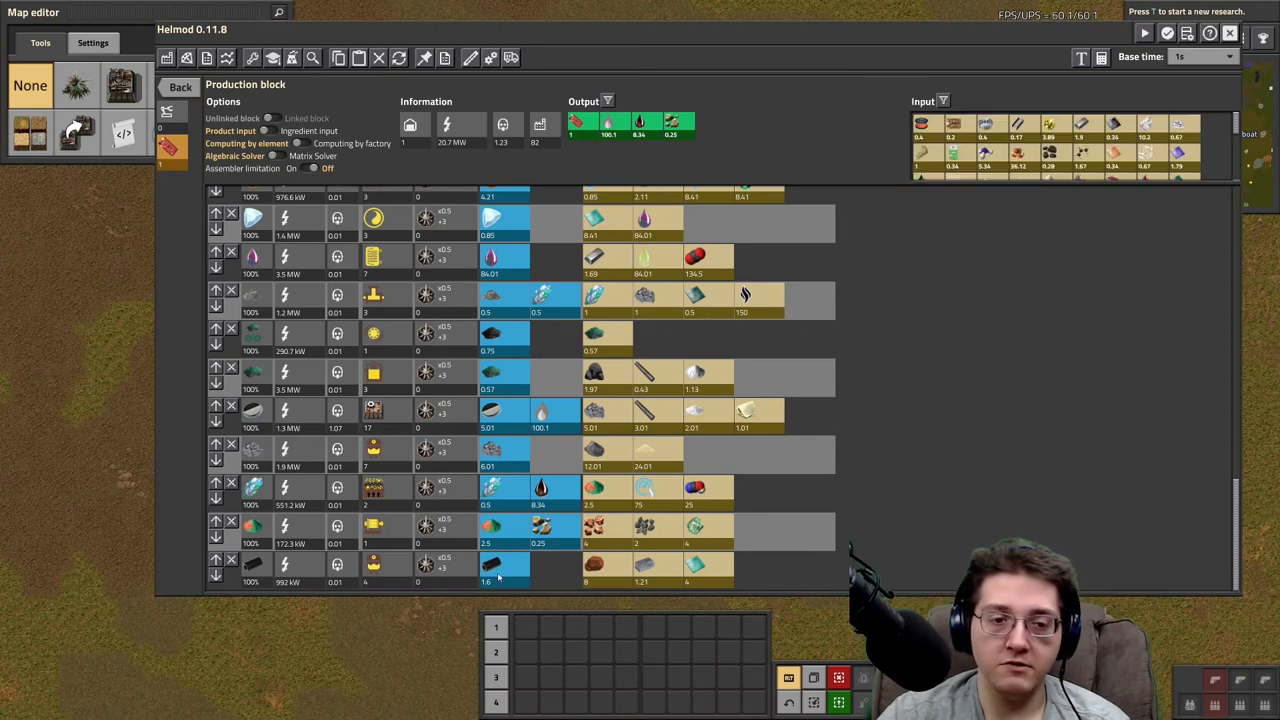
mouse_move(490, 524)
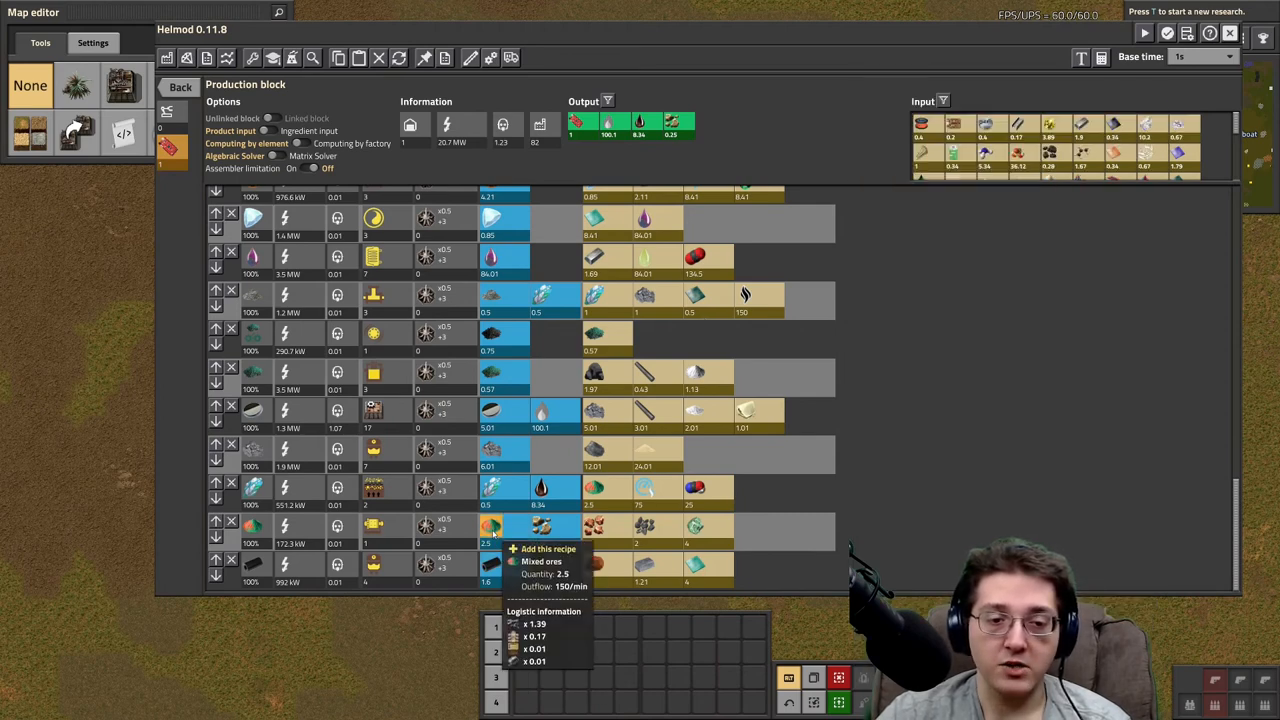
mouse_move(696, 524)
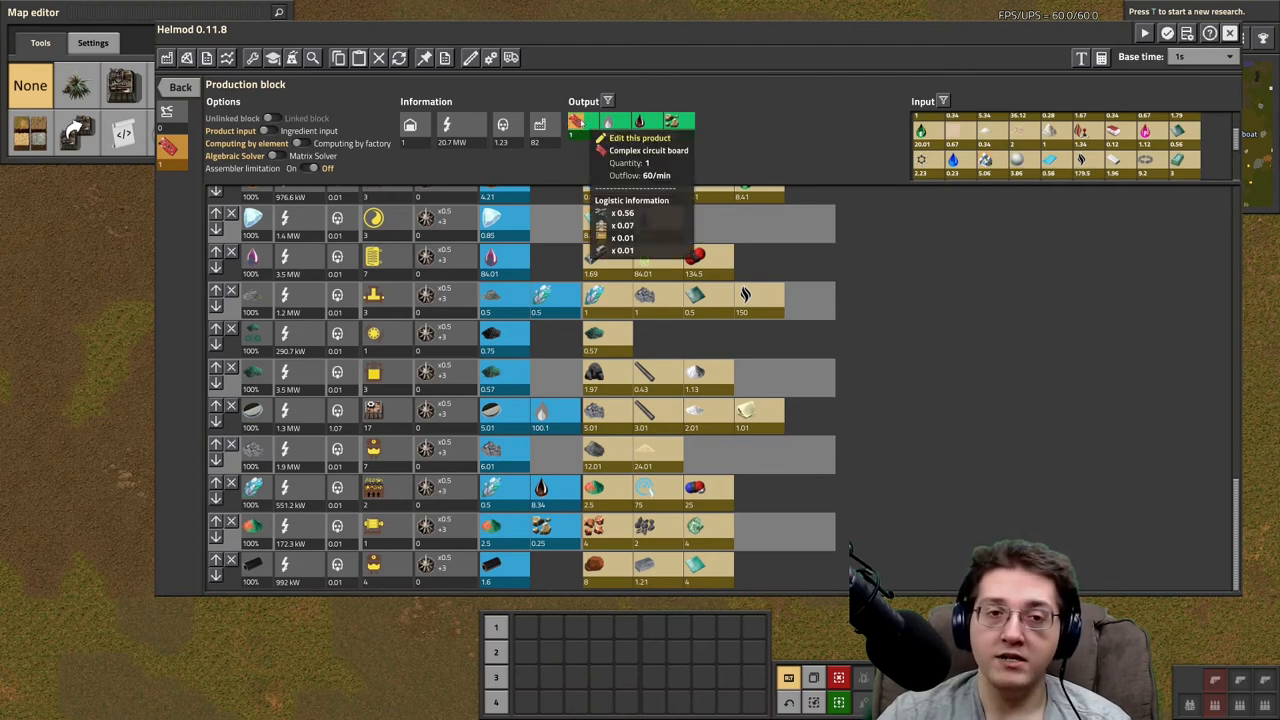
mouse_move(984, 166)
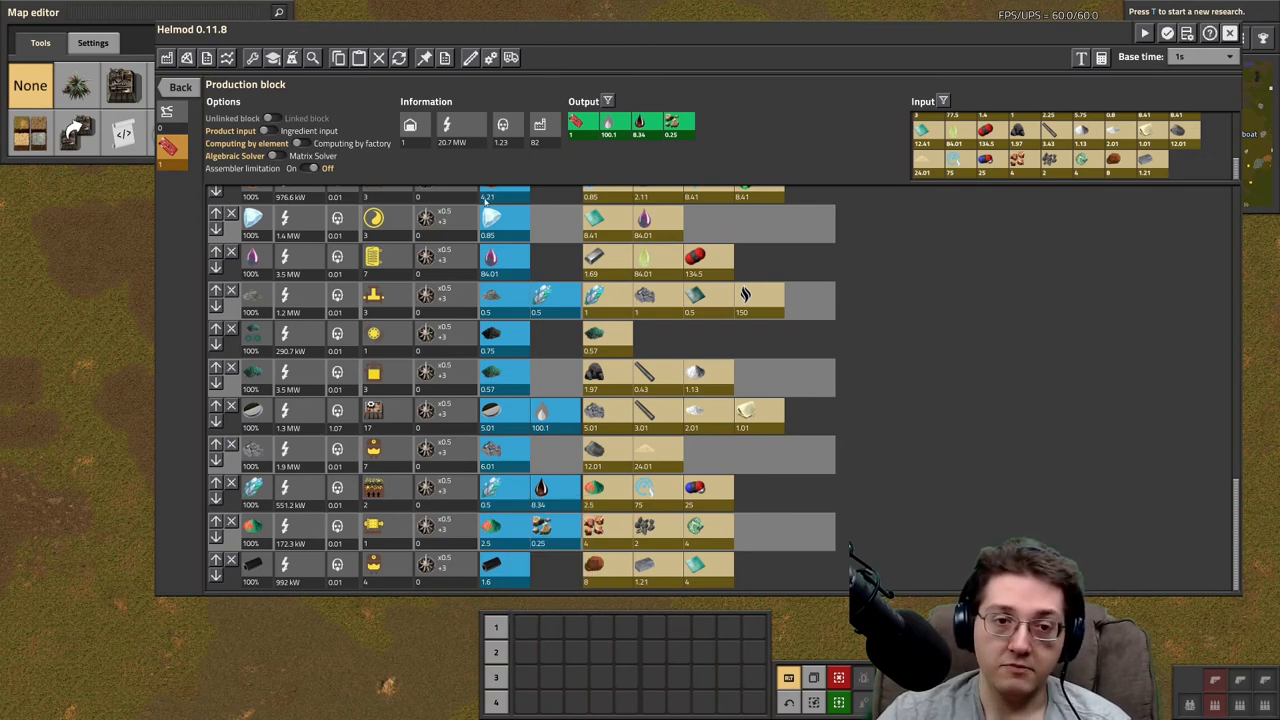
mouse_move(796, 520)
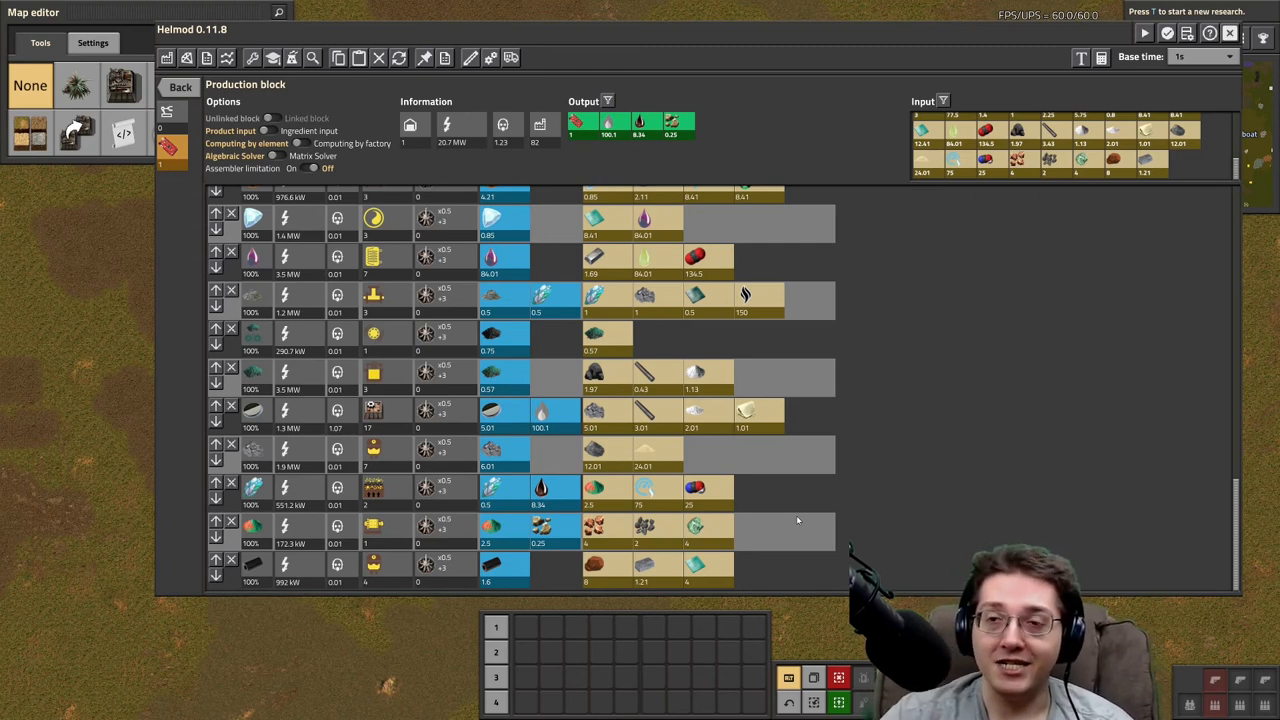
Scroll the block list briefly upward, then back down to its bottom recipe rows
left_click(424, 332)
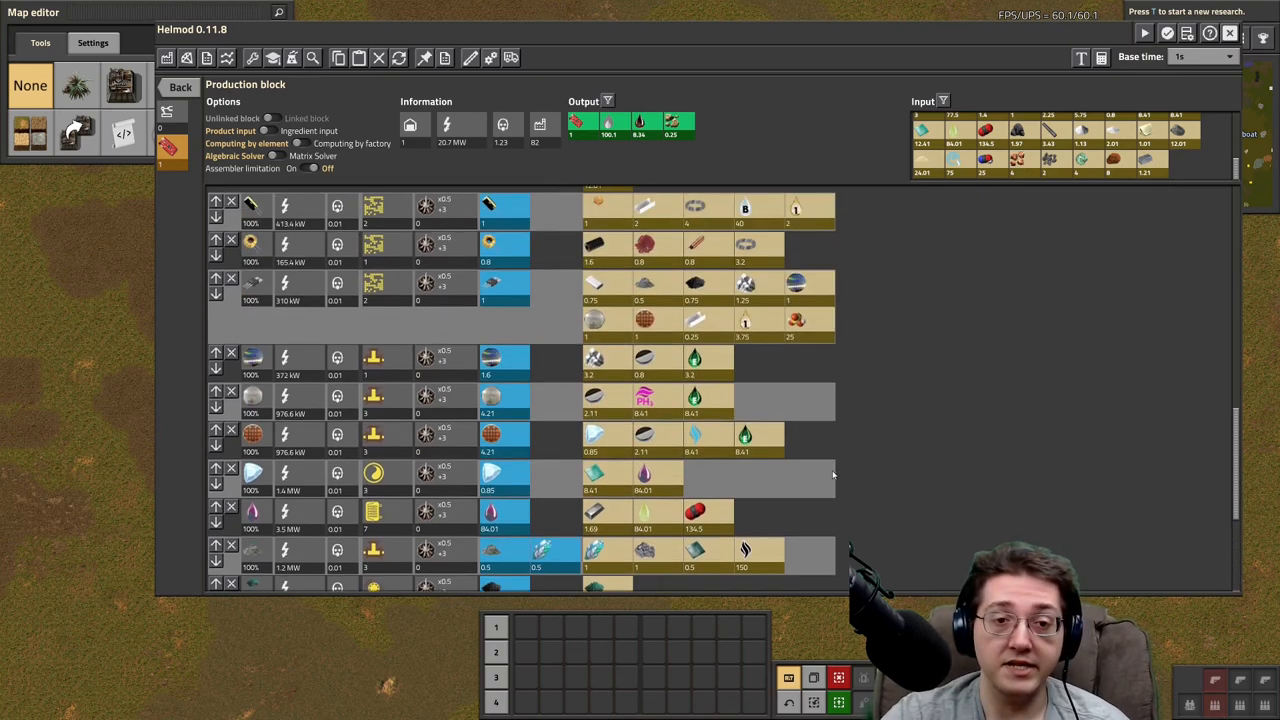
scroll("down", 3)
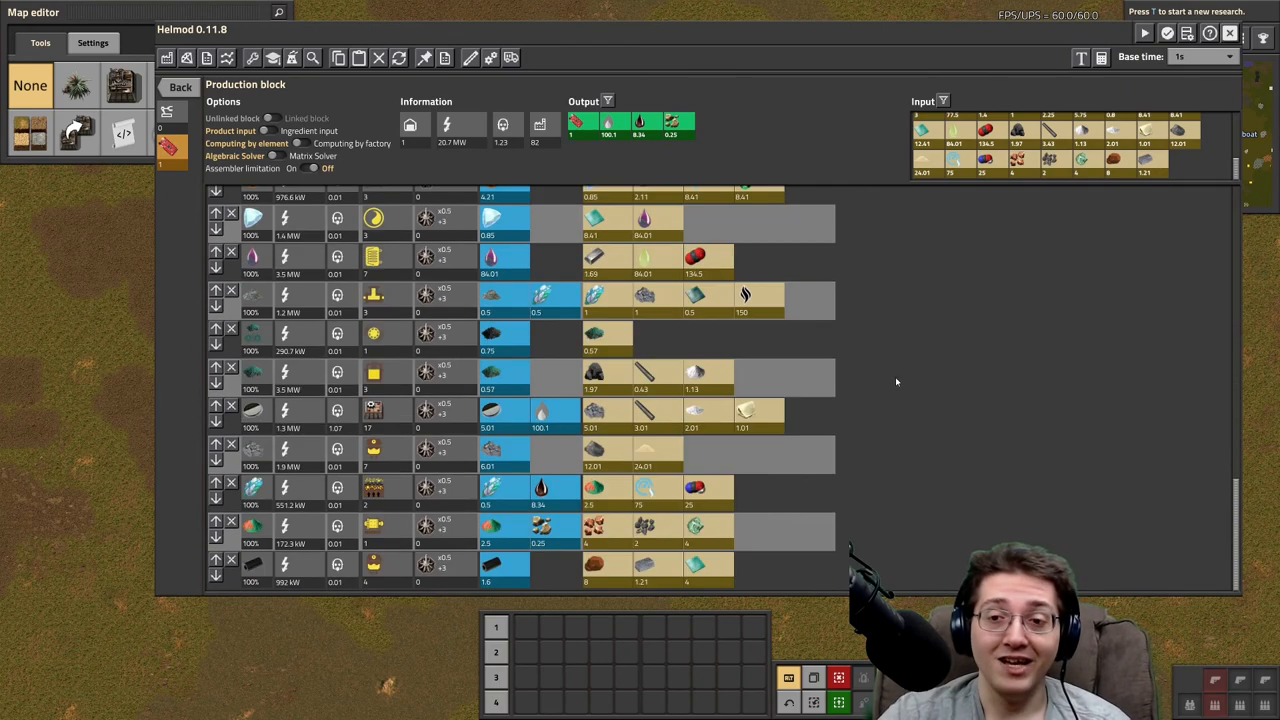
mouse_move(490, 488)
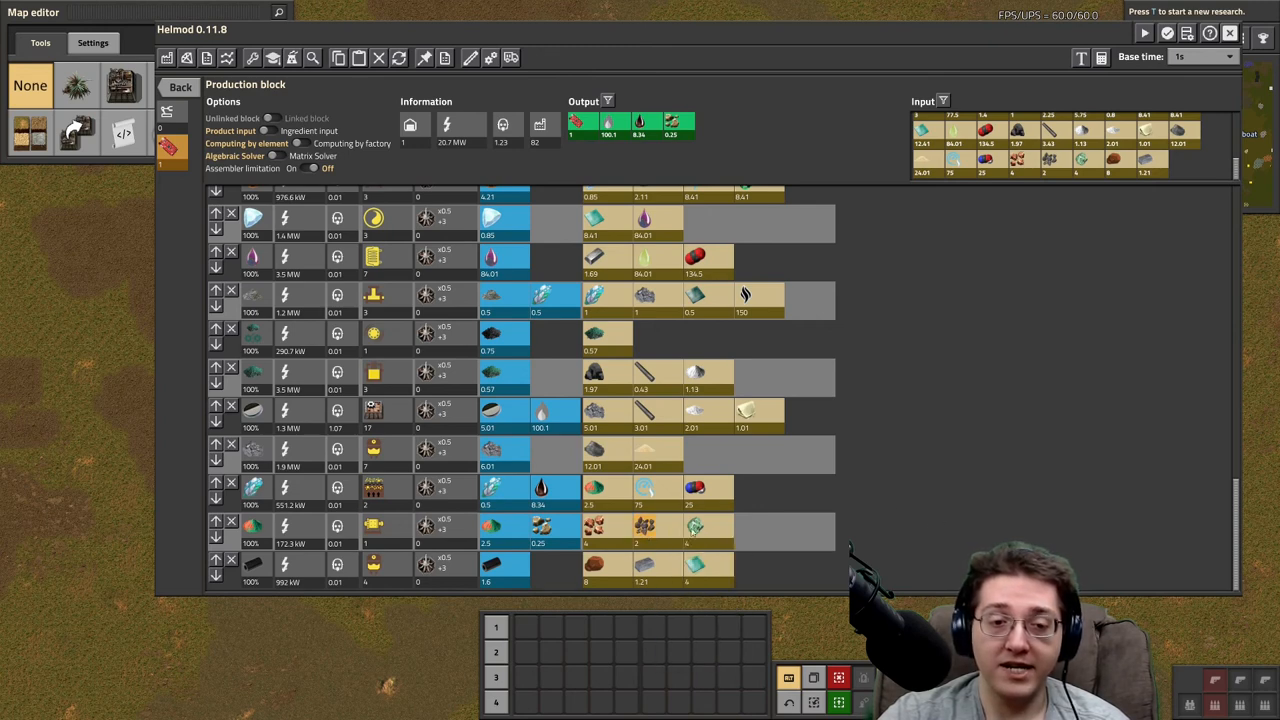
mouse_move(694, 528)
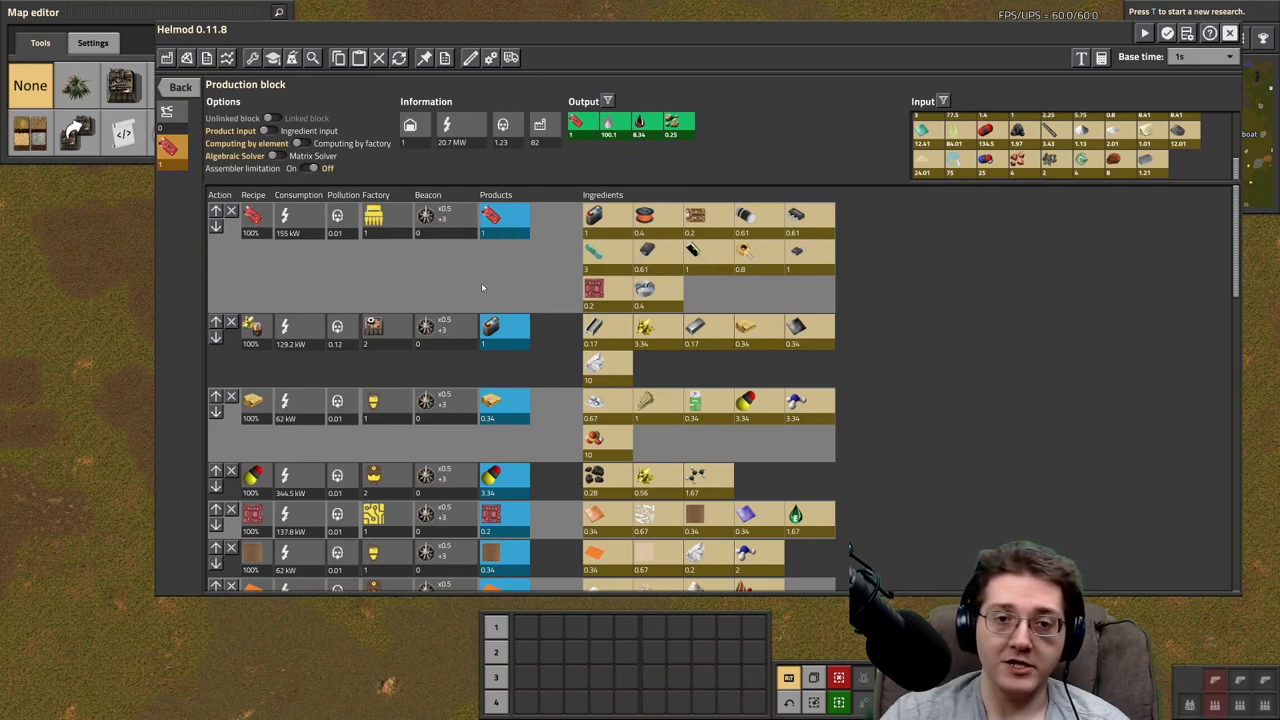
mouse_move(996, 284)
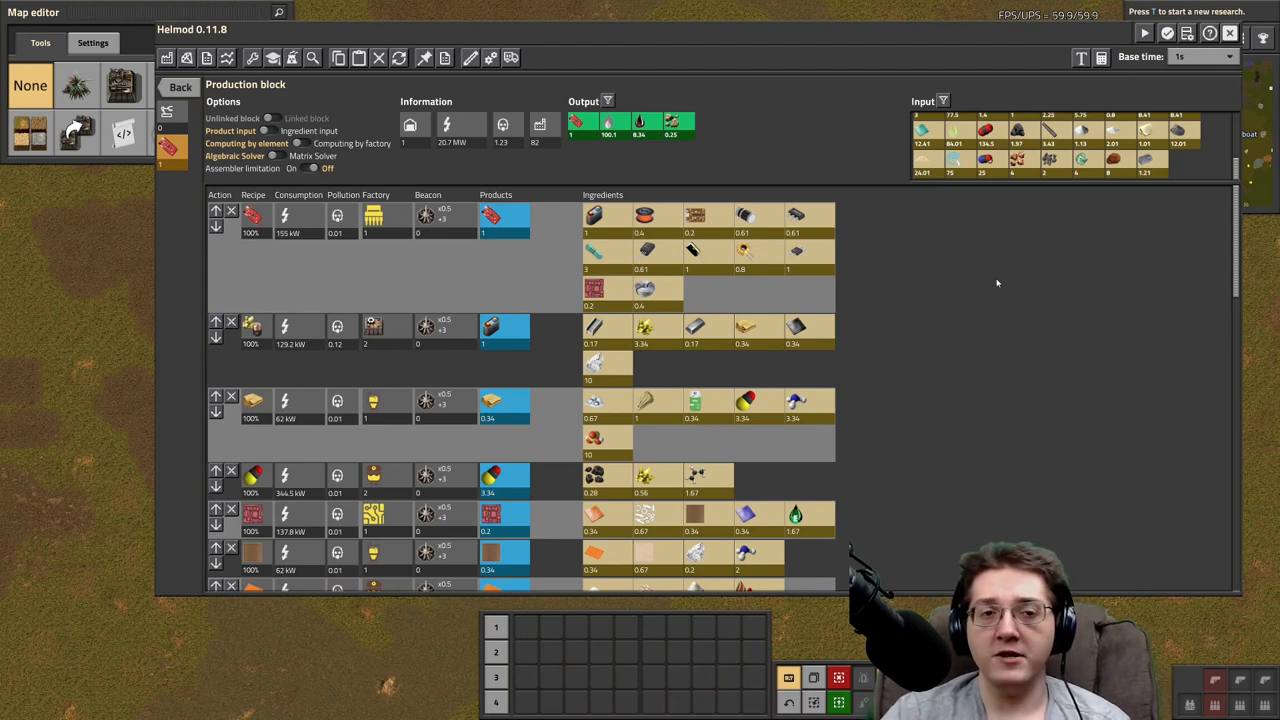
mouse_move(532, 198)
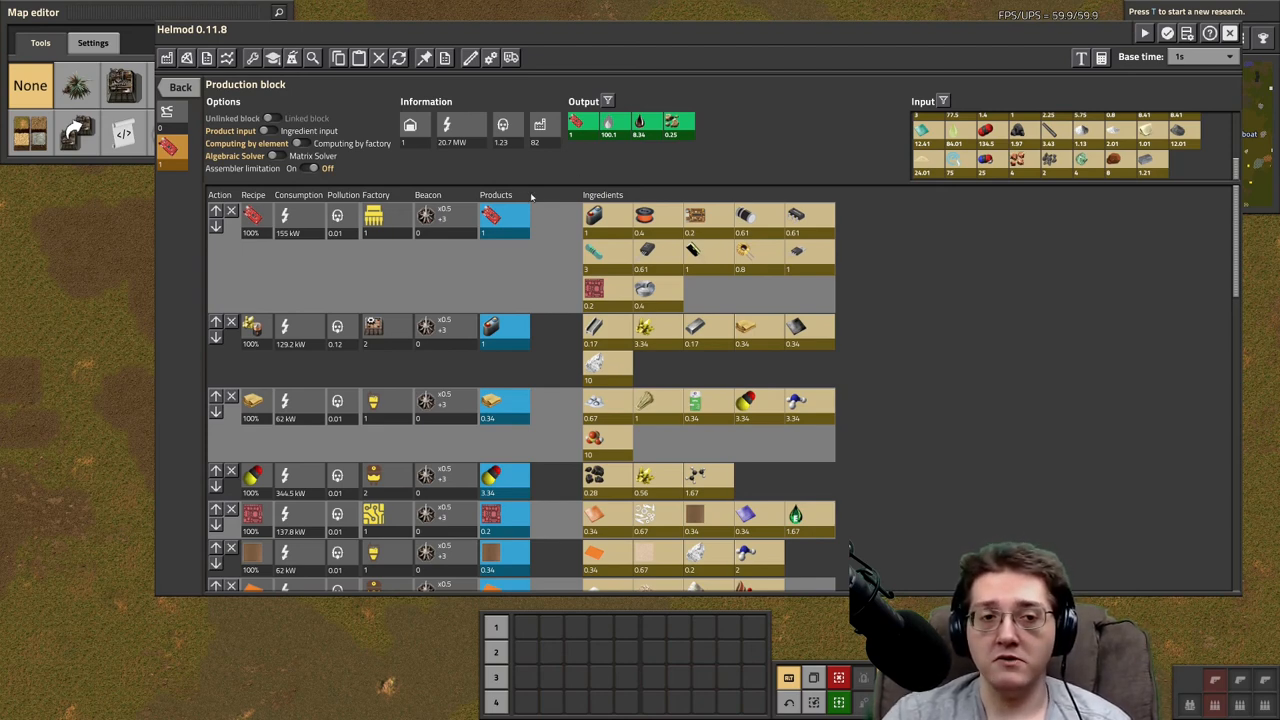
mouse_move(492, 216)
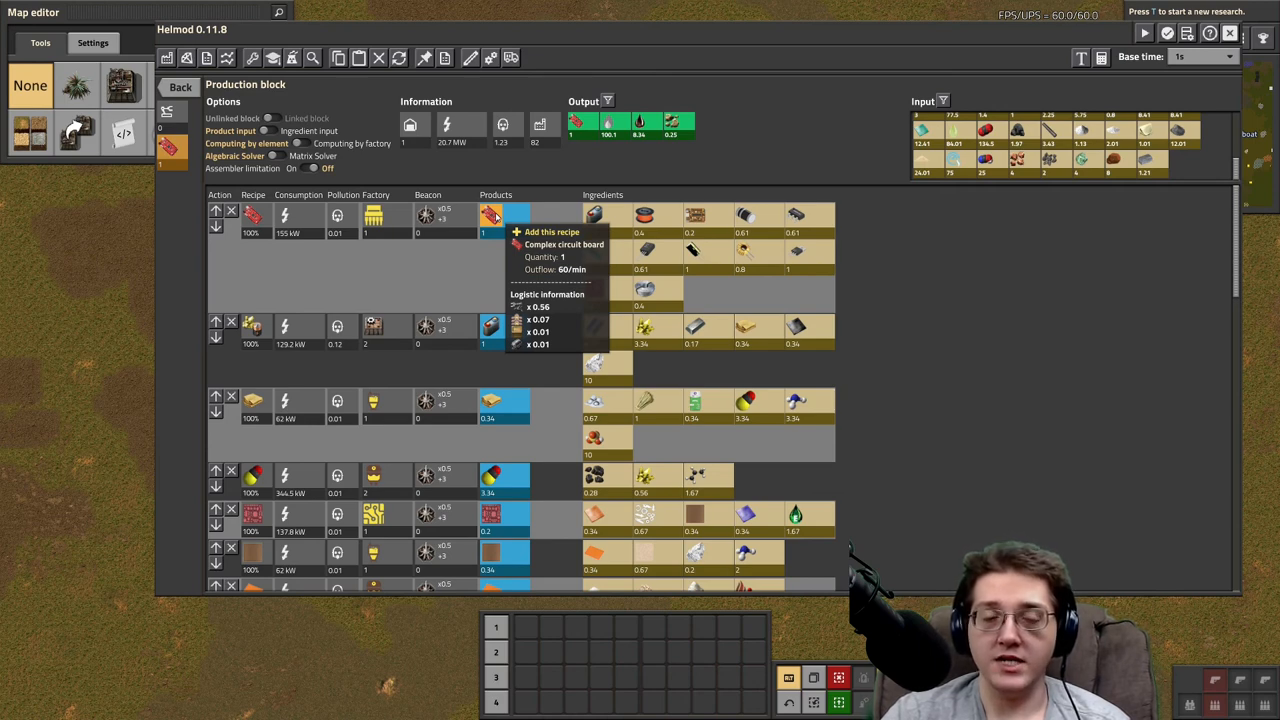
mouse_move(548, 232)
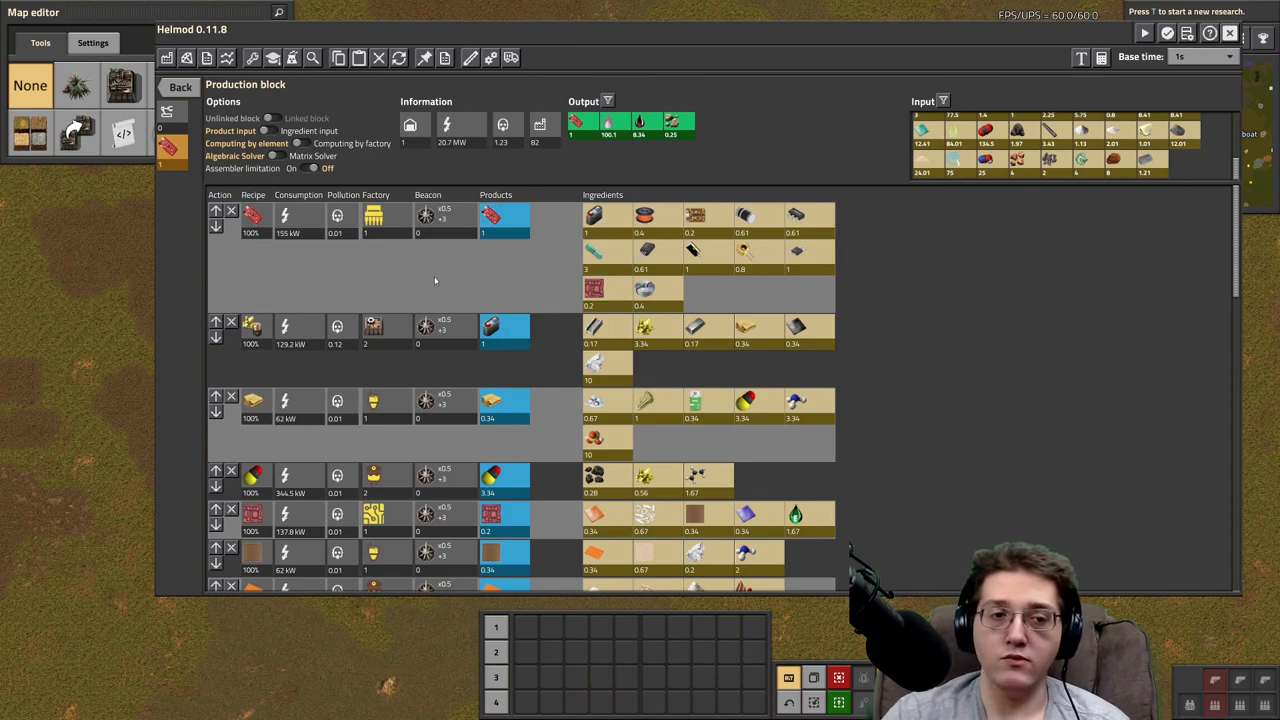
scroll("down", 3)
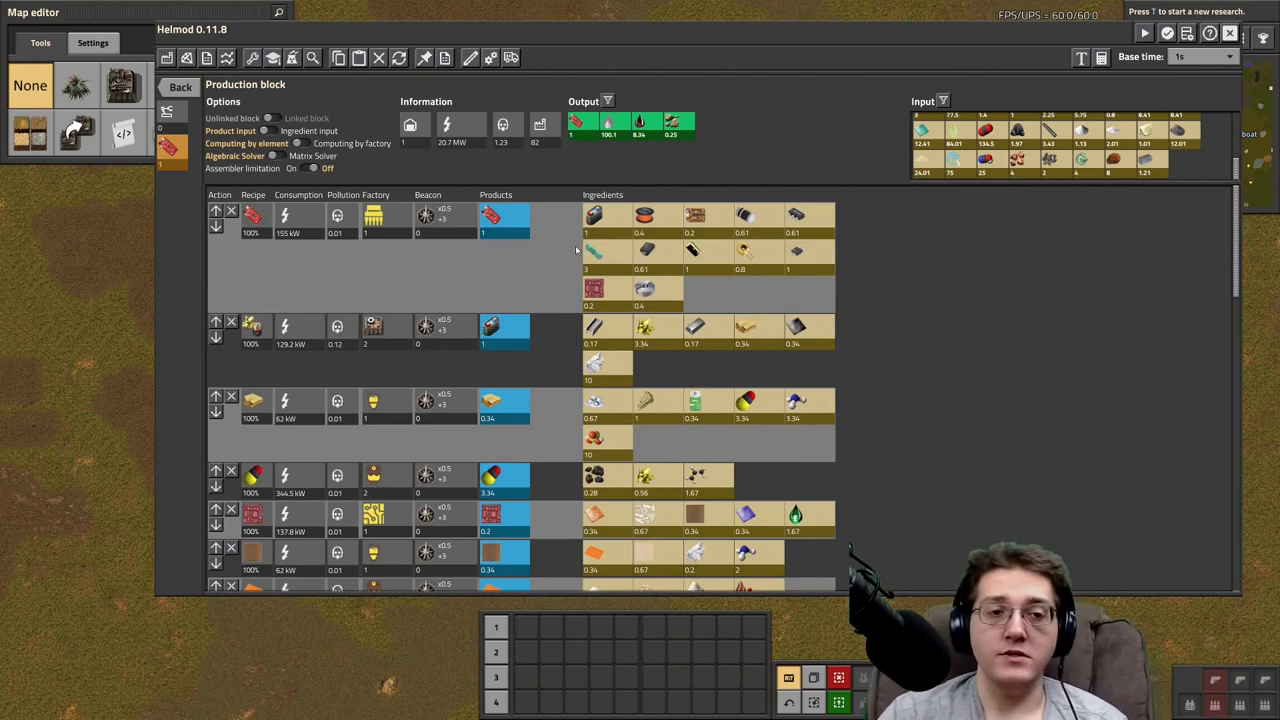
mouse_move(968, 344)
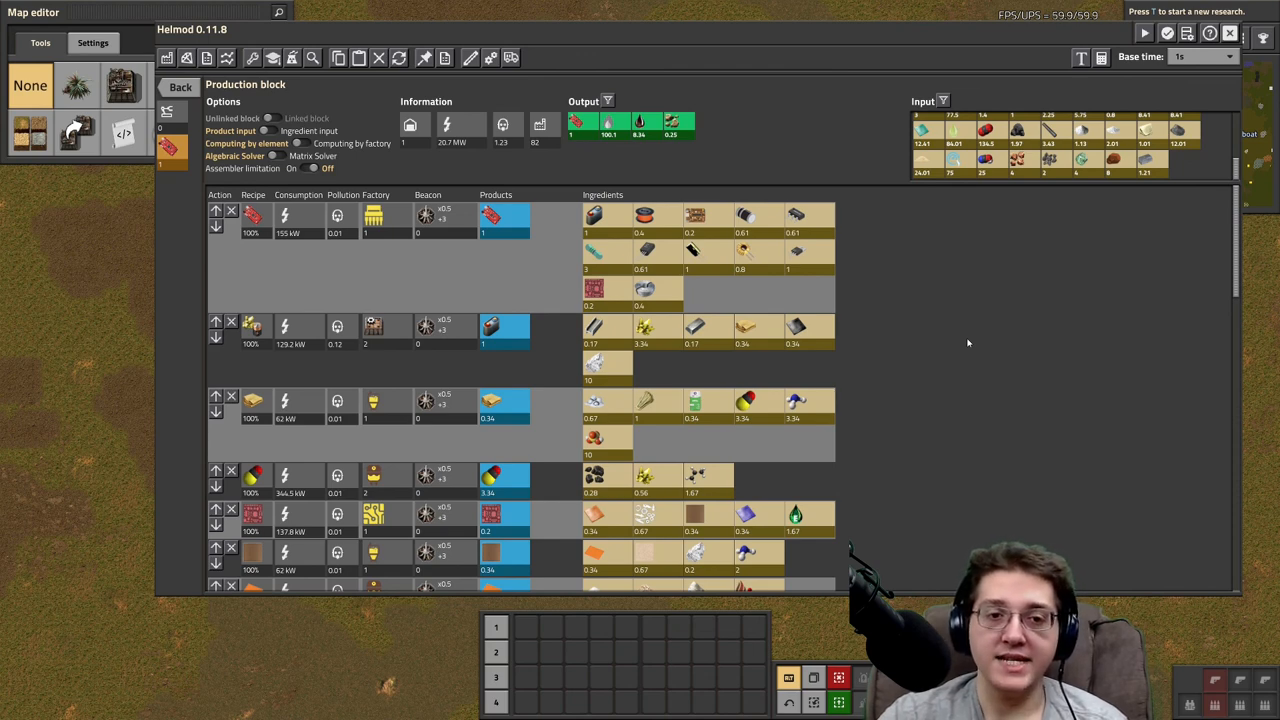
mouse_move(500, 196)
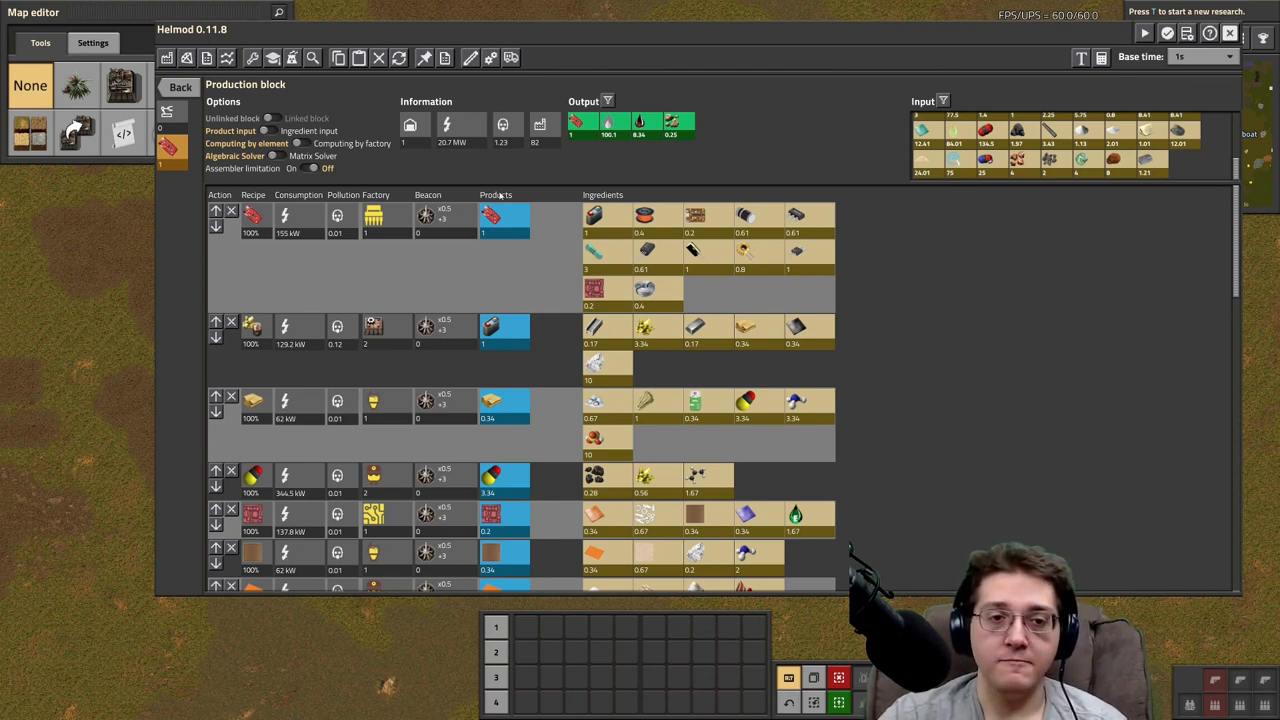